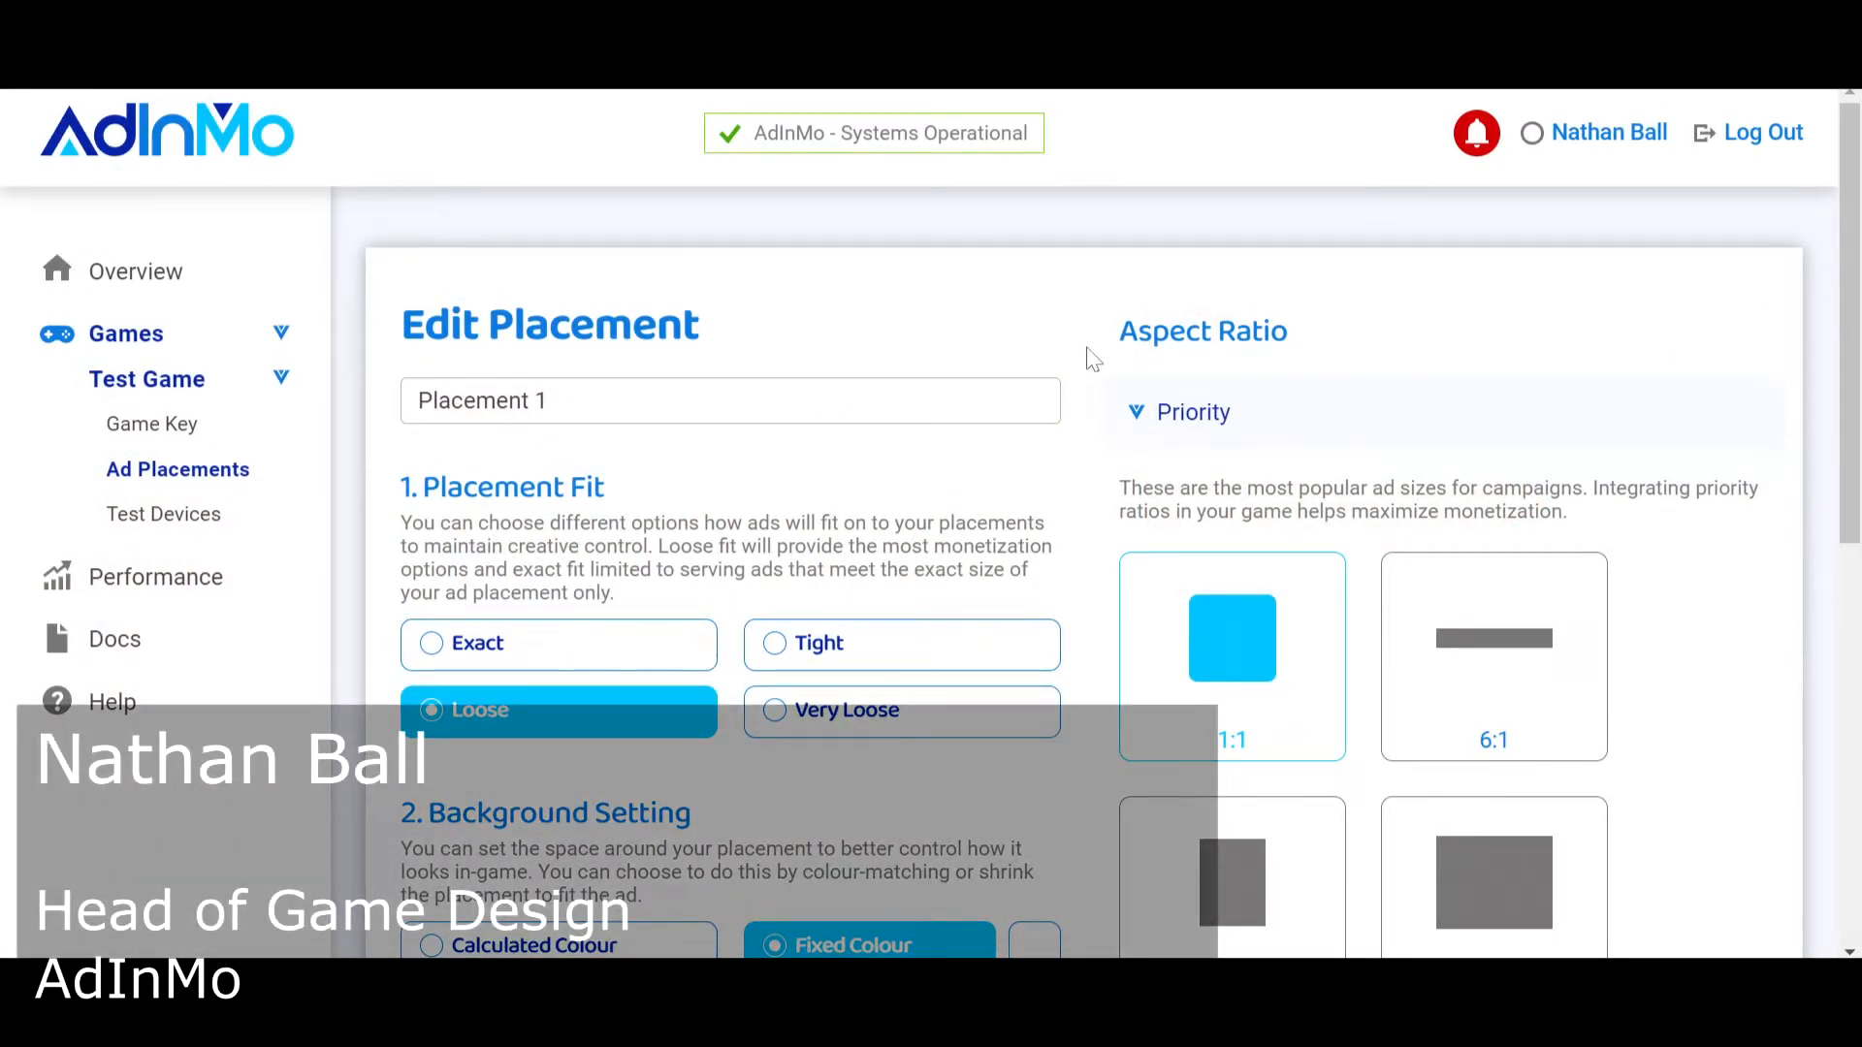
mouse_move(154, 90)
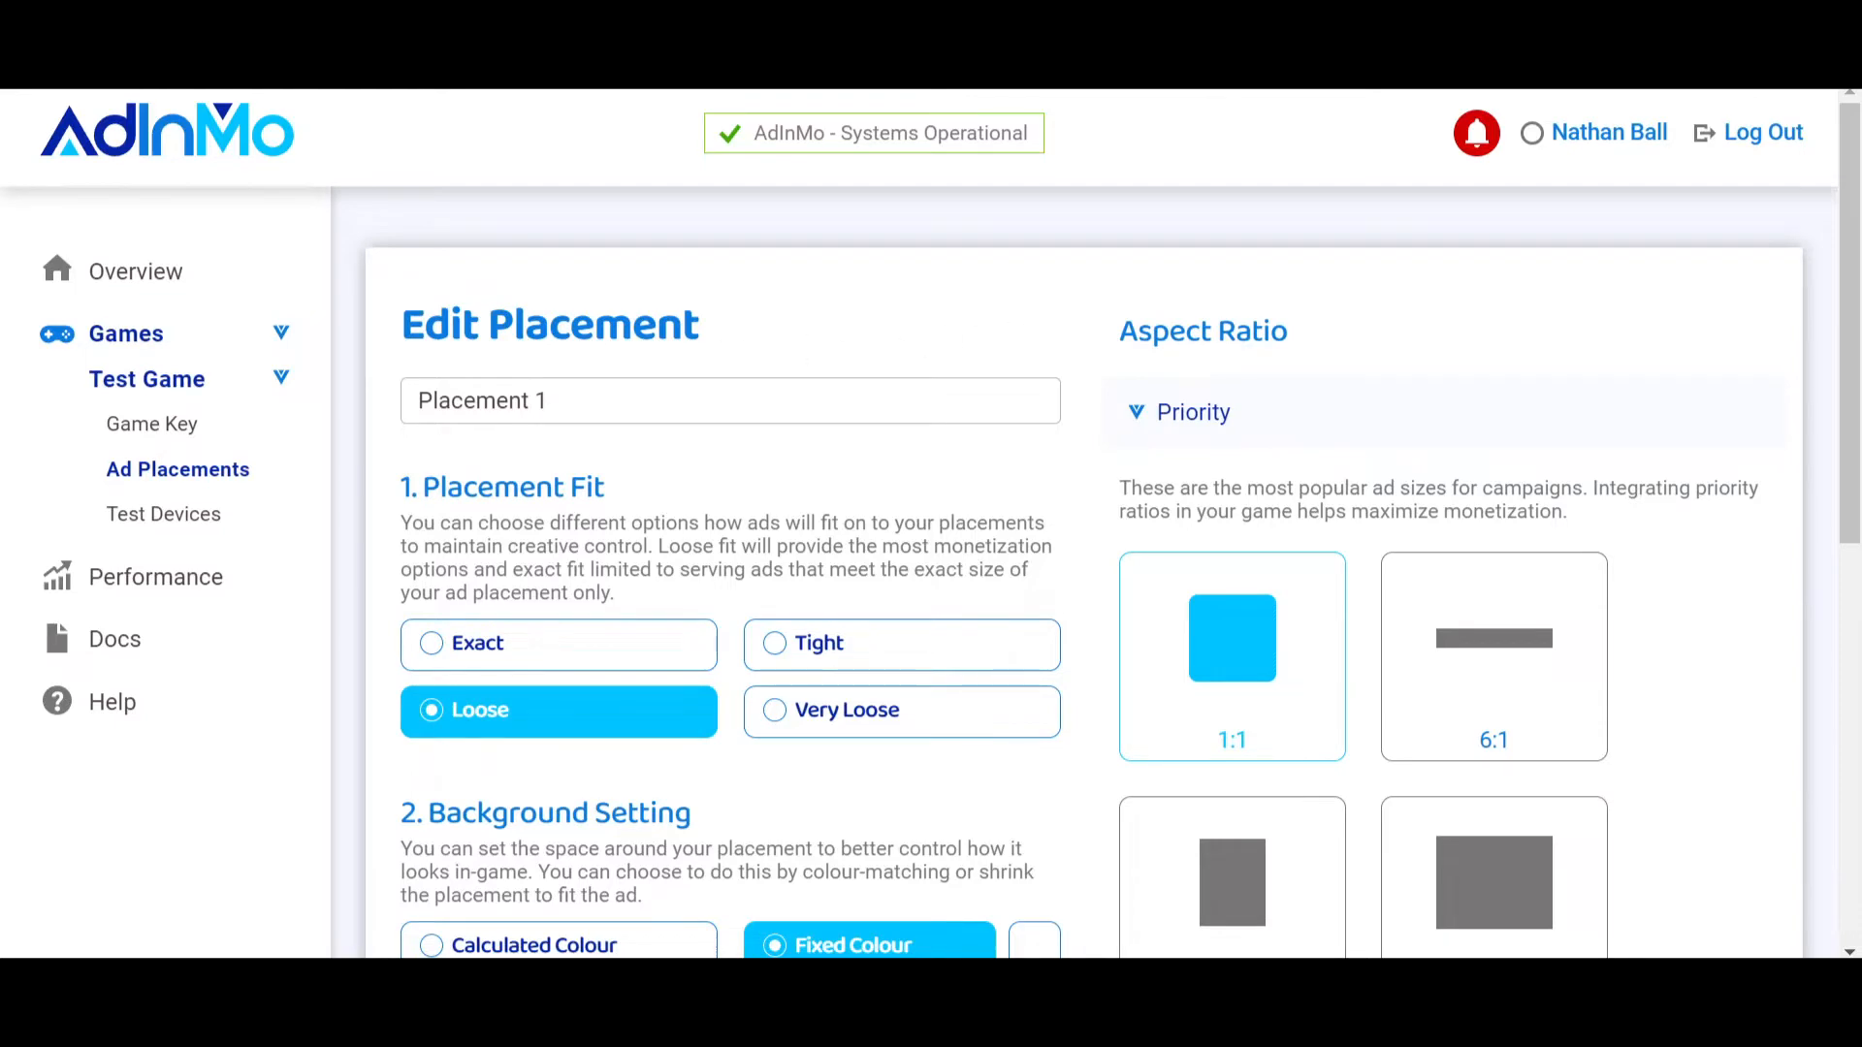
mouse_move(1075, 354)
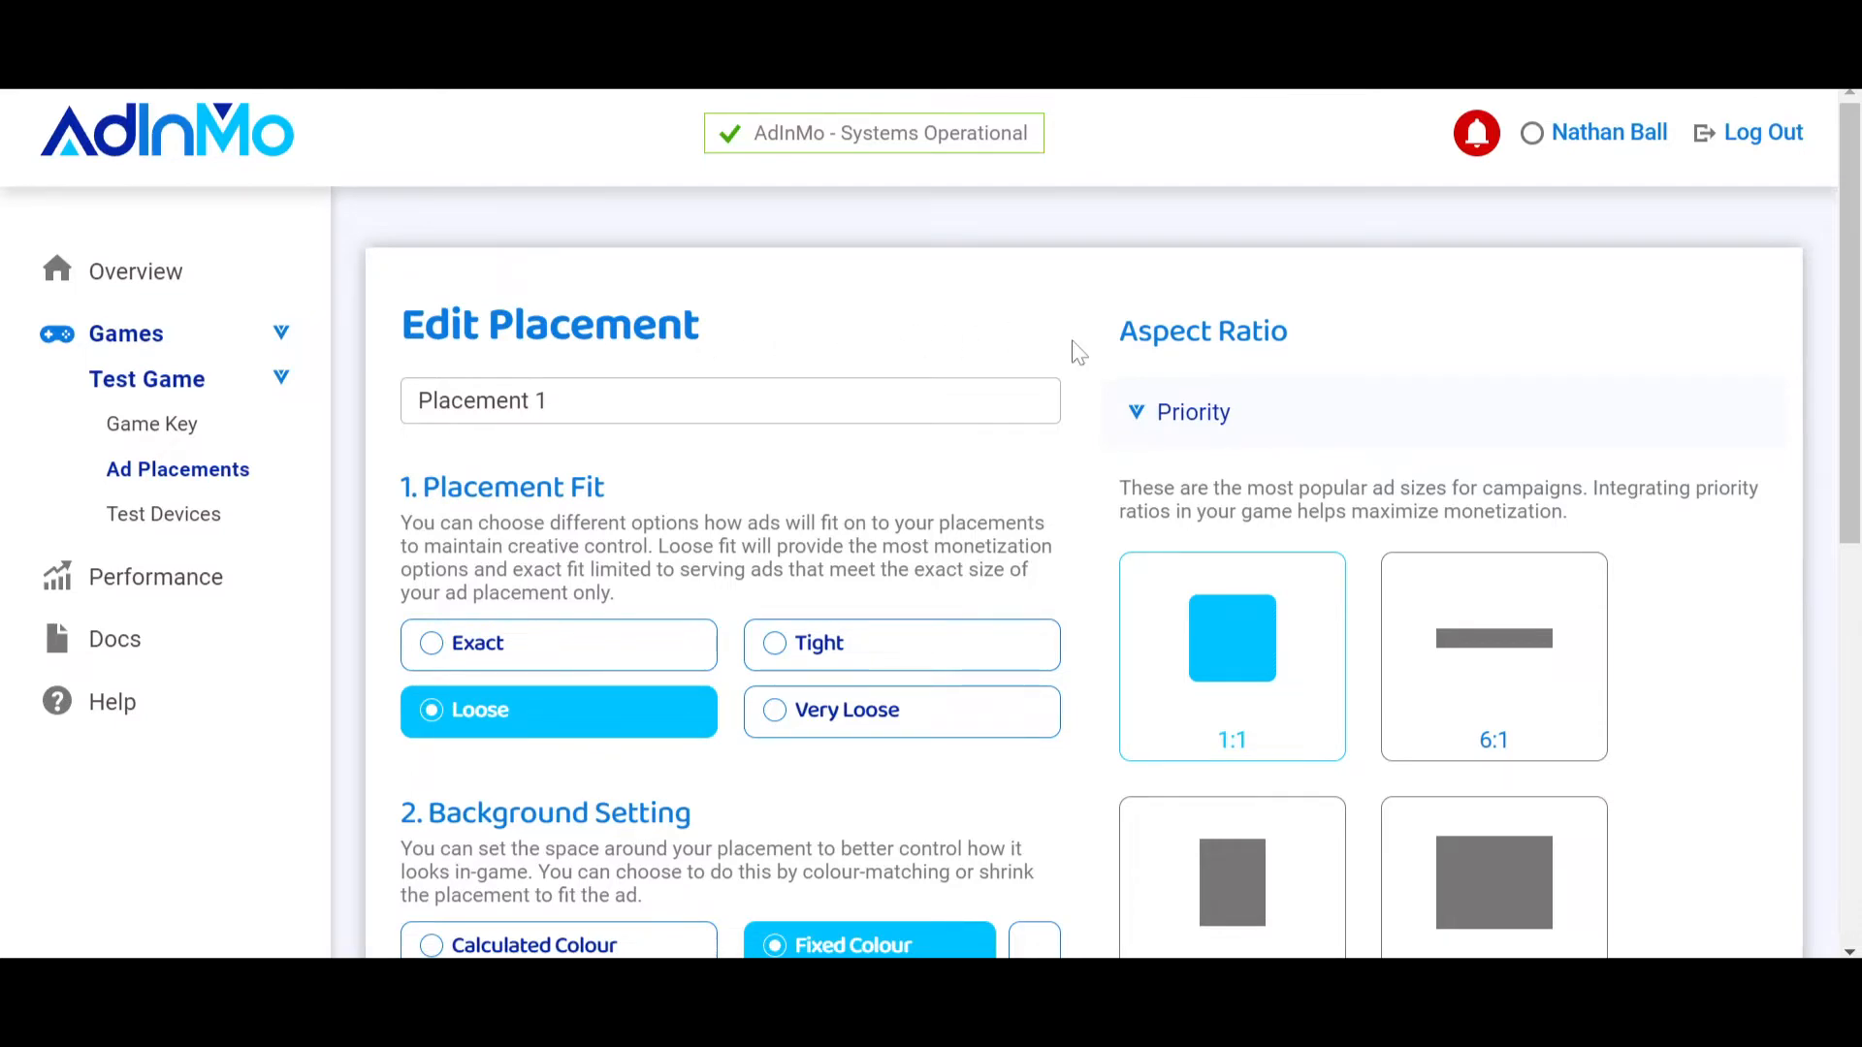
From Overview, open Test Game under My Games and scroll to its Ad Placements table
scroll(down, 3)
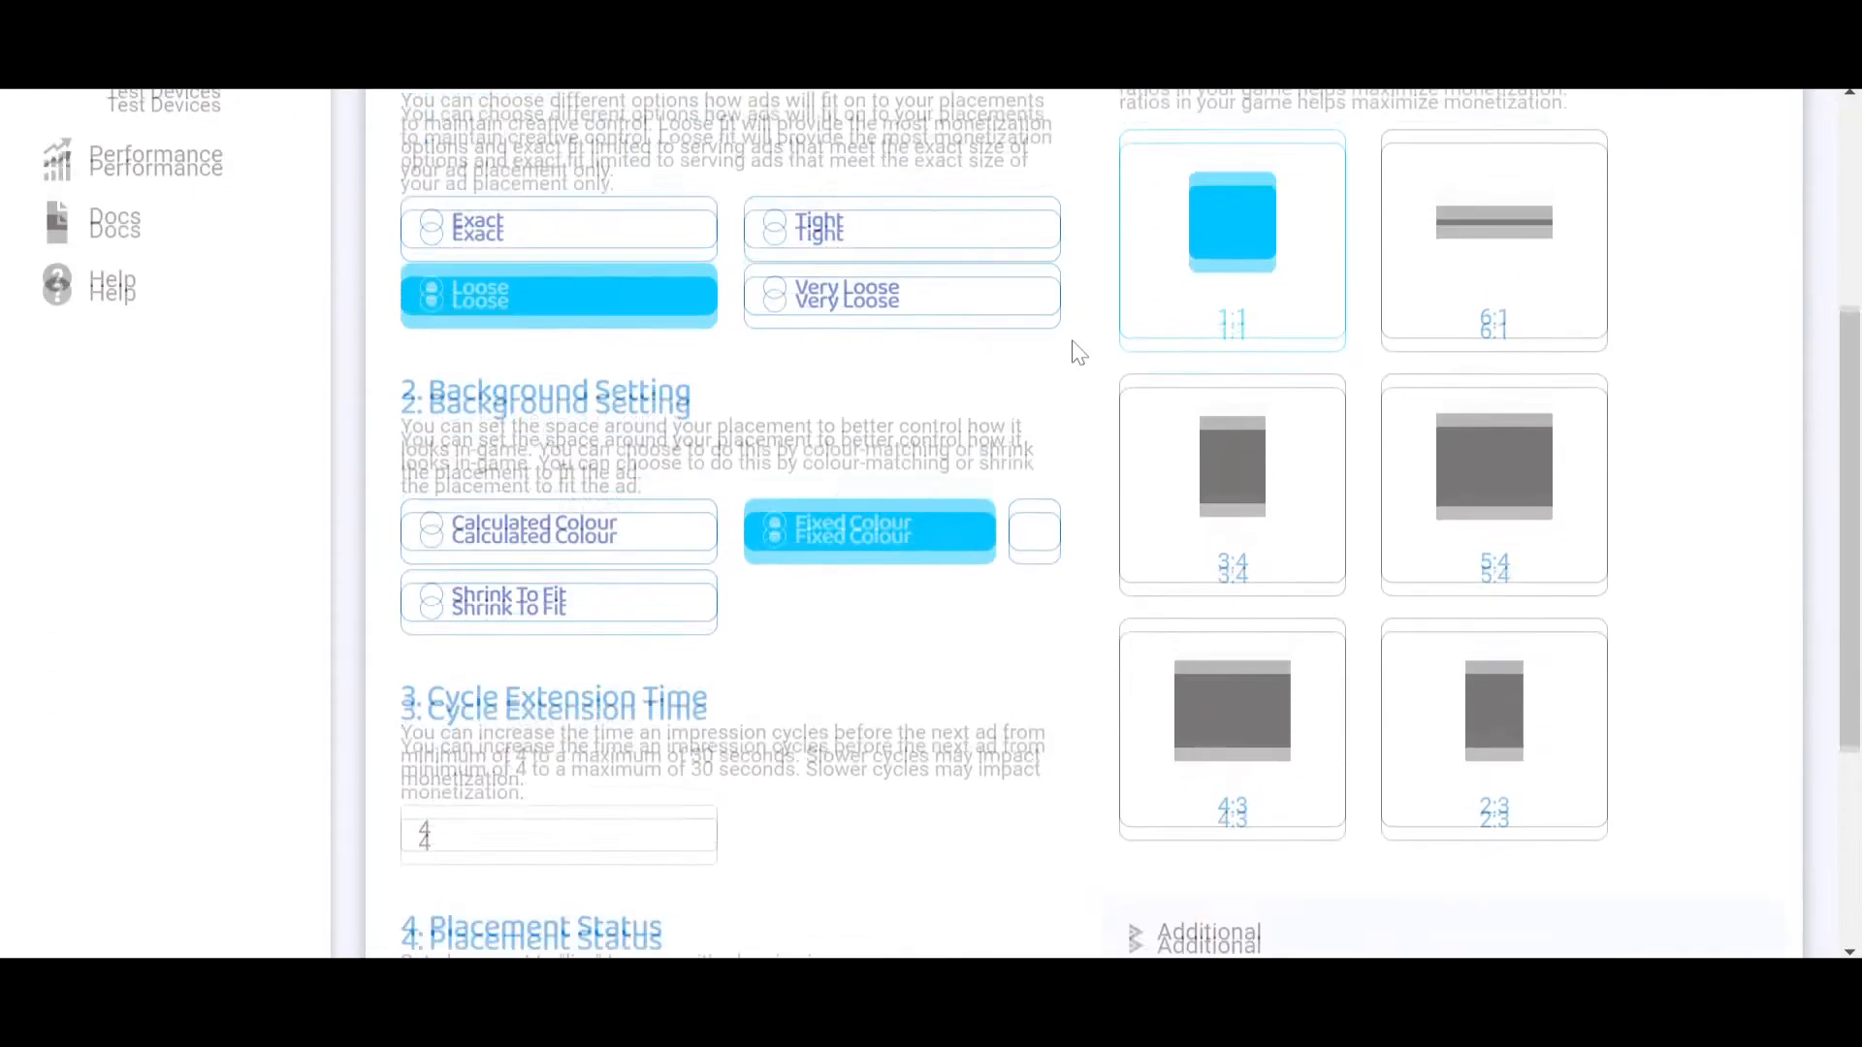
scroll(down, 3)
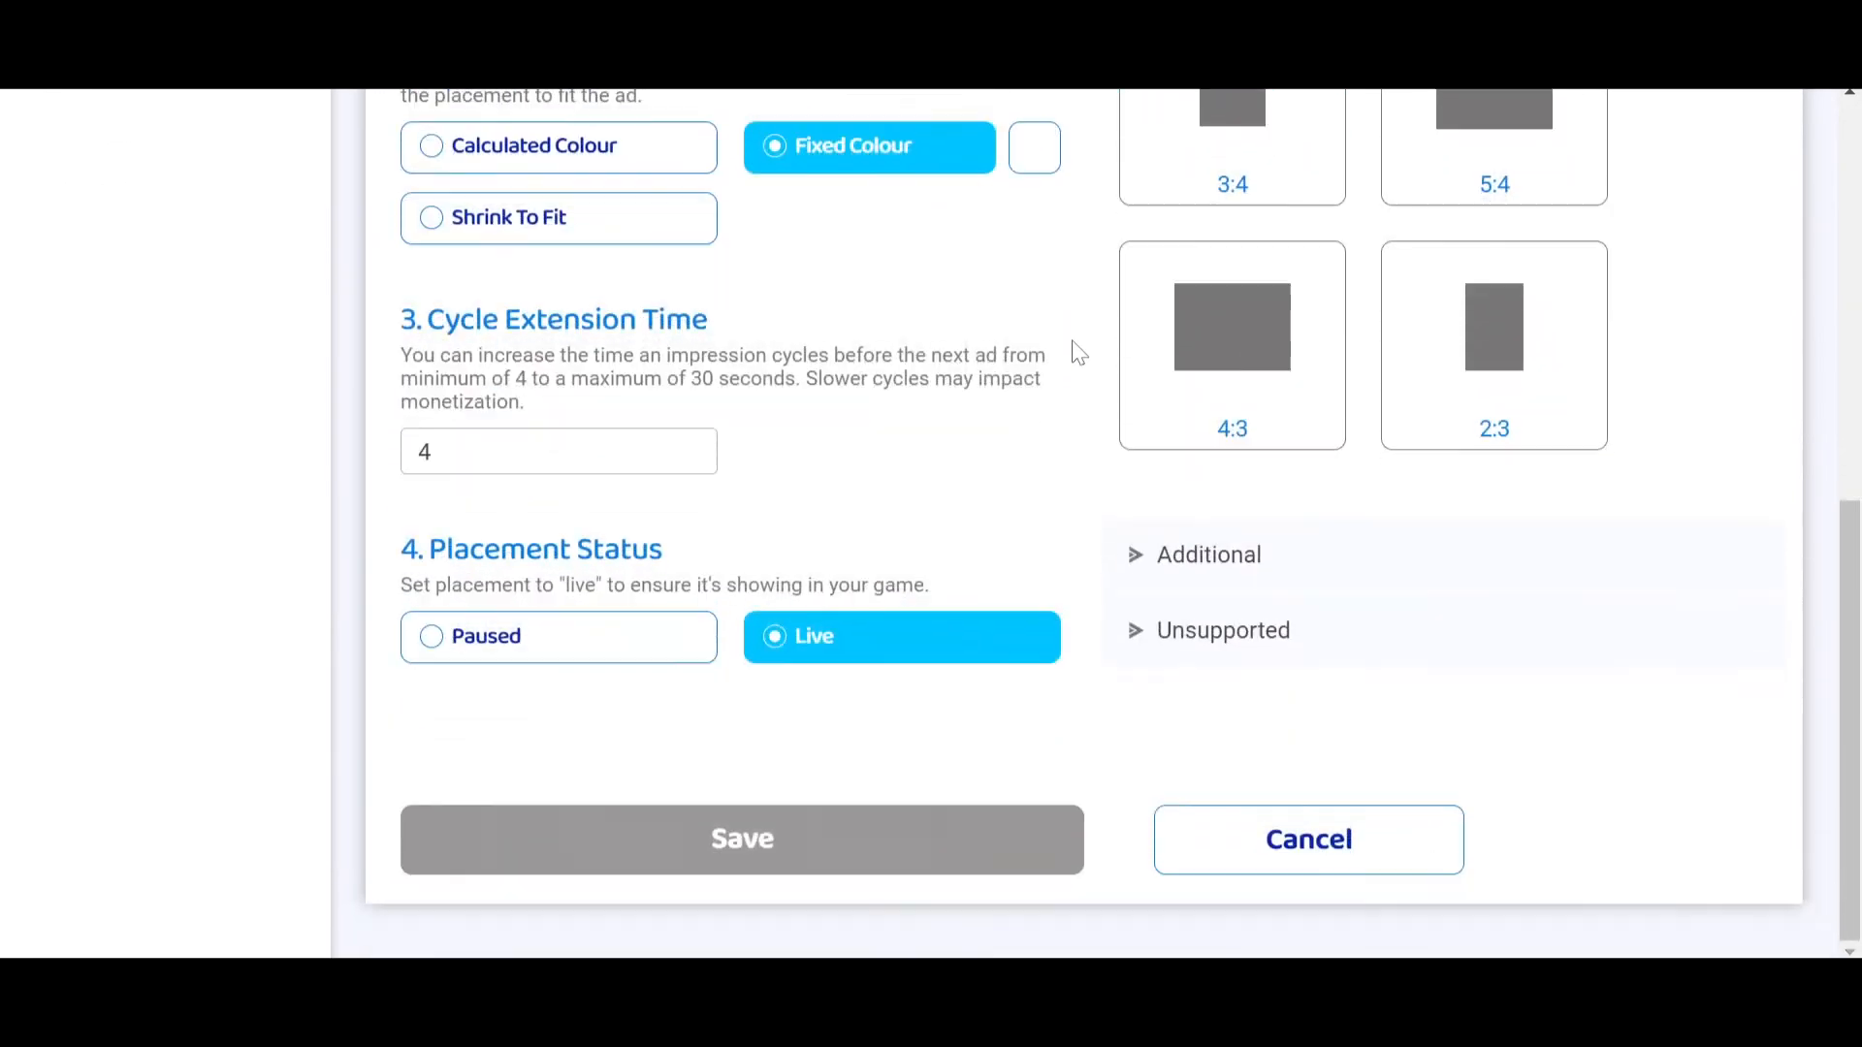
scroll(up, 3)
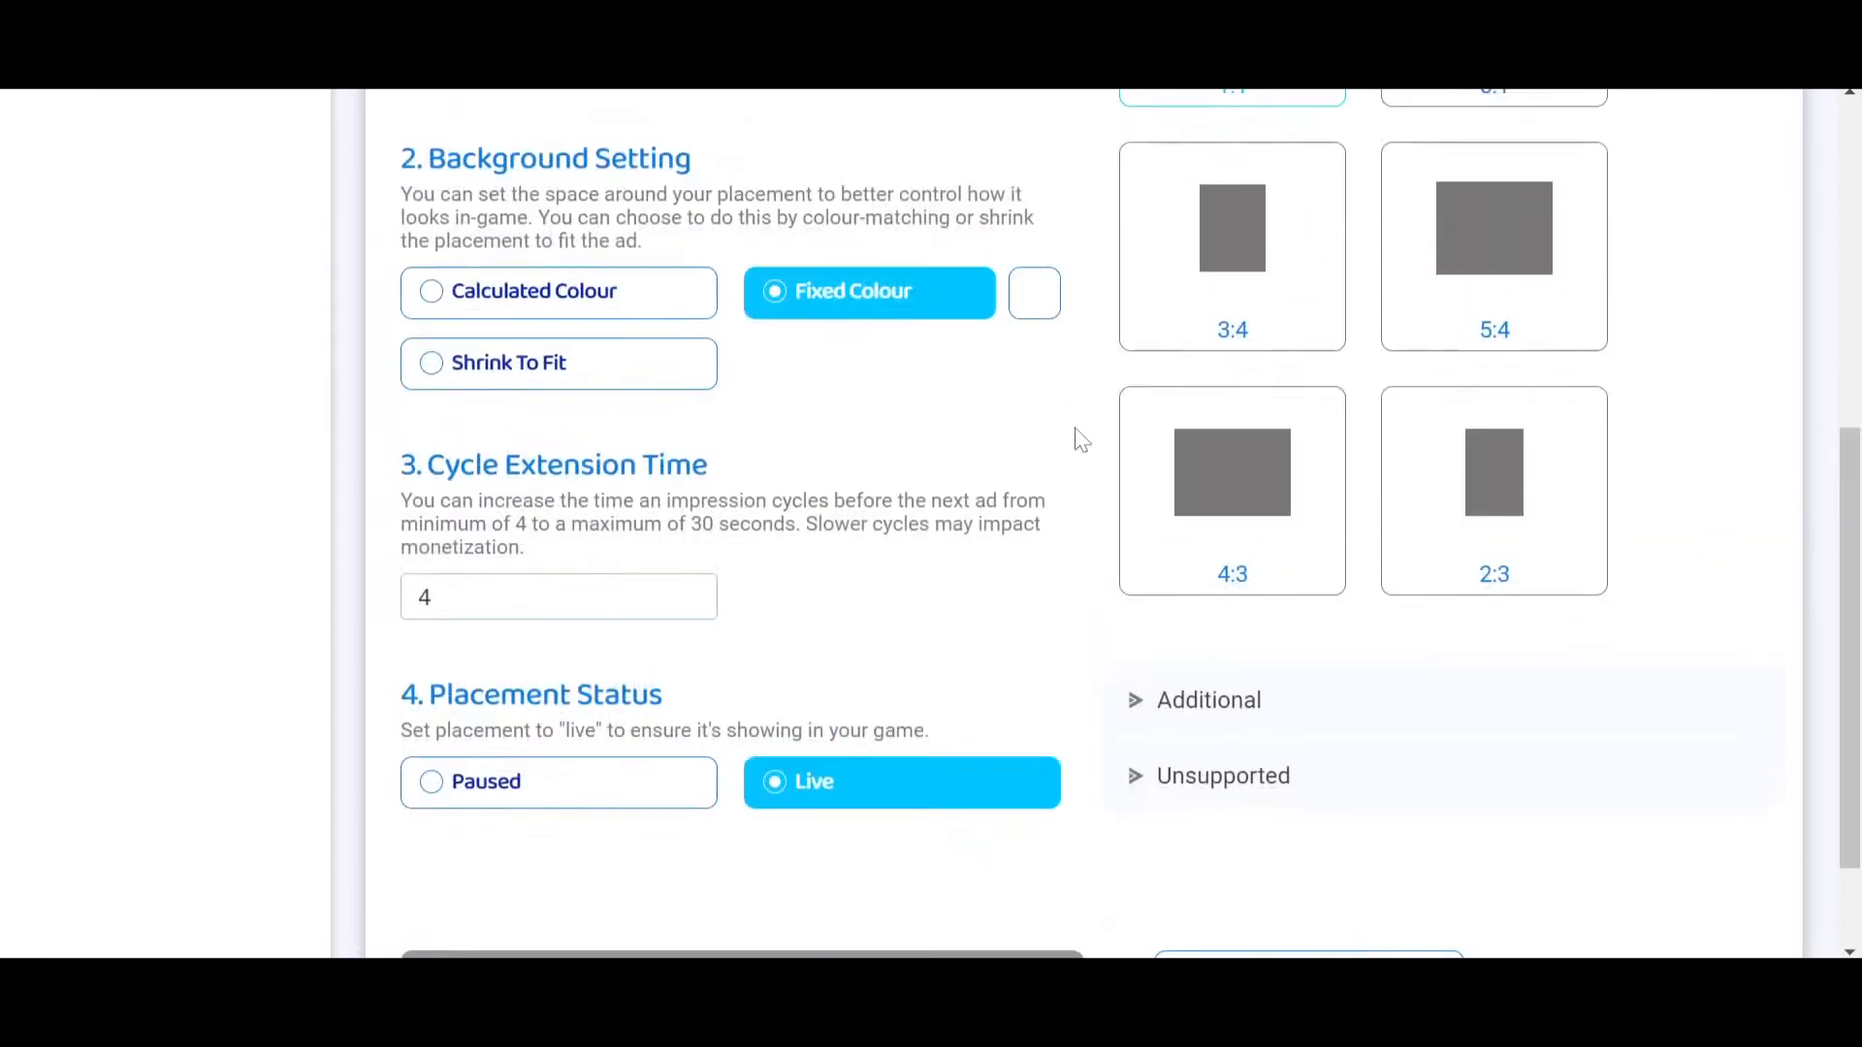
scroll(up, 3)
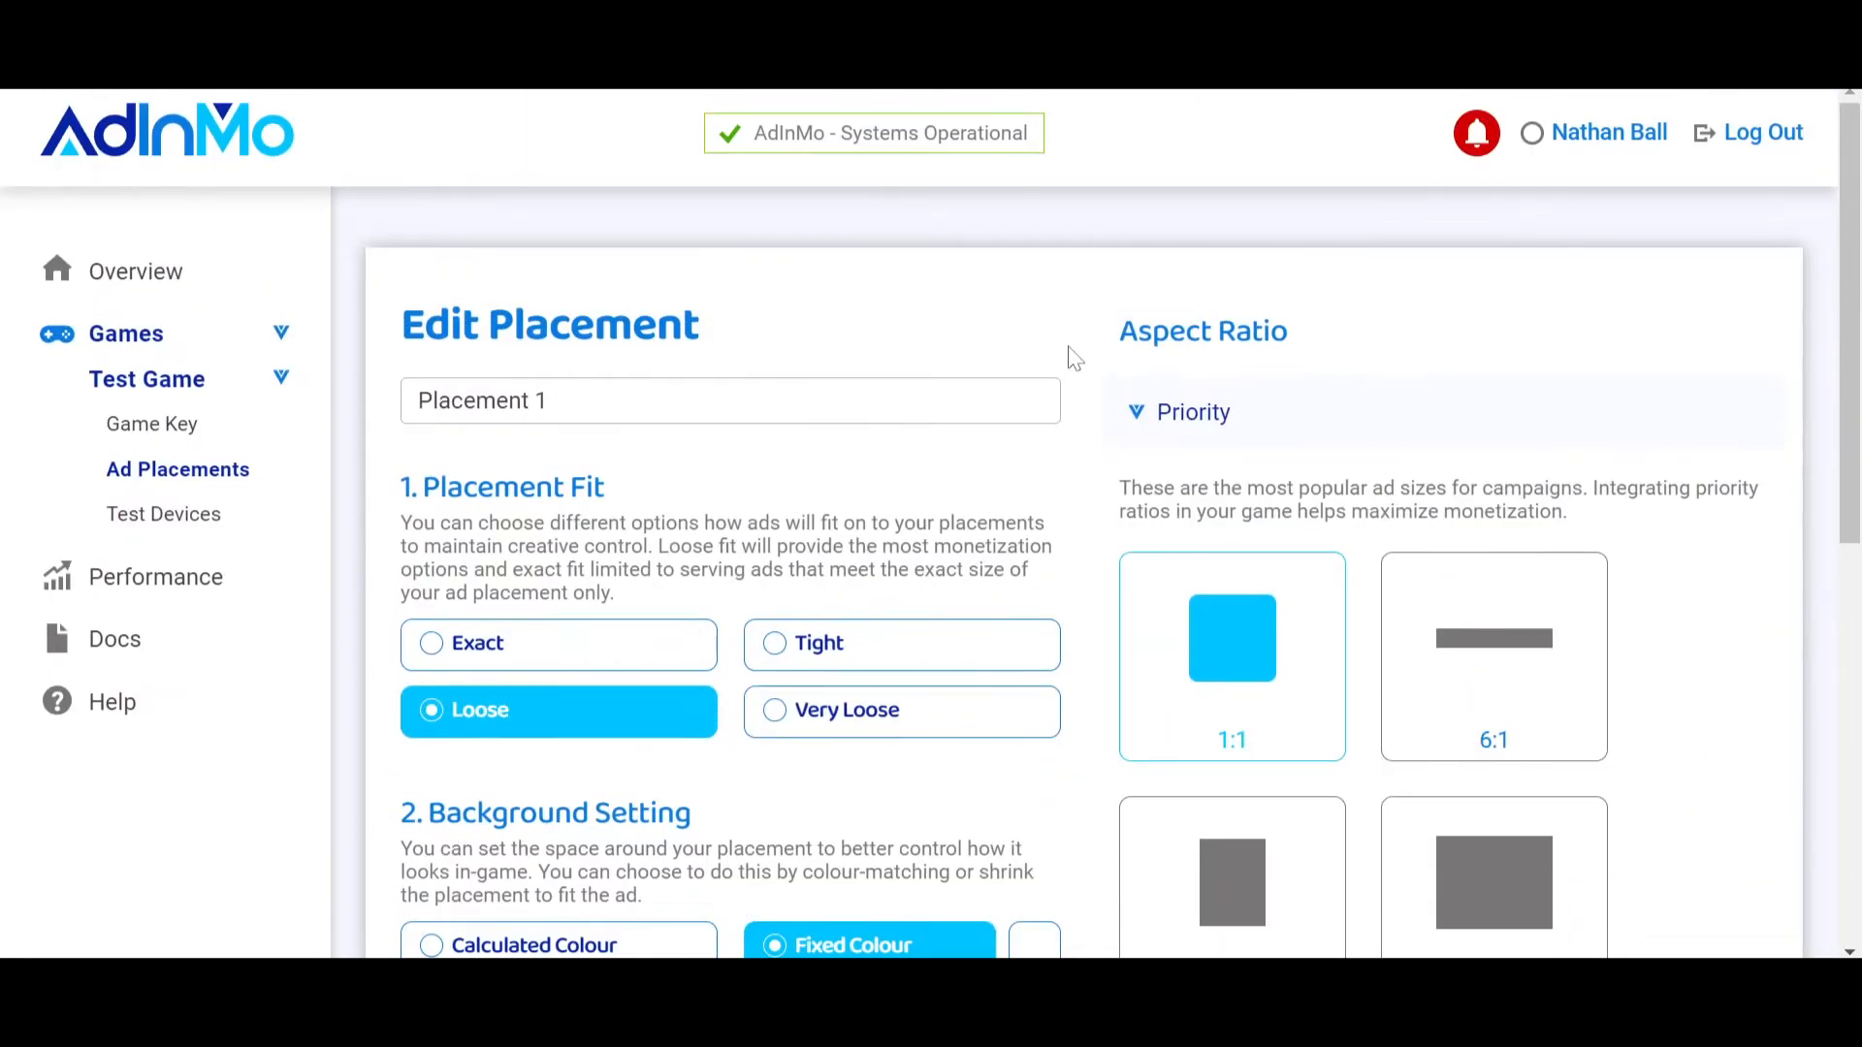
mouse_move(136, 271)
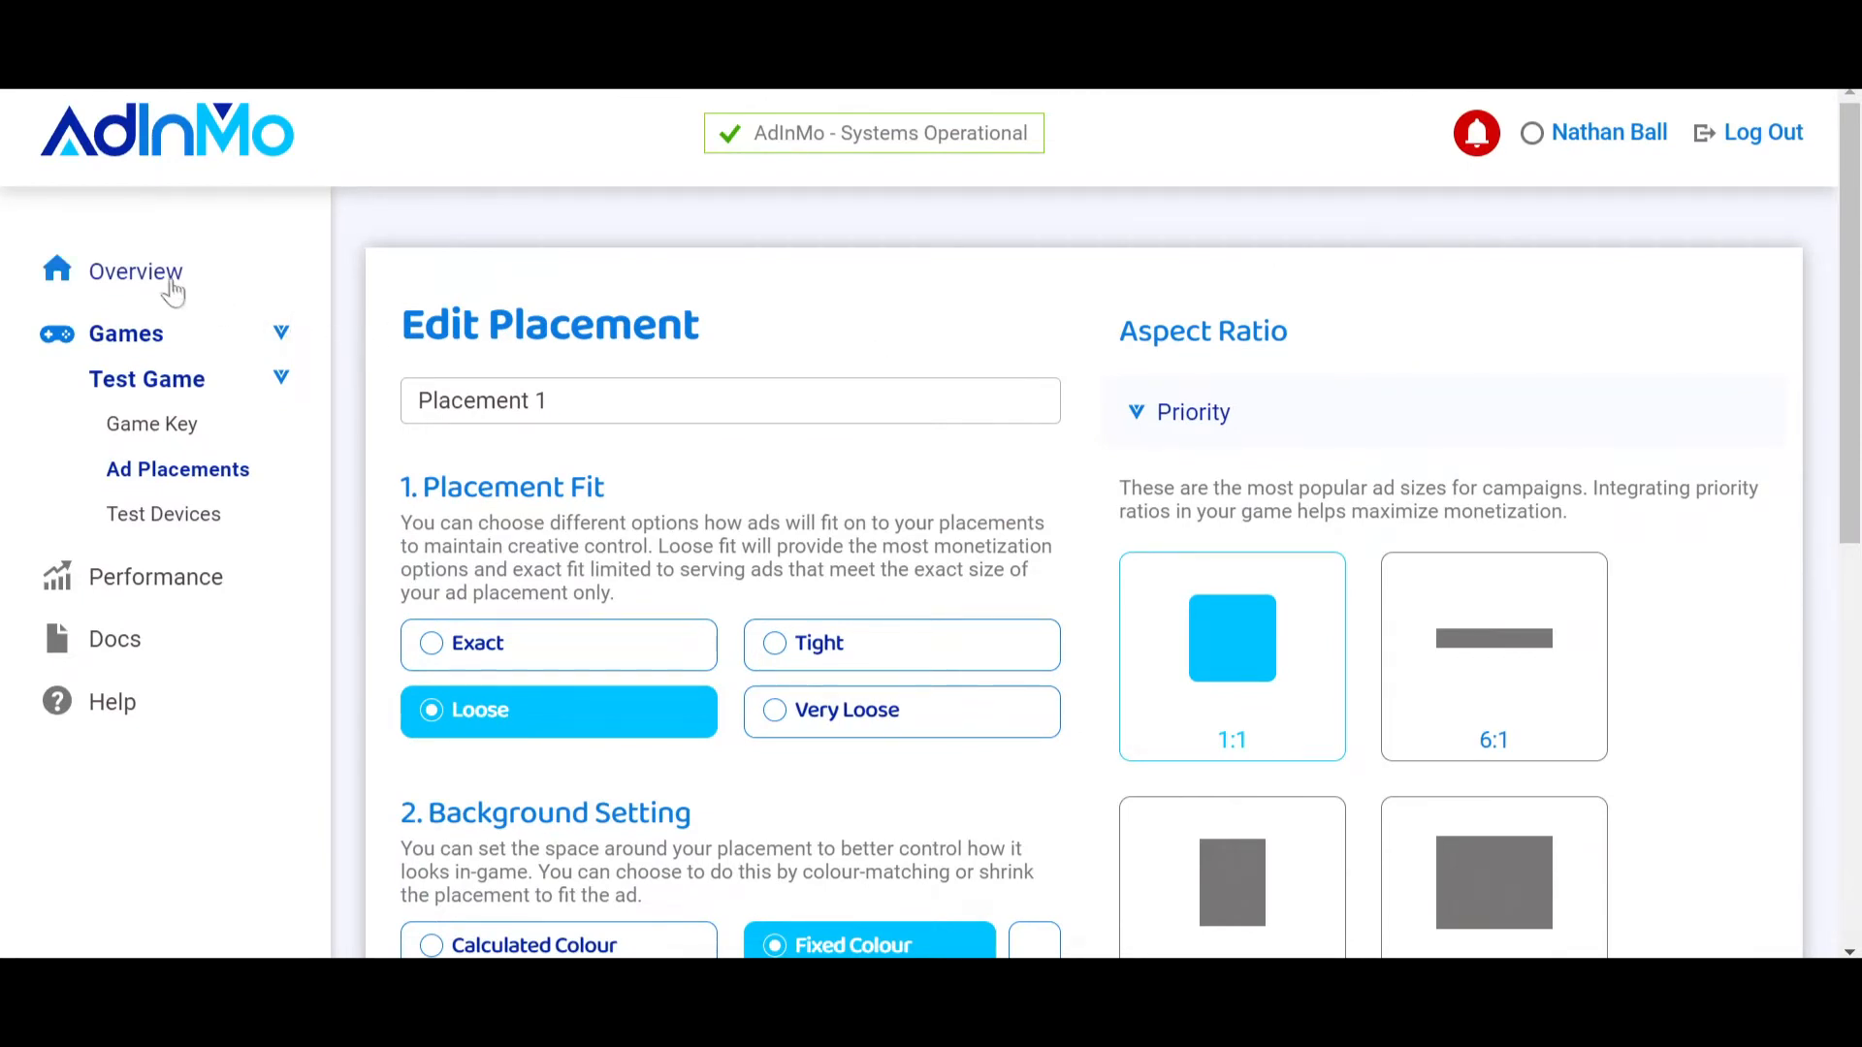
click(136, 271)
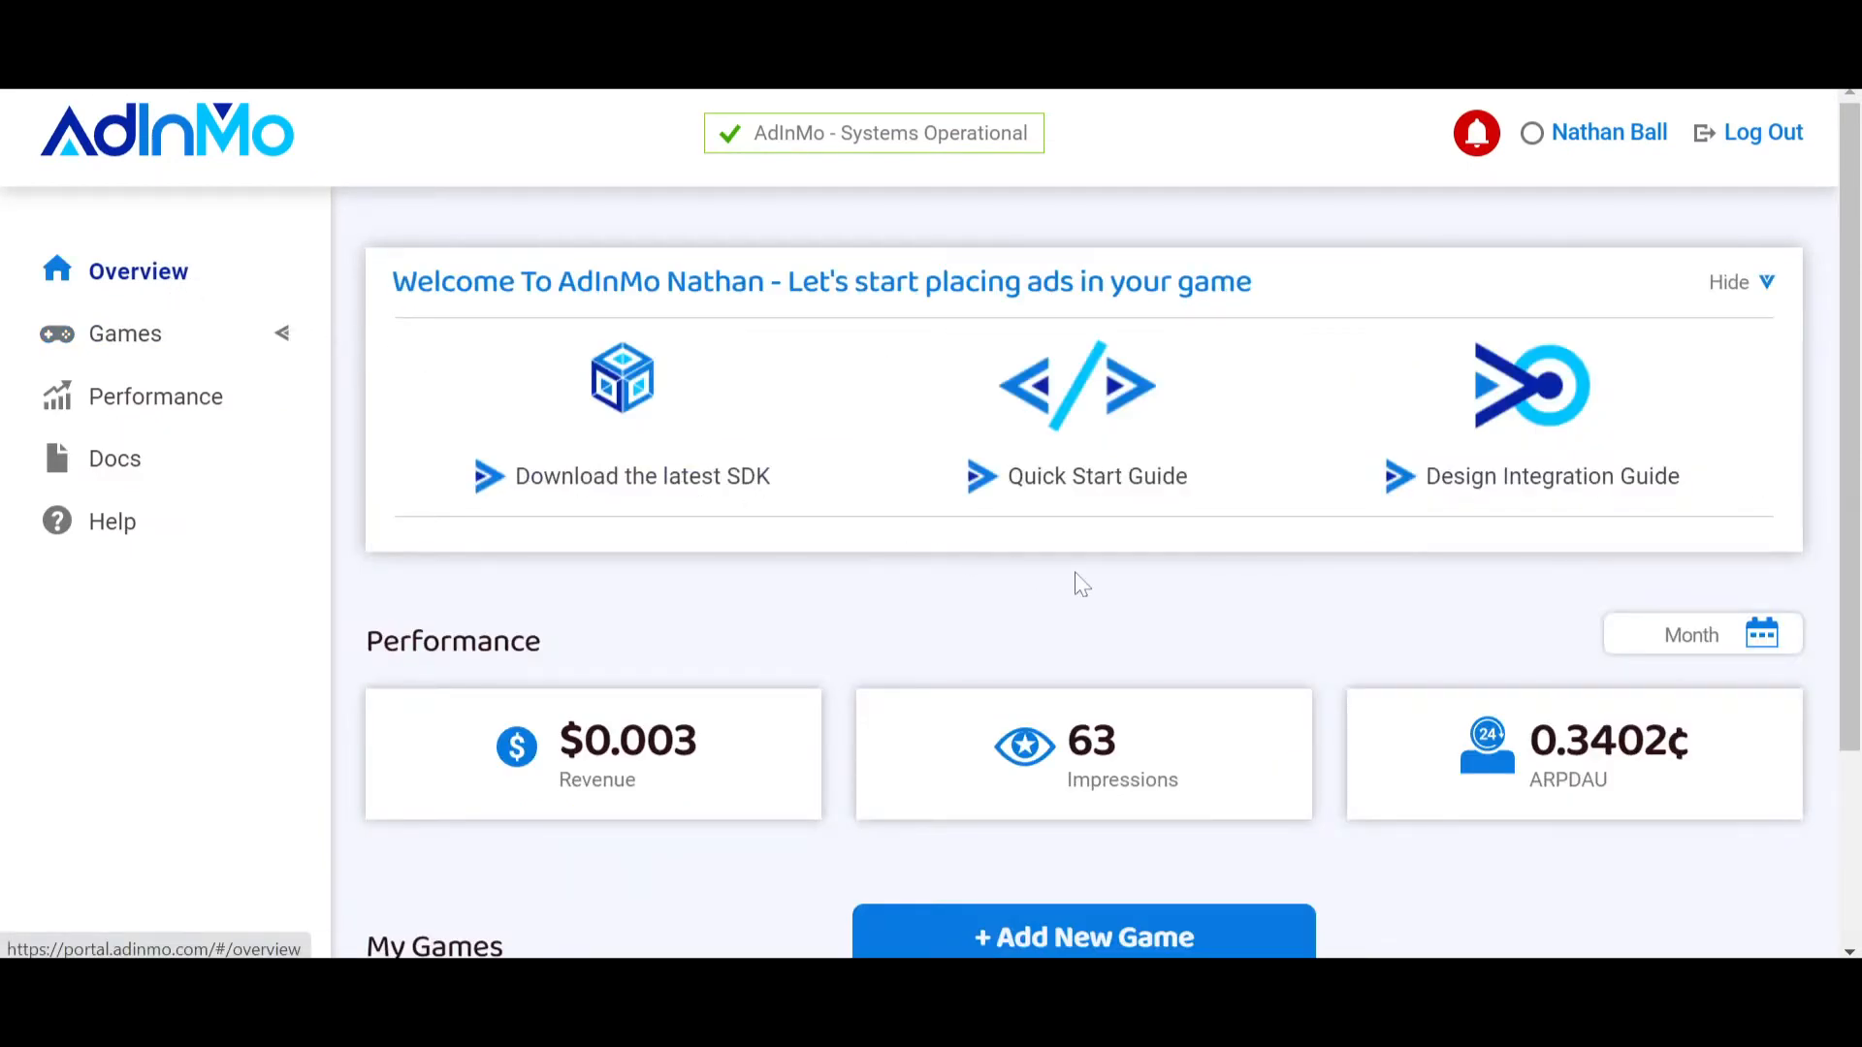
mouse_move(1039, 591)
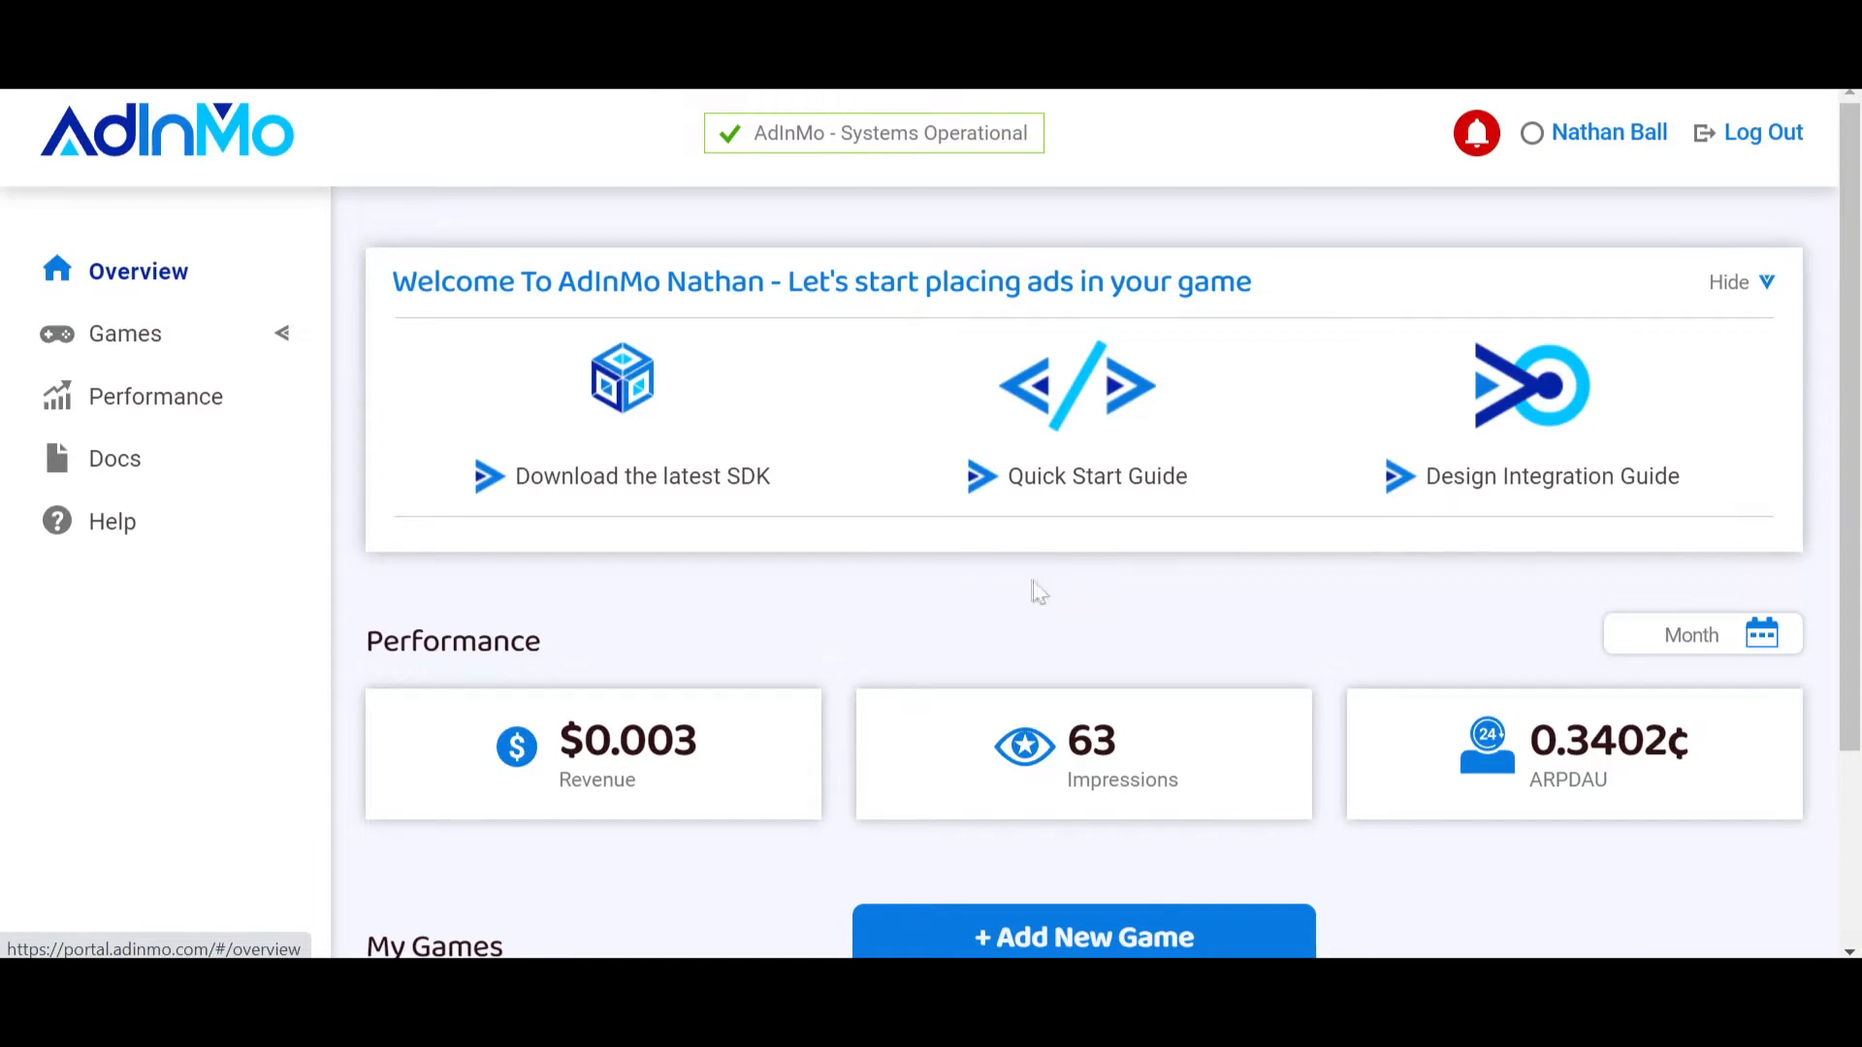
scroll(down, 3)
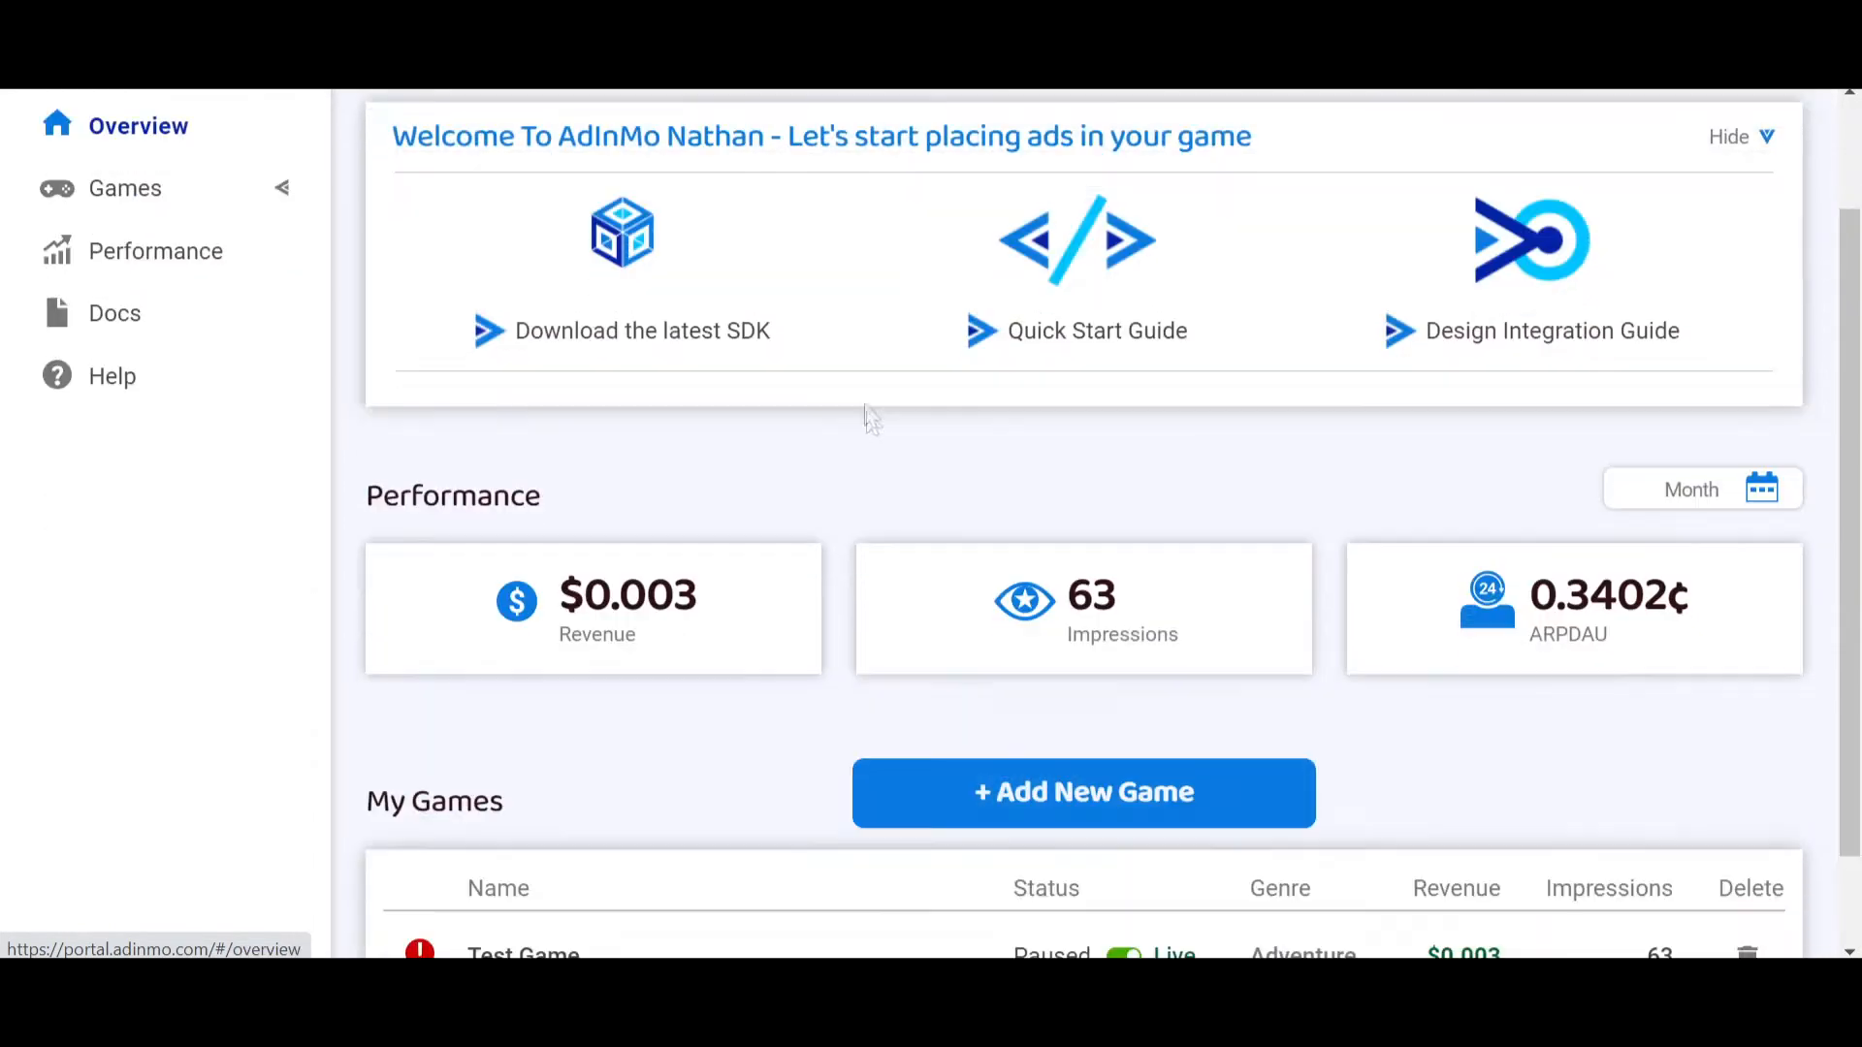
scroll(down, 3)
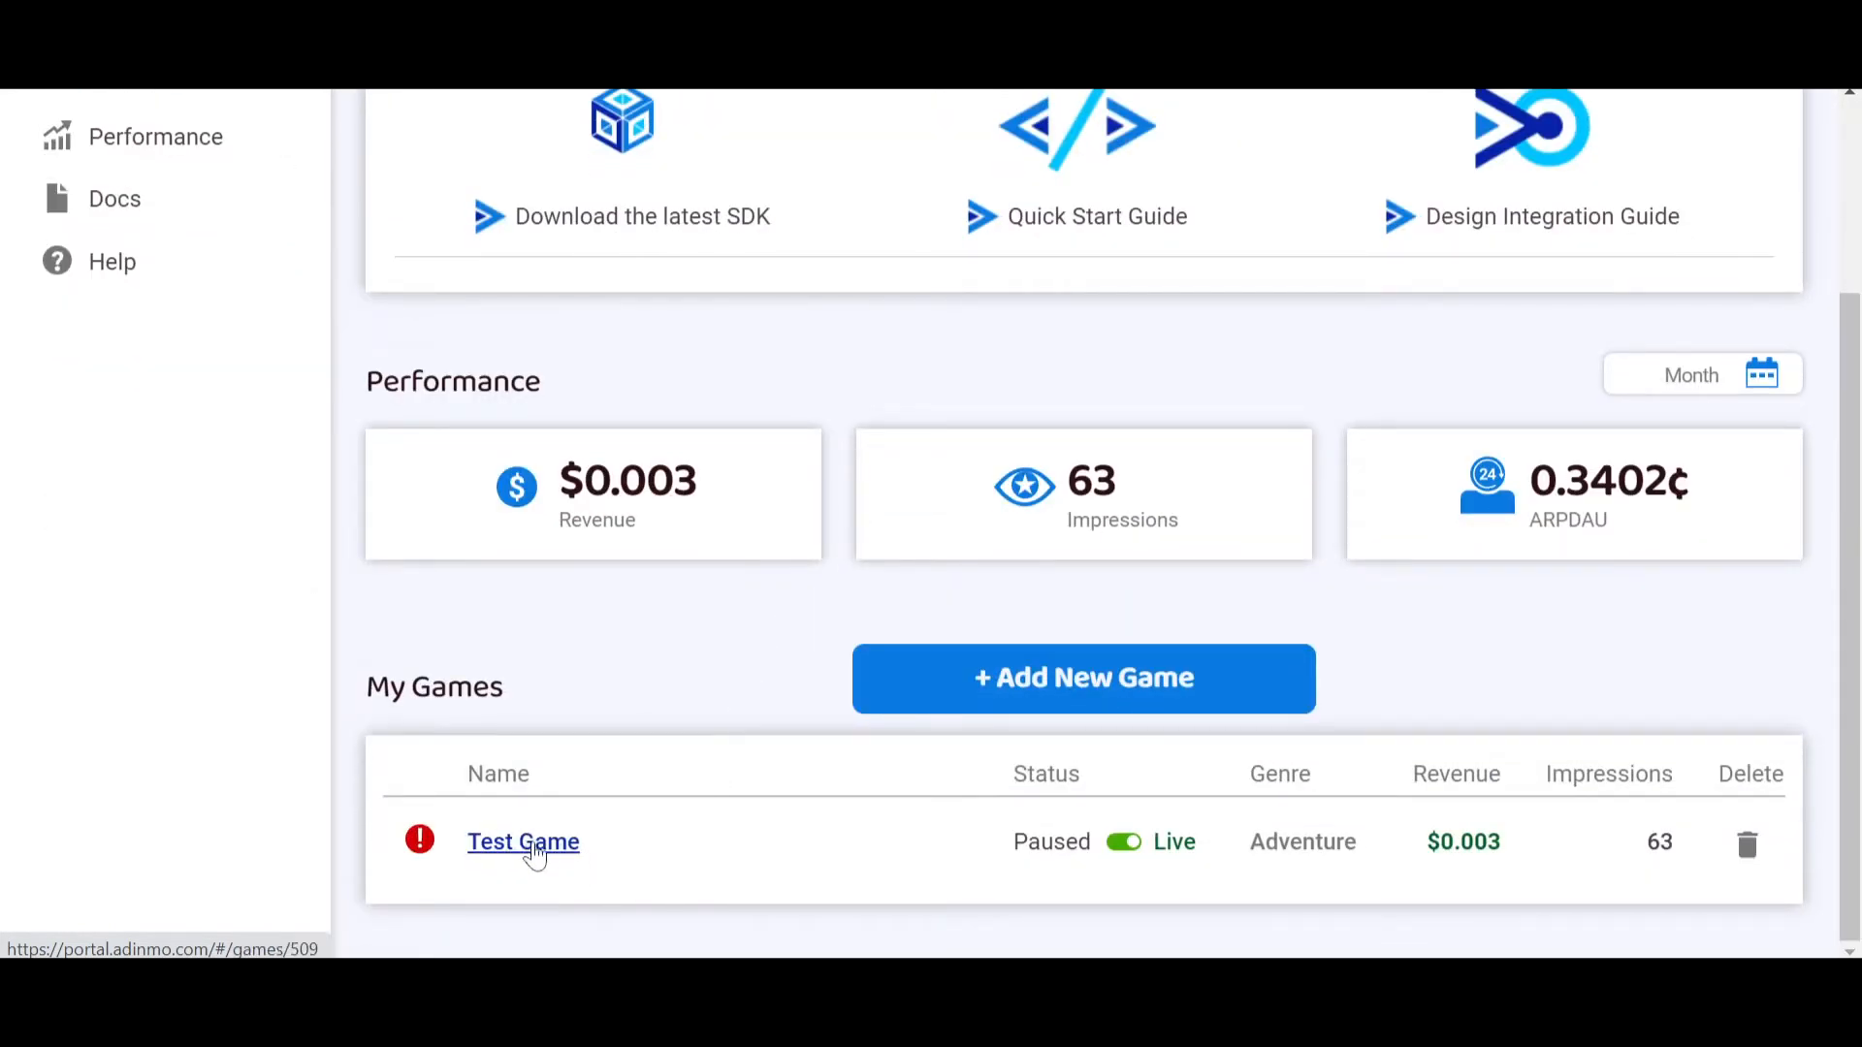
click(522, 842)
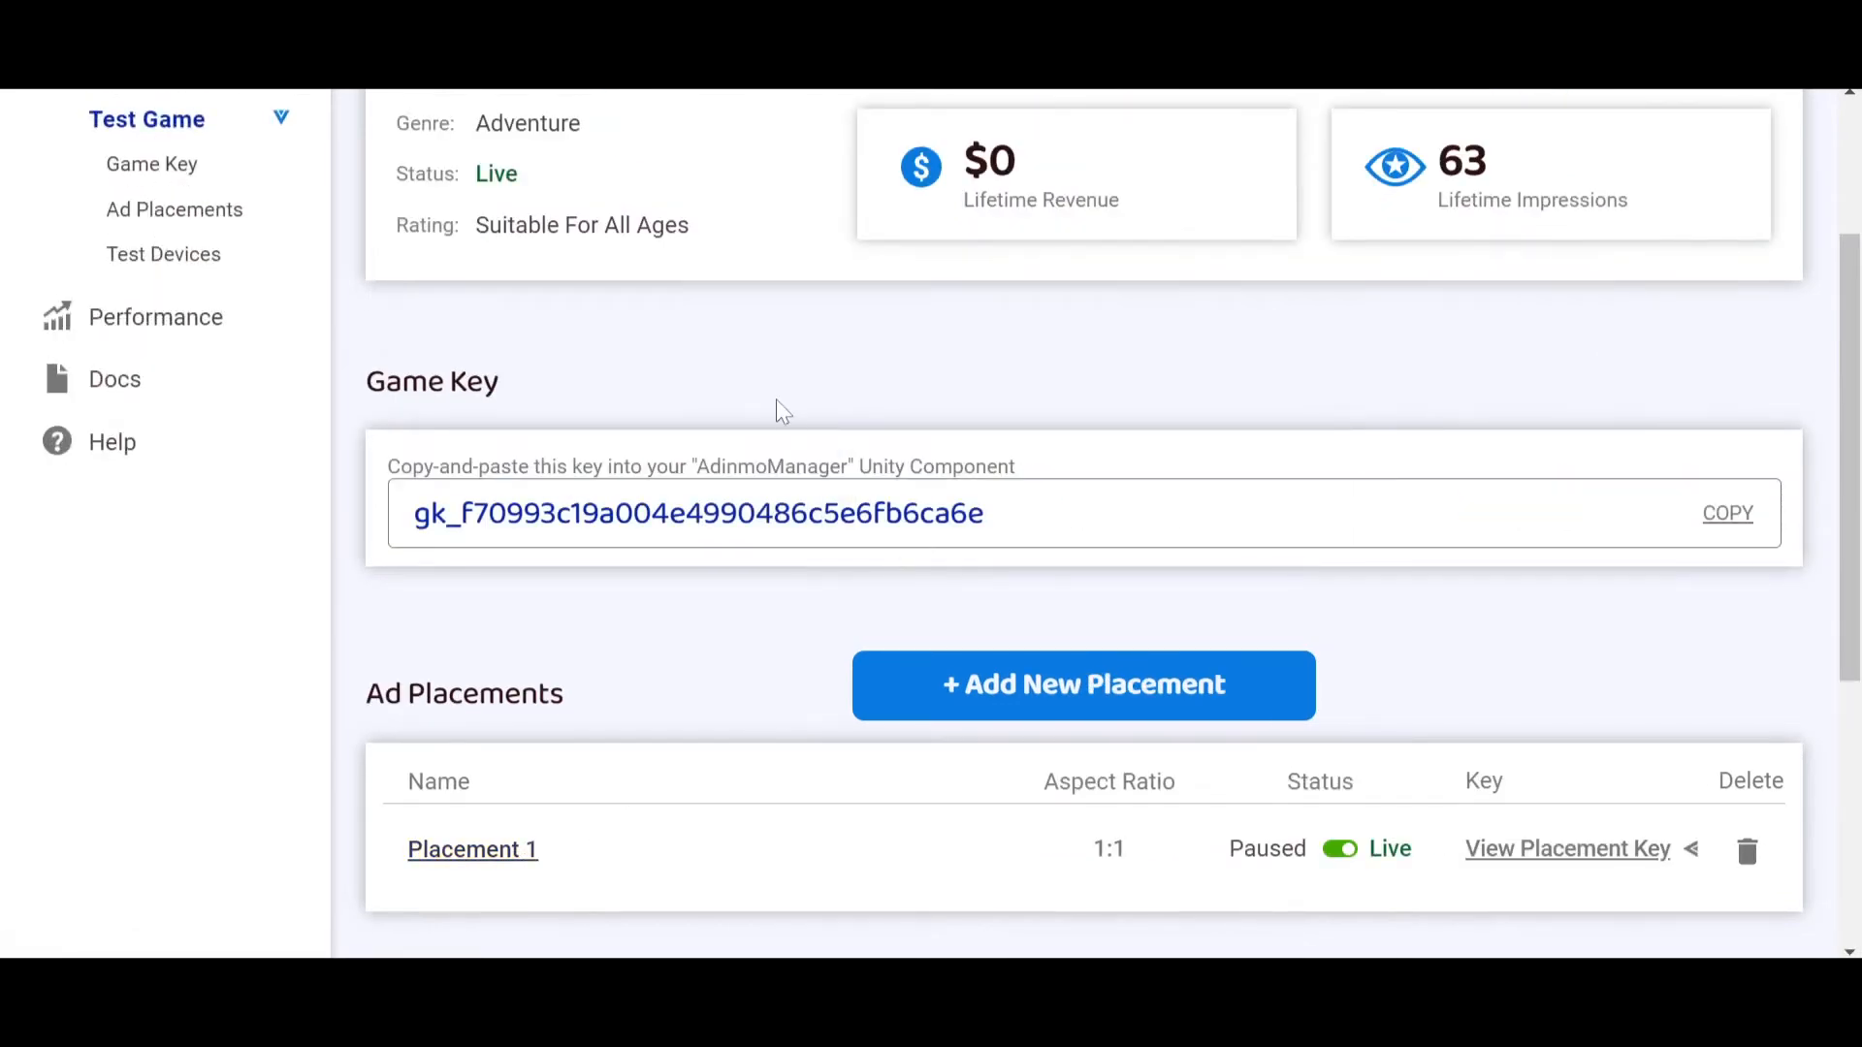
scroll(down, 3)
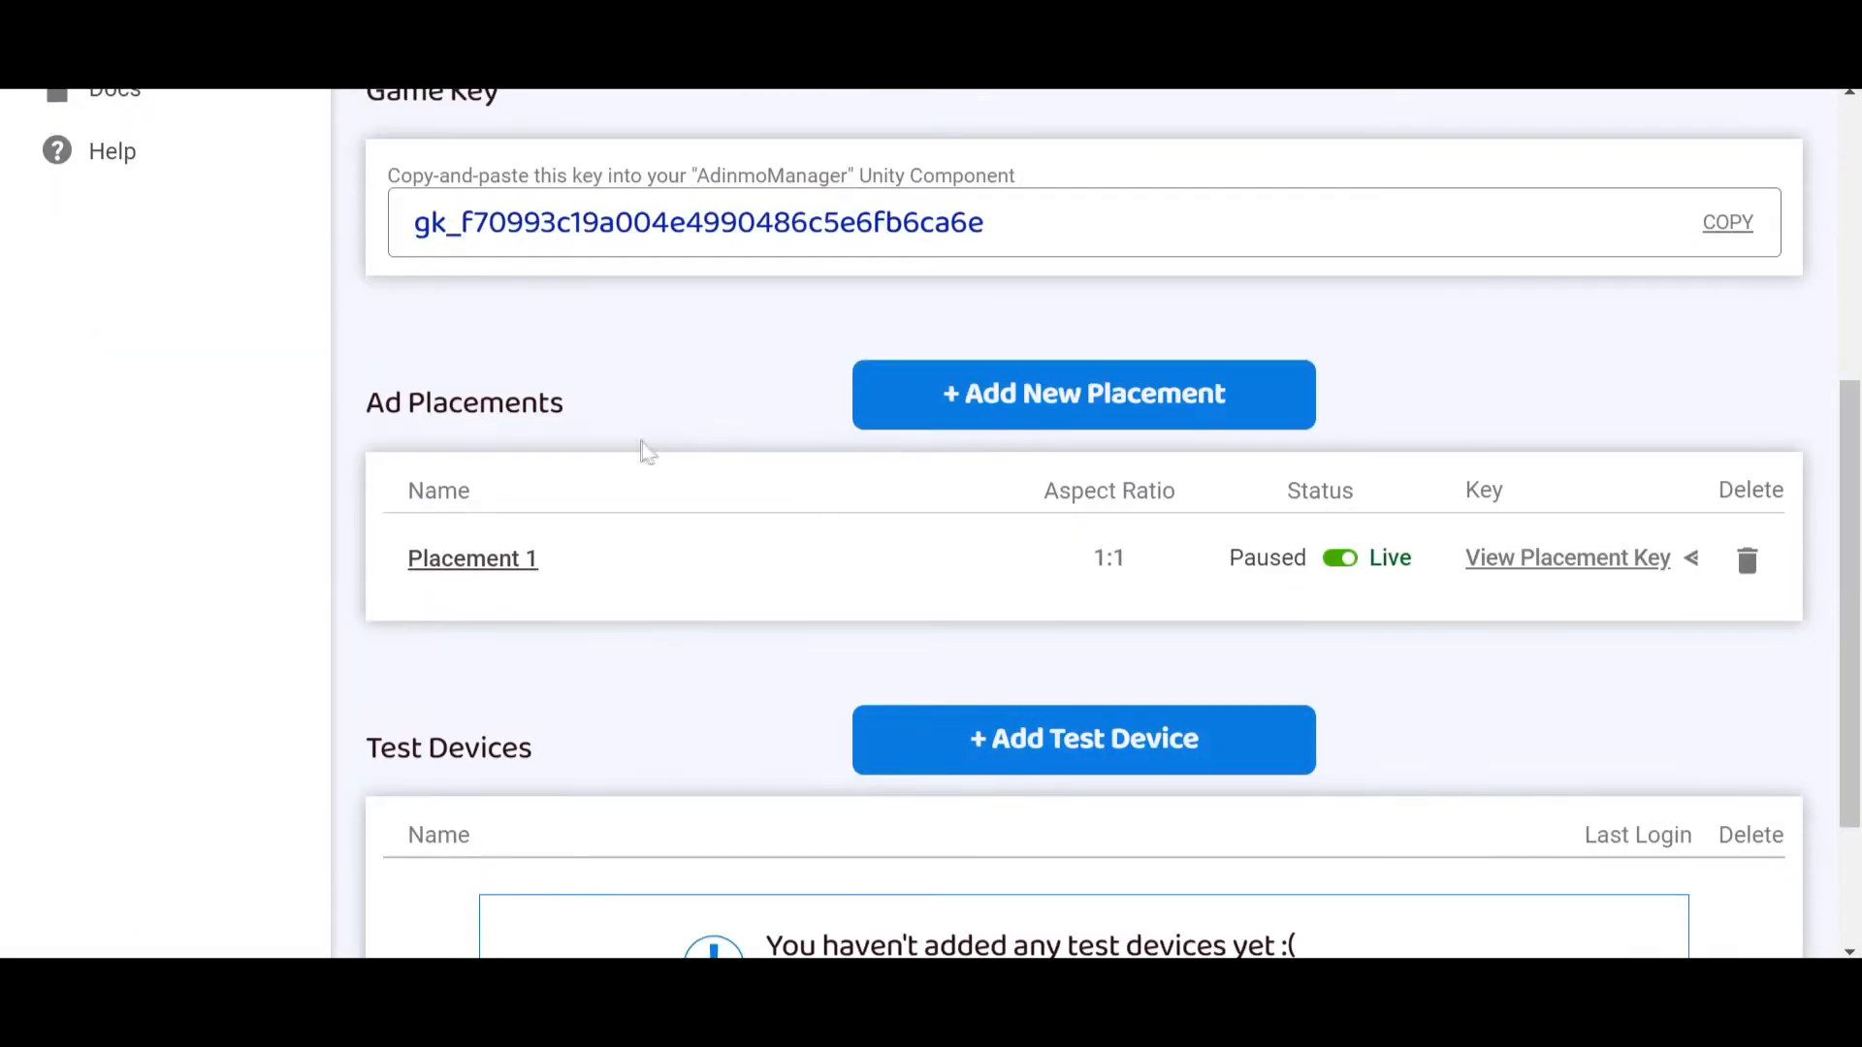
mouse_move(668, 430)
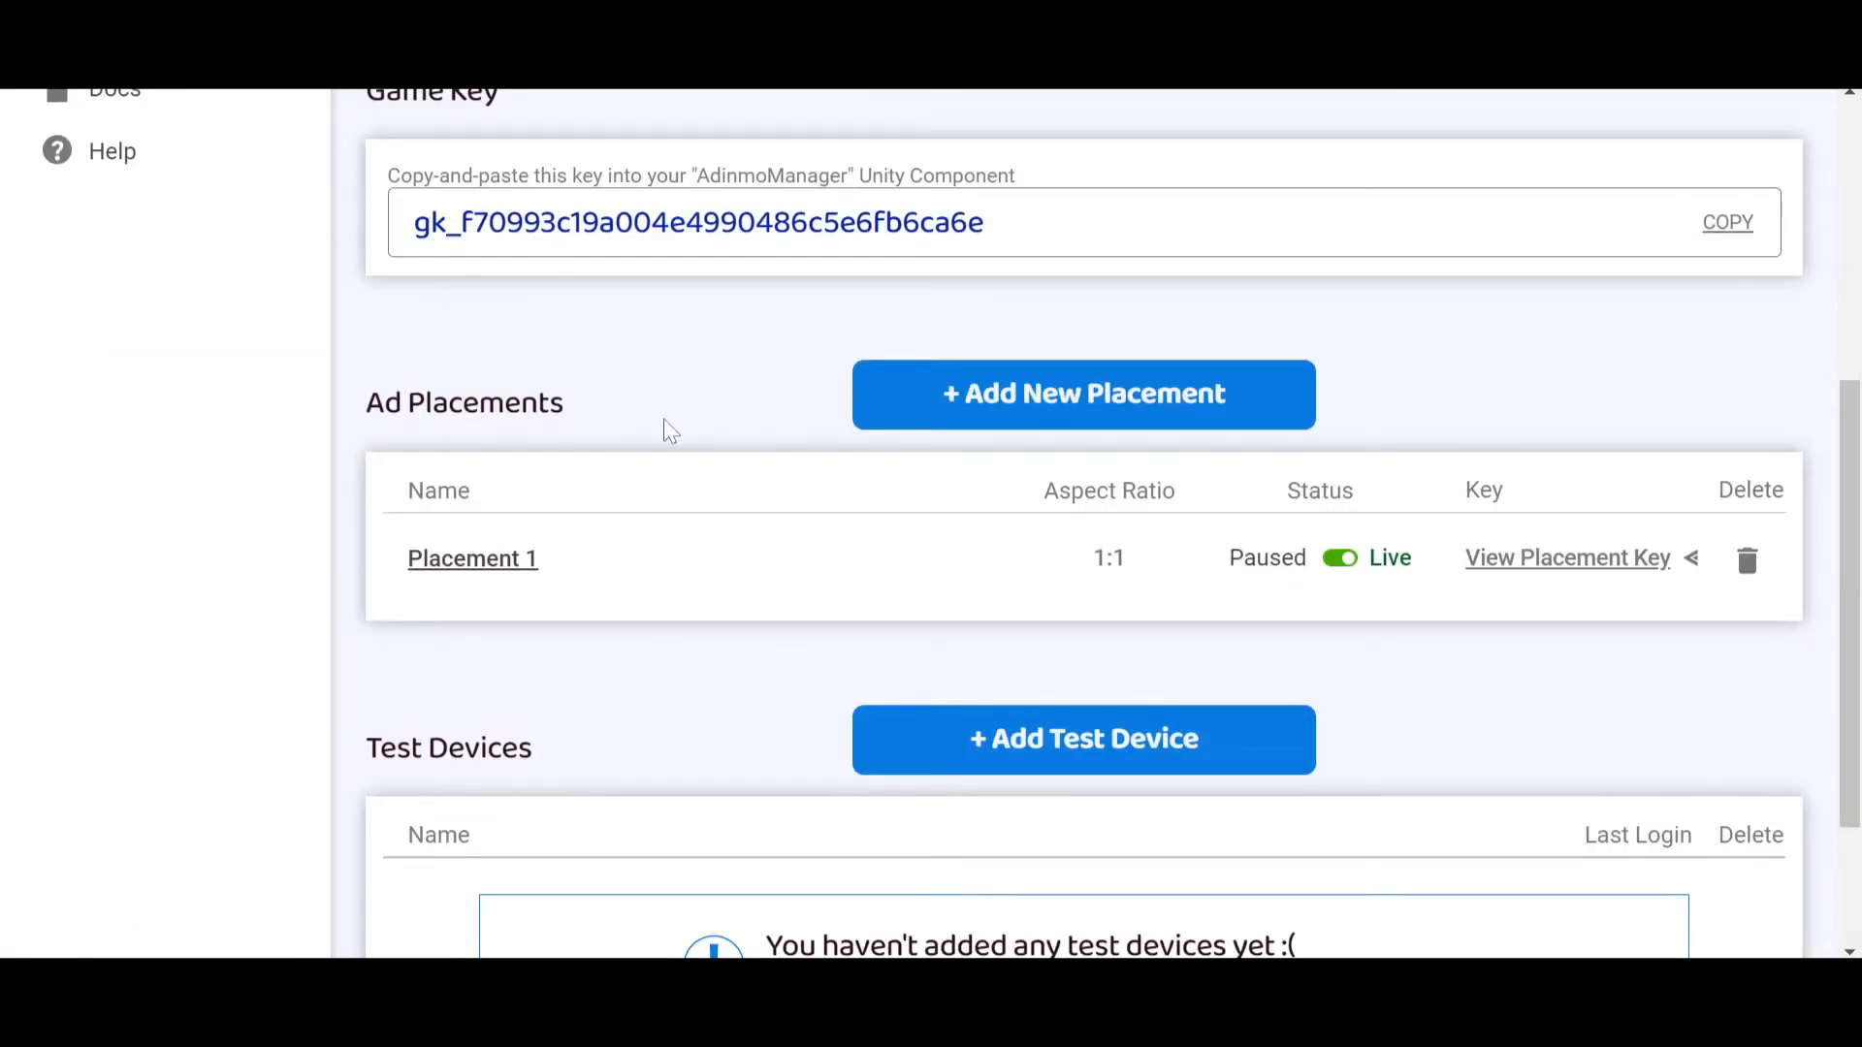
mouse_move(582, 572)
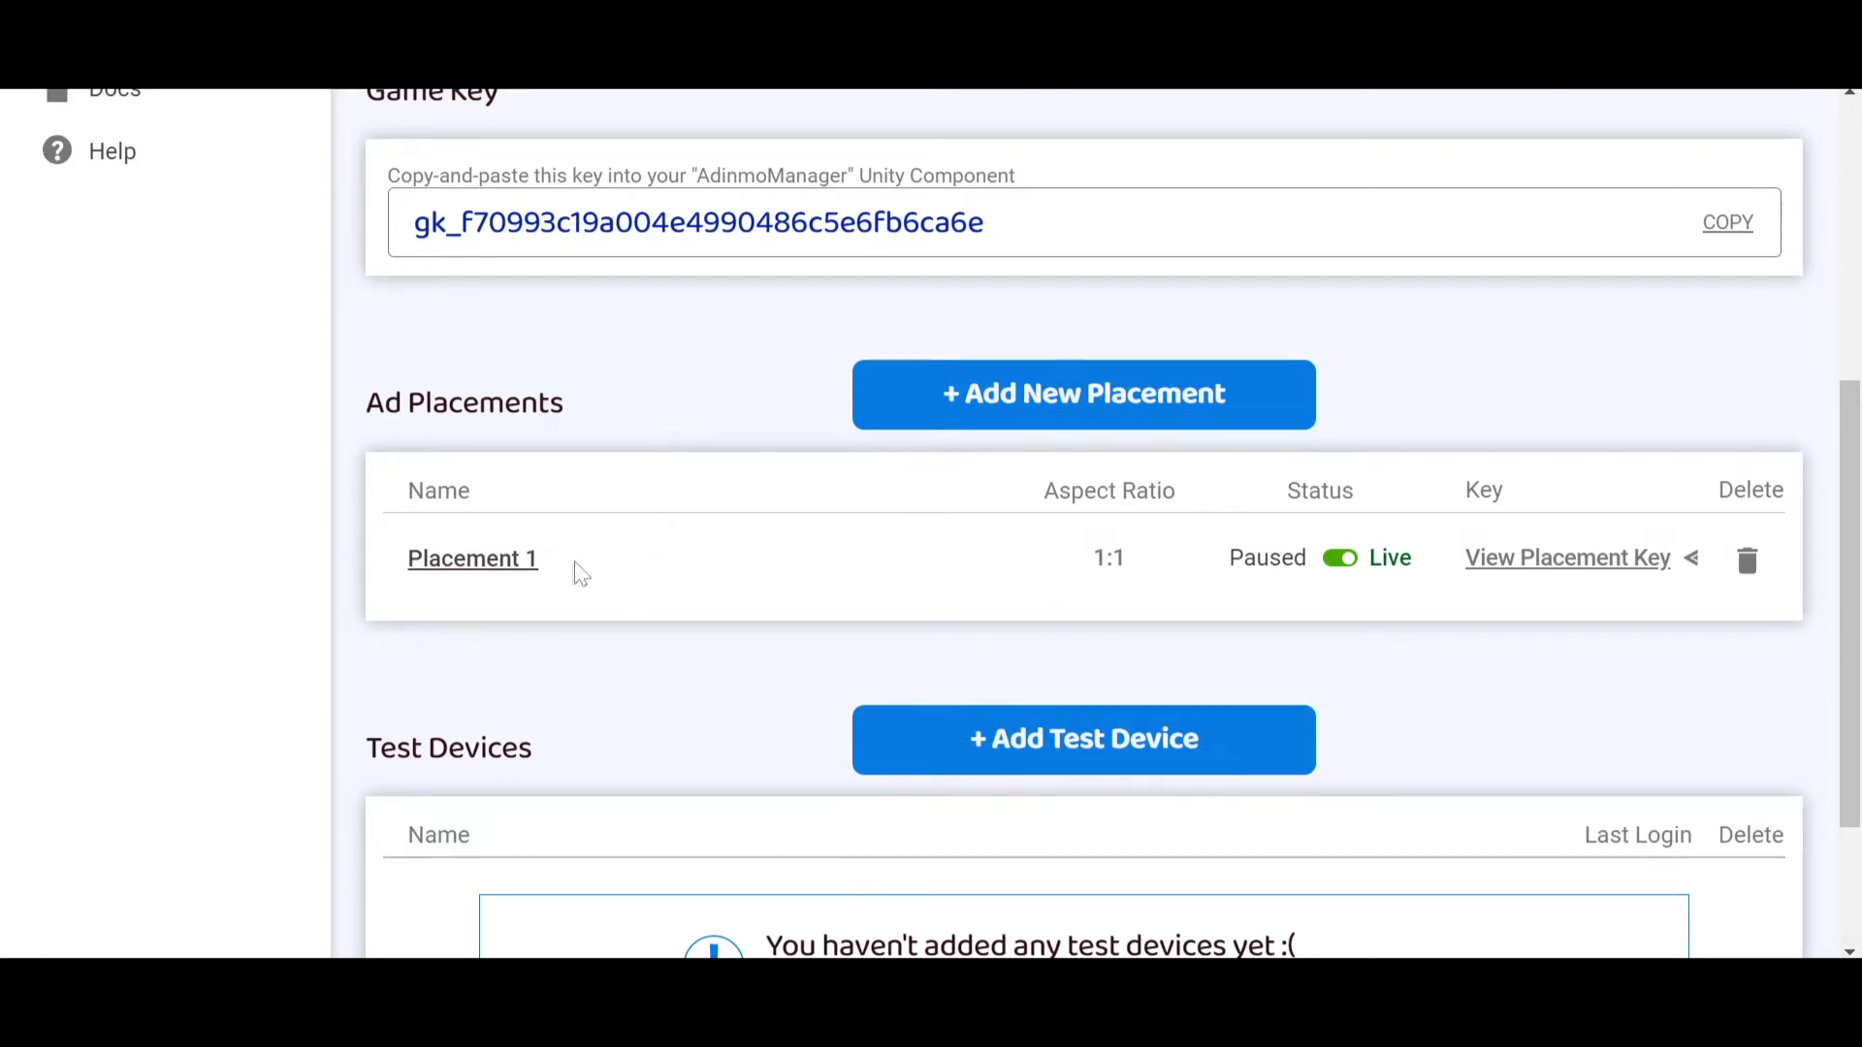
mouse_move(498, 600)
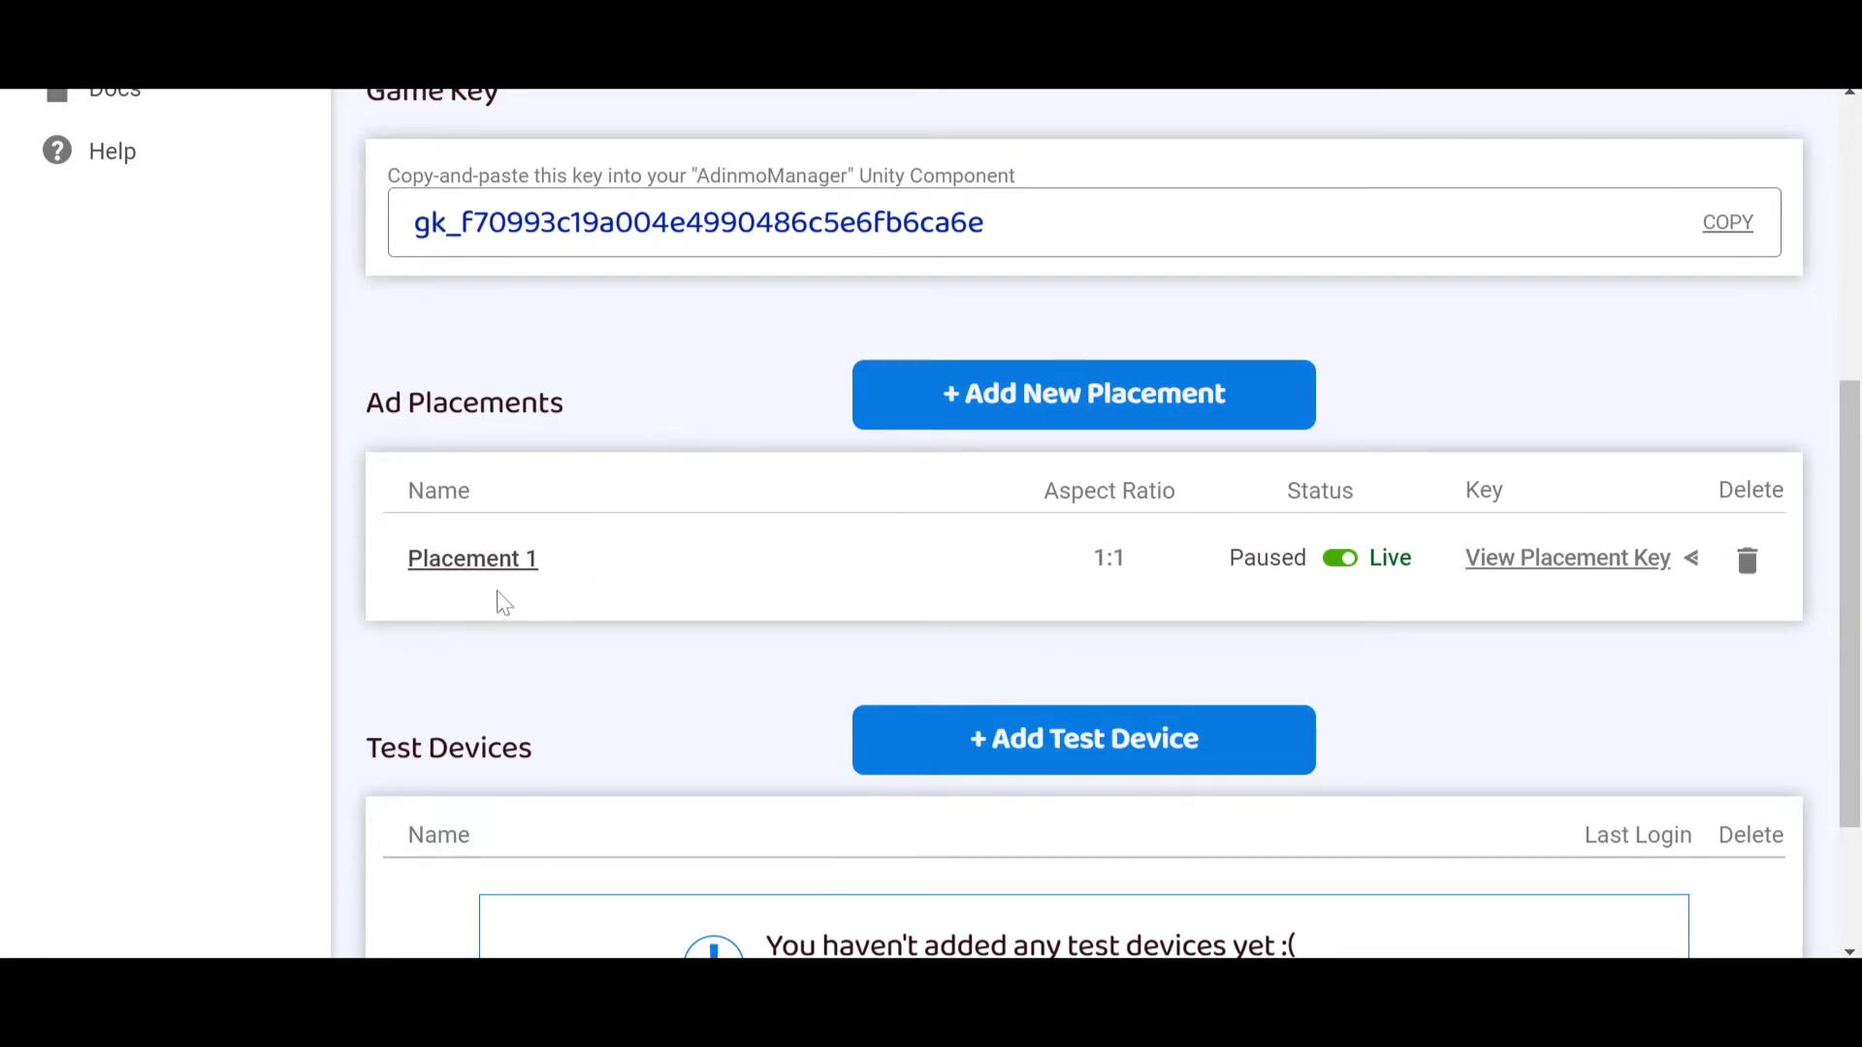
mouse_move(496, 588)
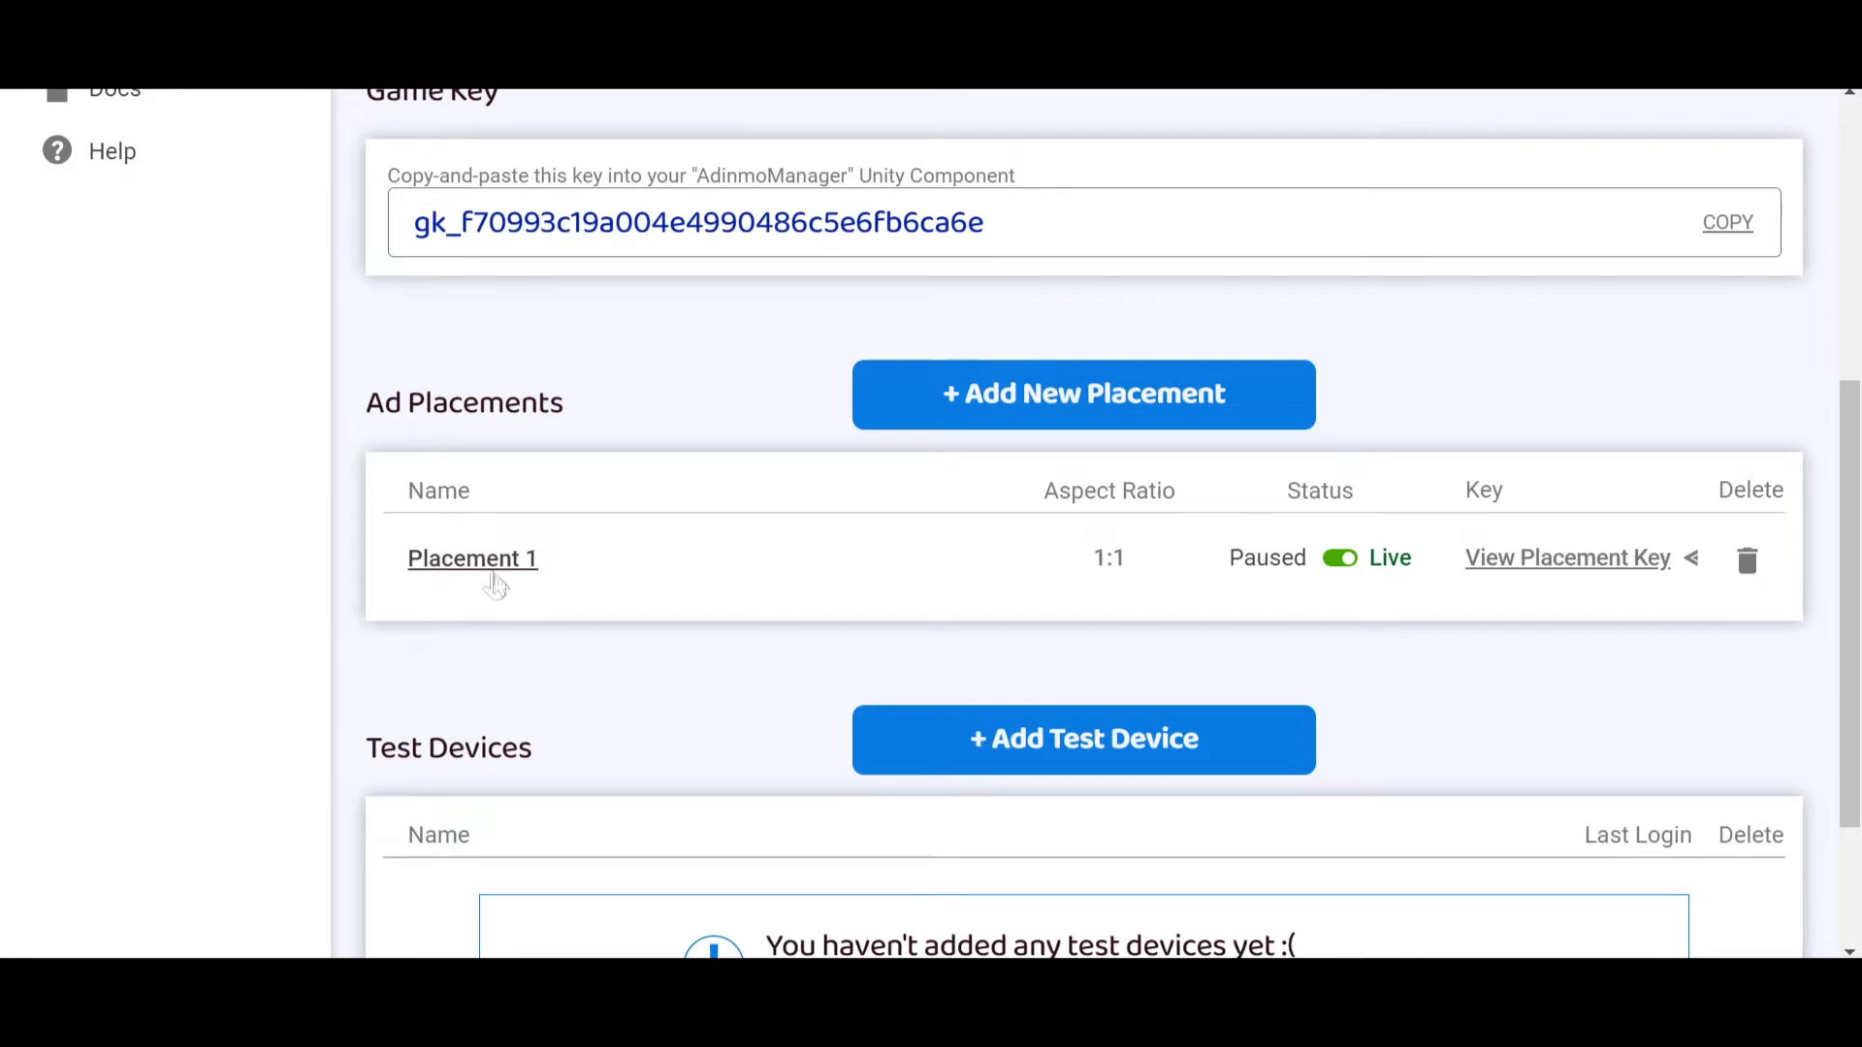
Open Placement 1's Edit Placement form and scroll up to its fit settings
click(471, 559)
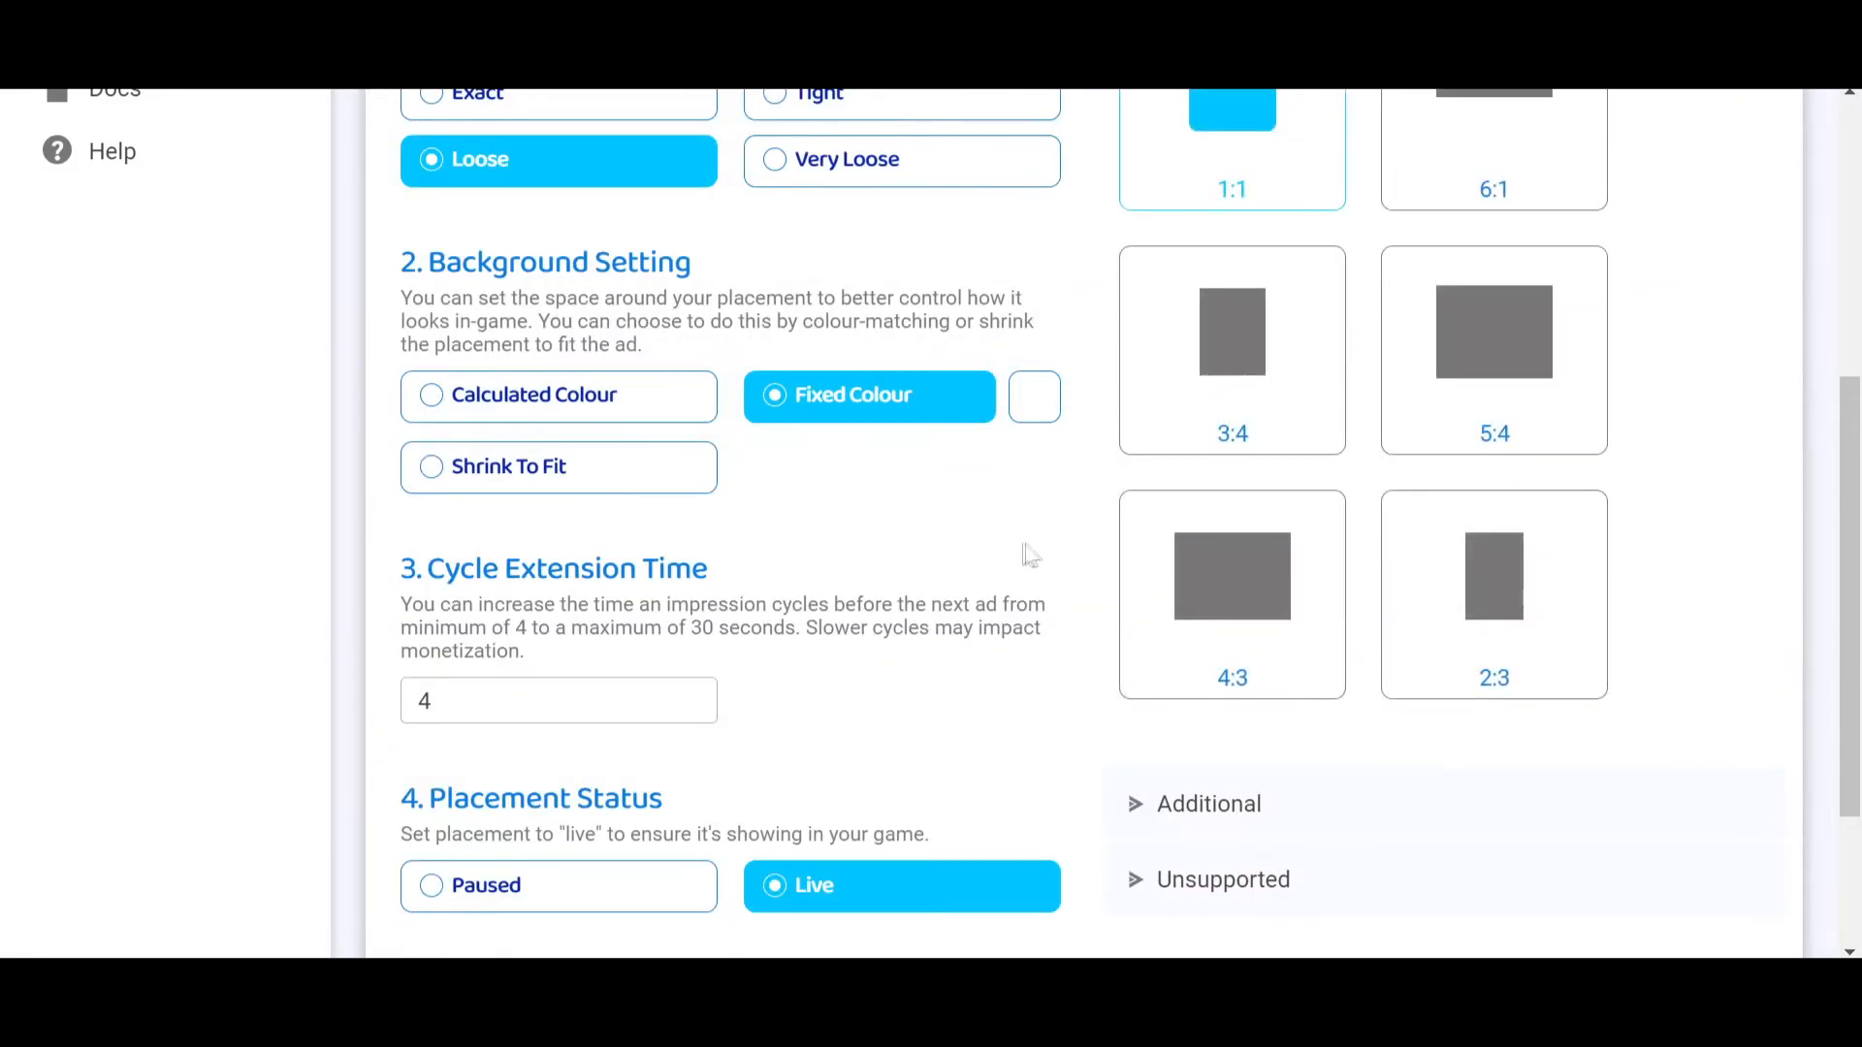
scroll(up, 3)
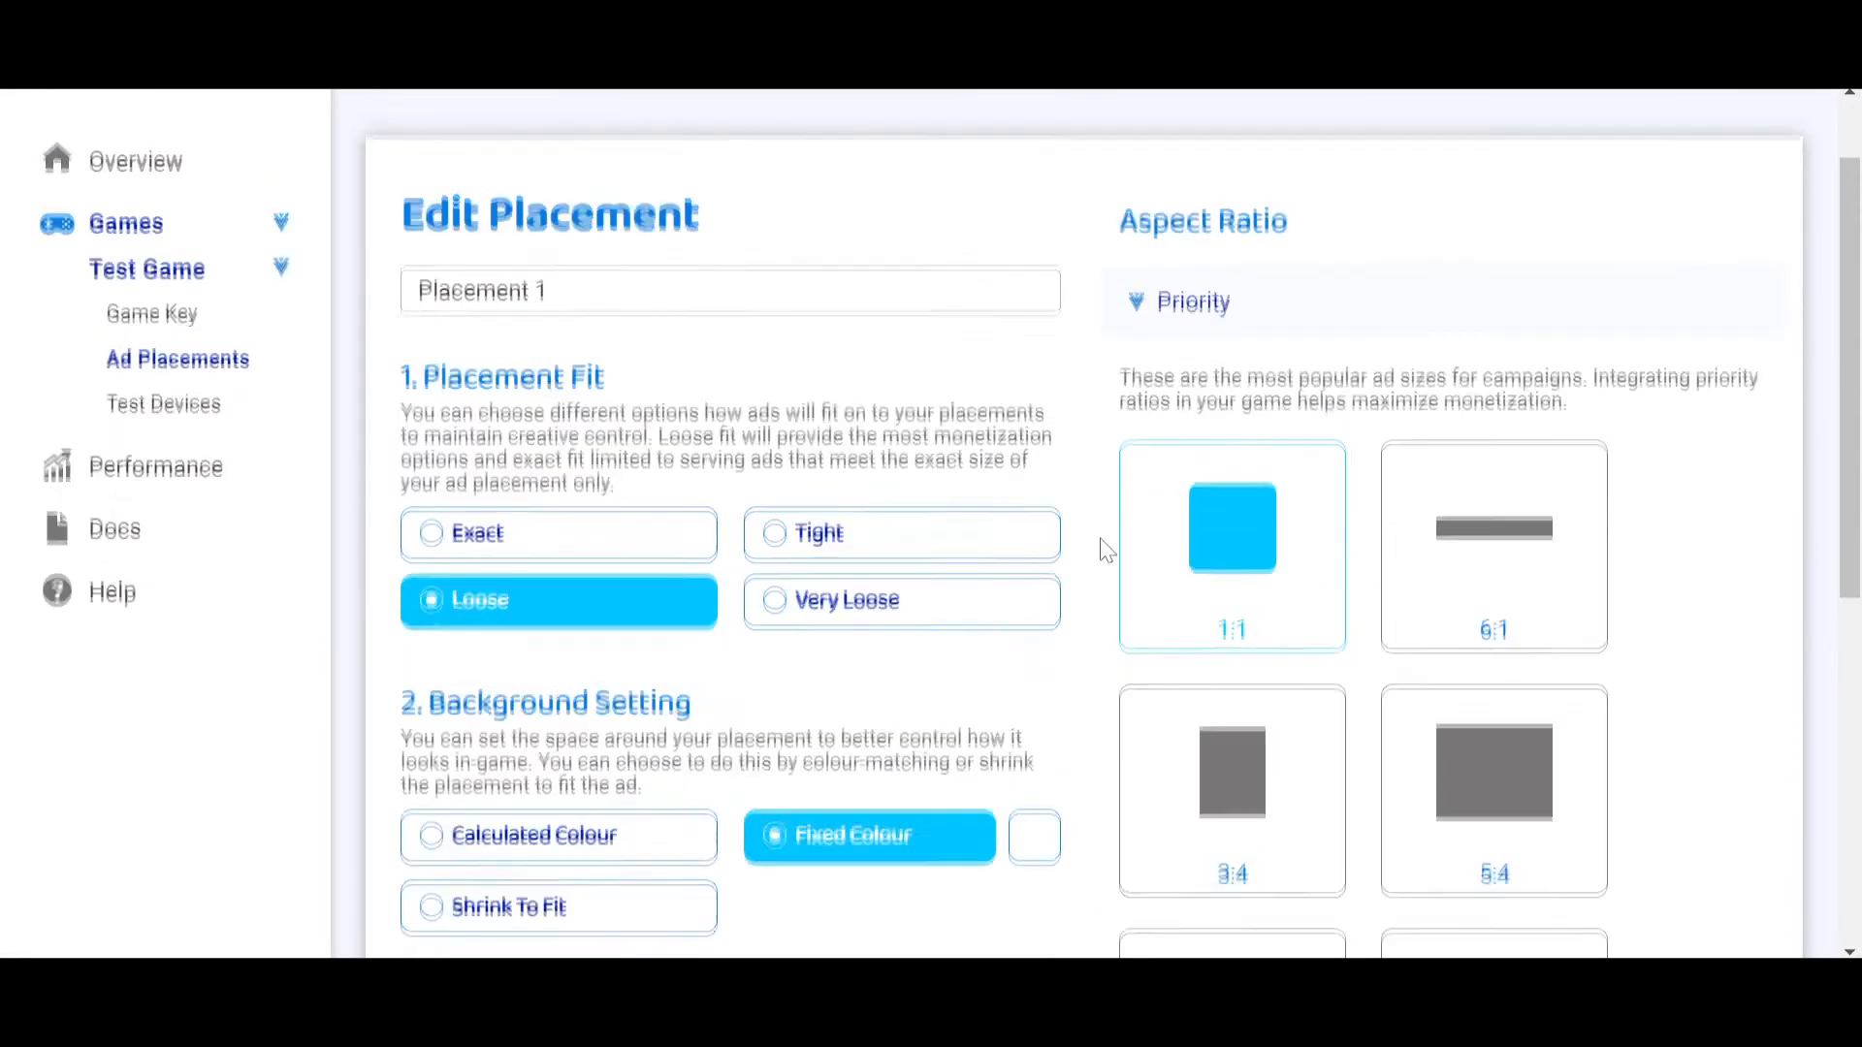
scroll(up, 3)
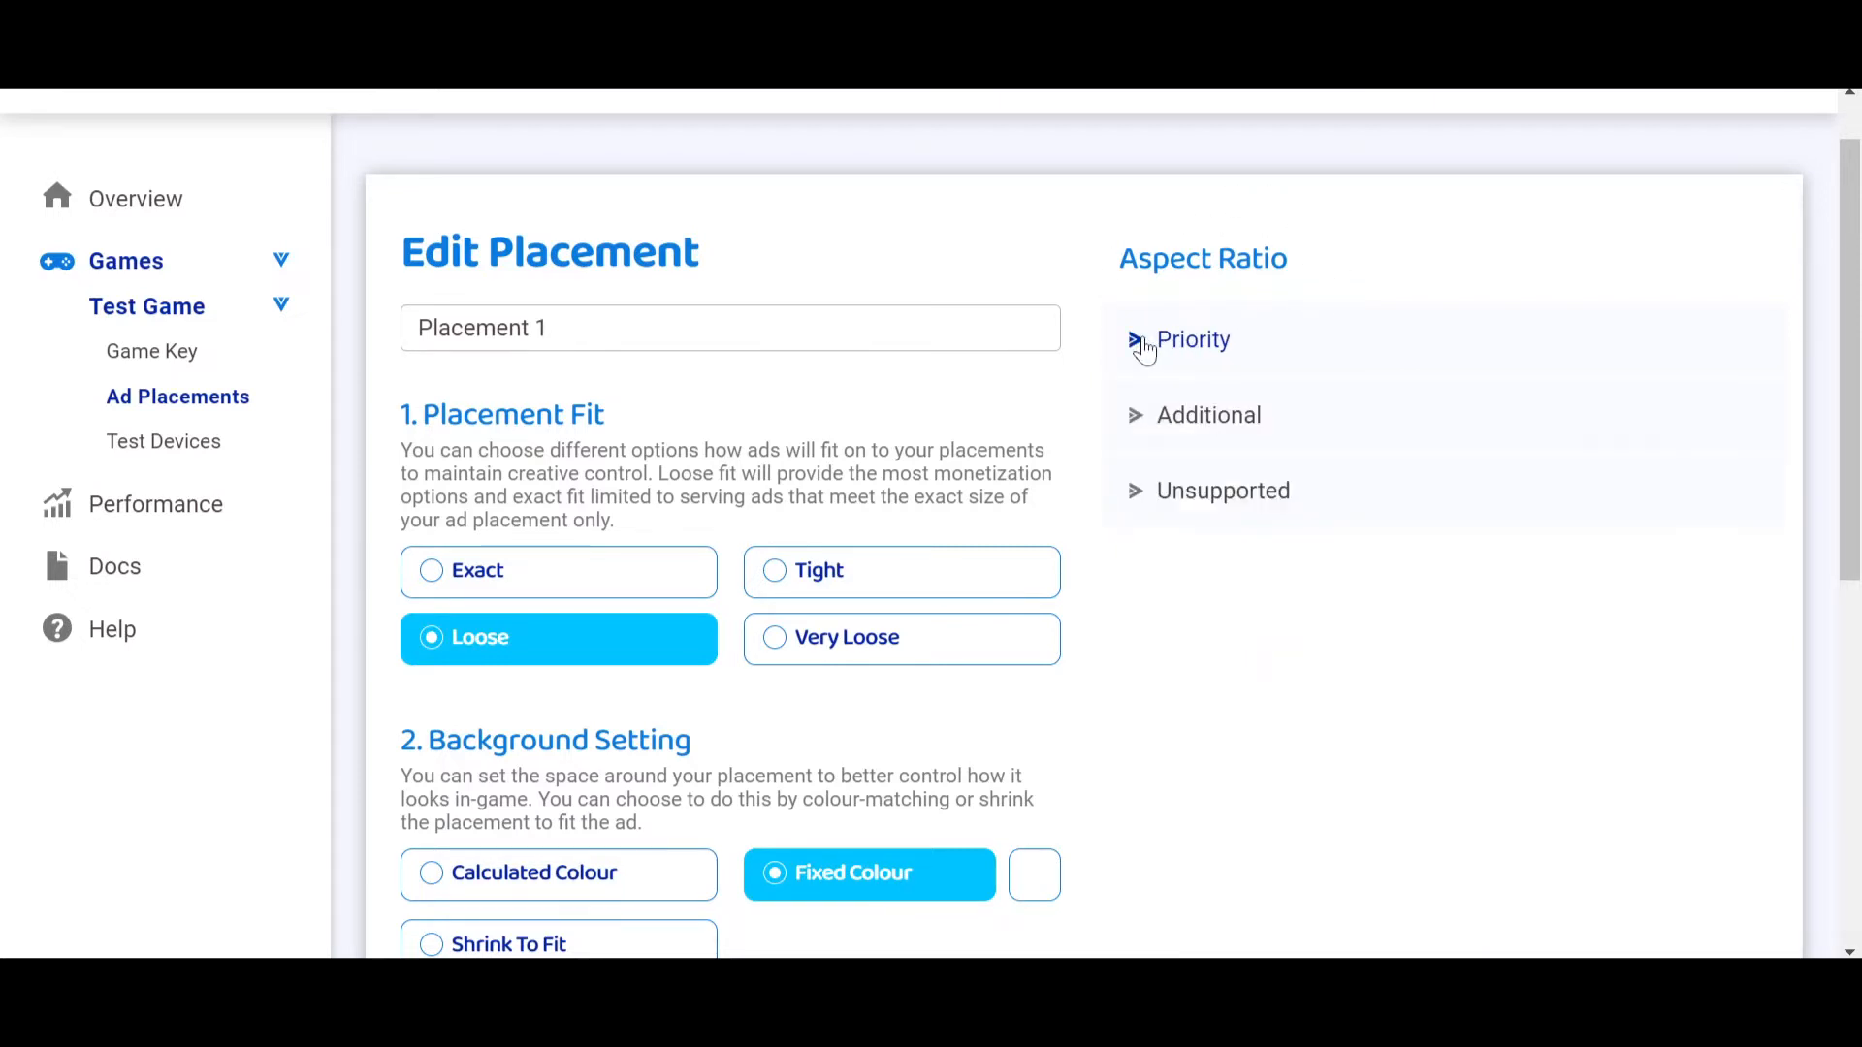
mouse_move(1083, 371)
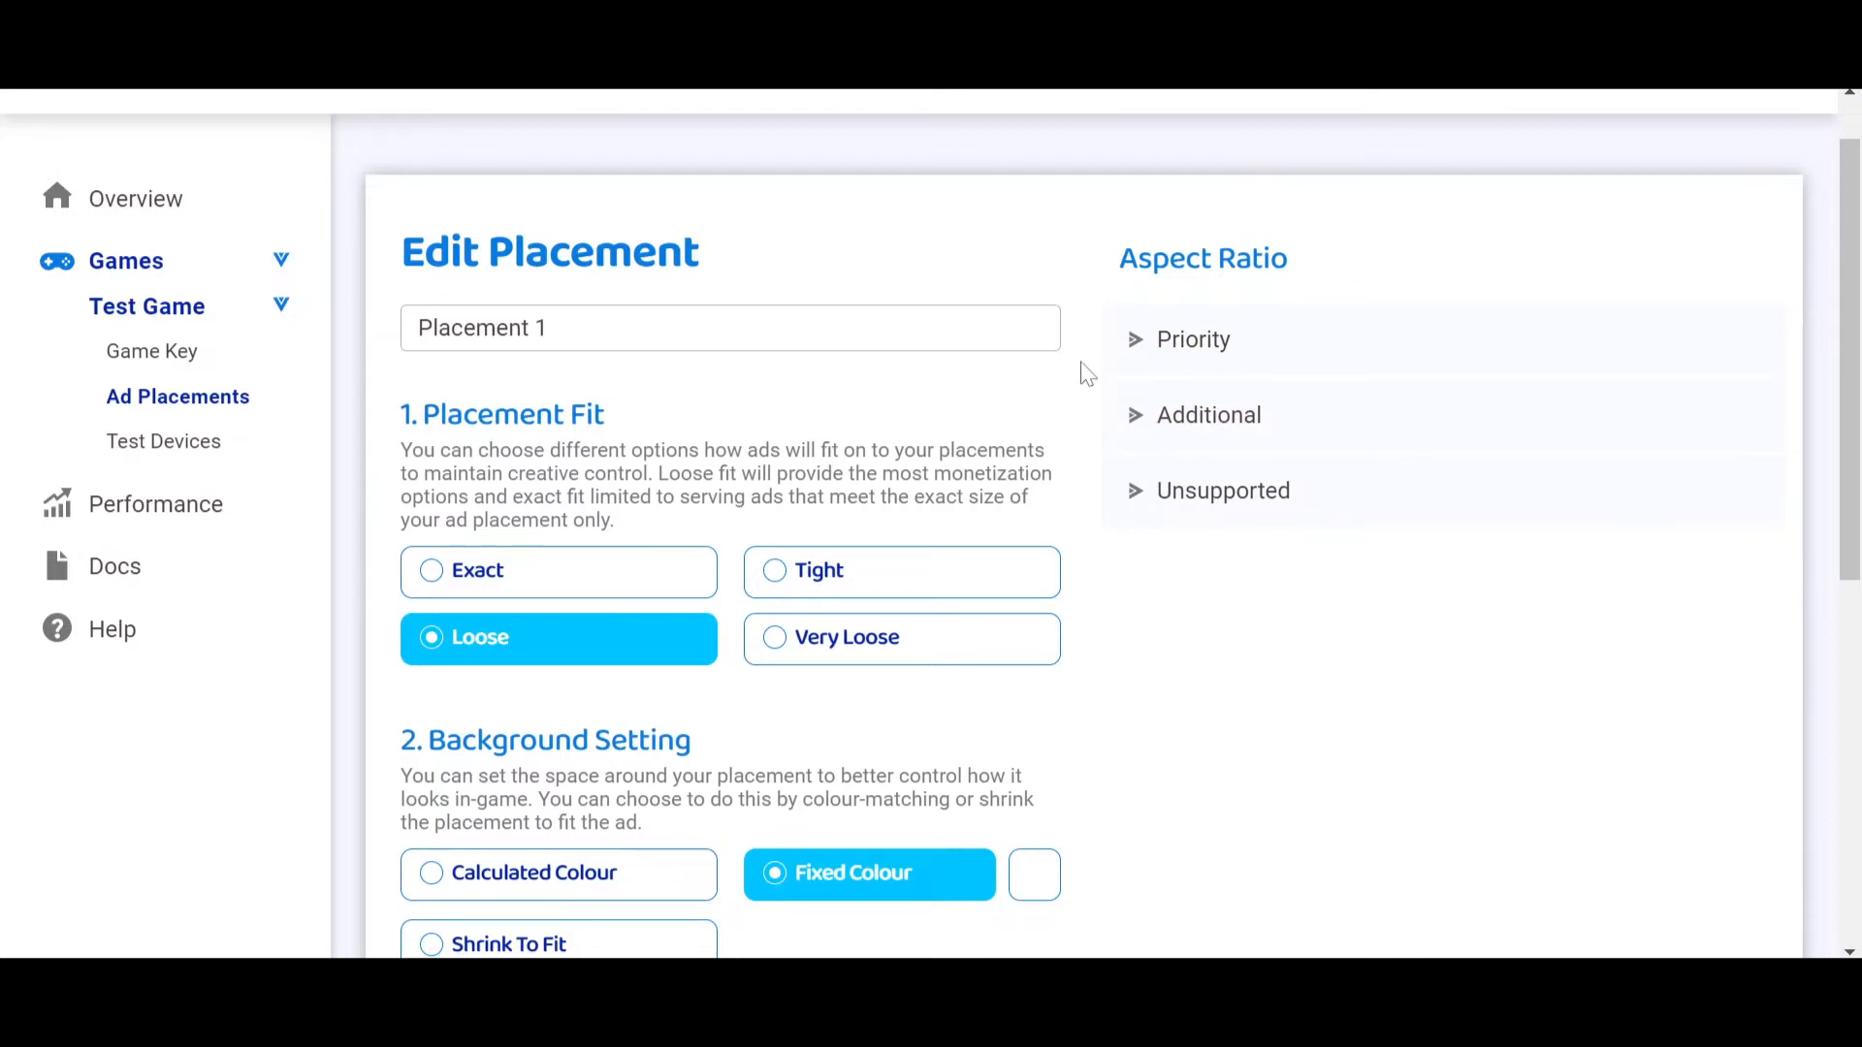
mouse_move(1134, 356)
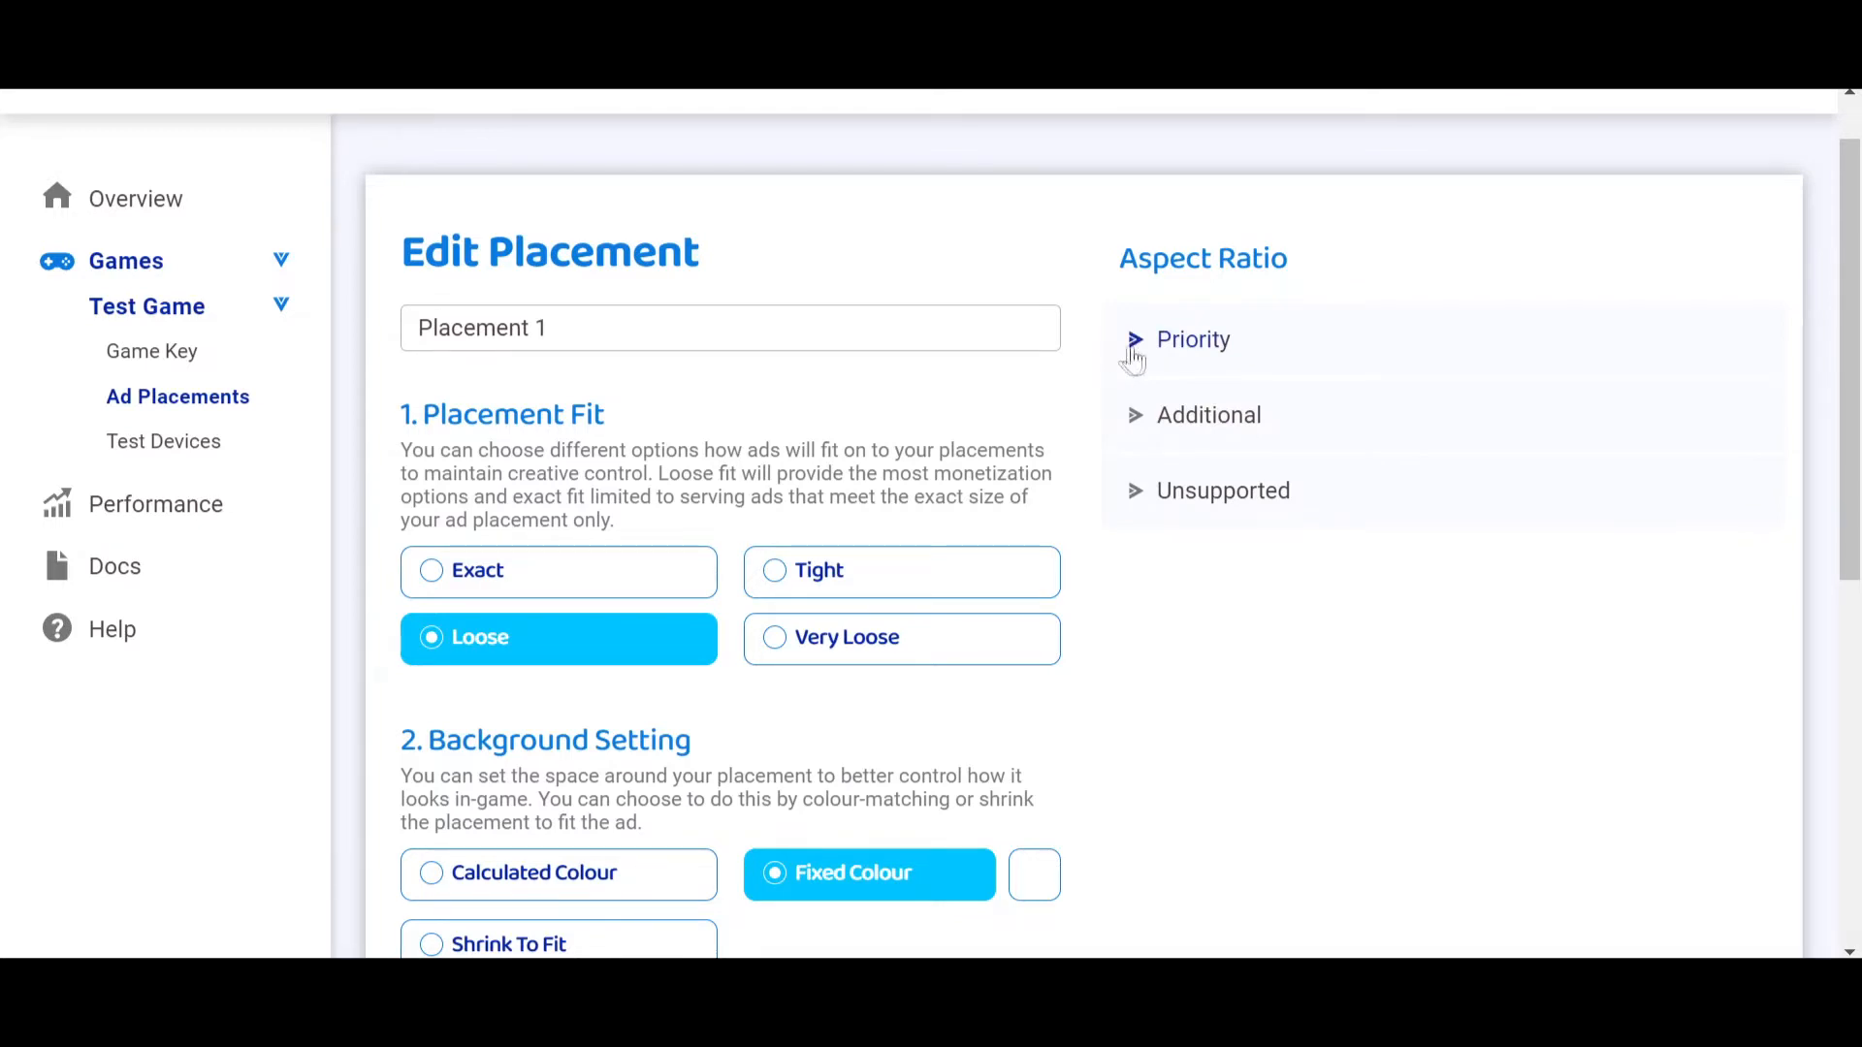
mouse_move(1174, 418)
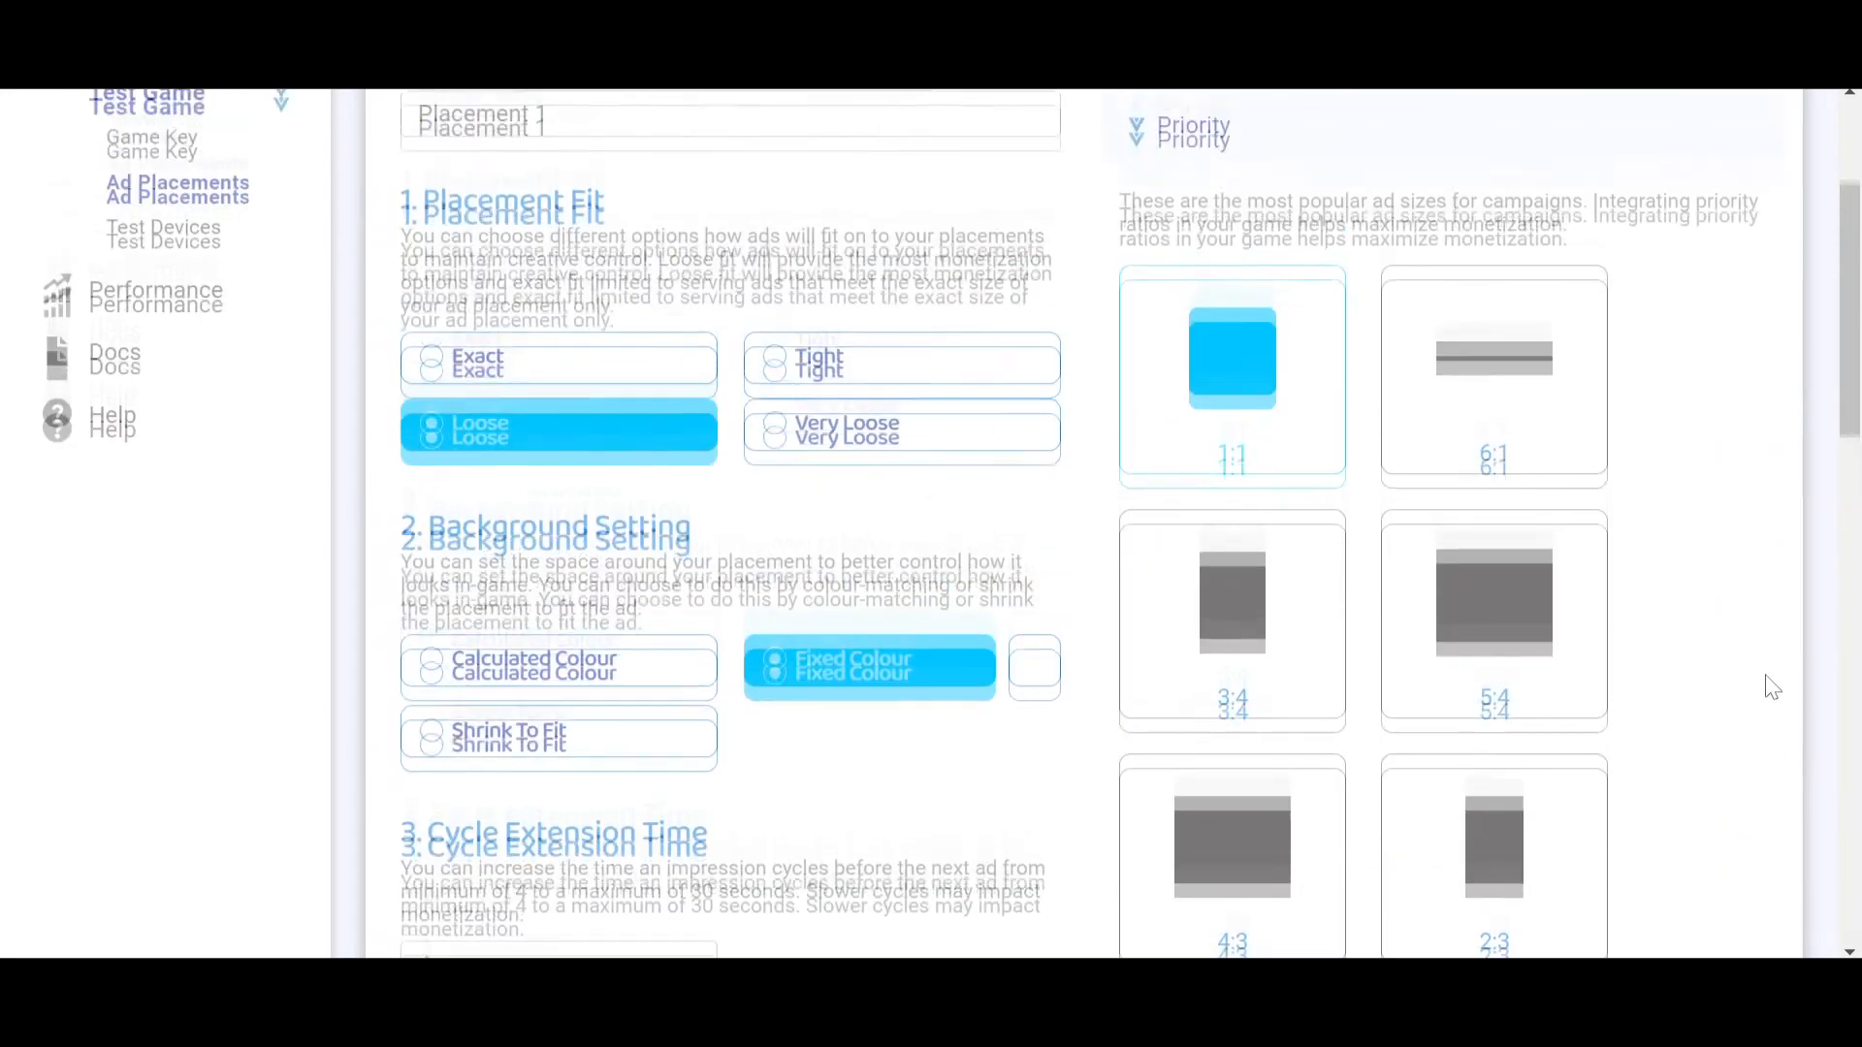
scroll(down, 3)
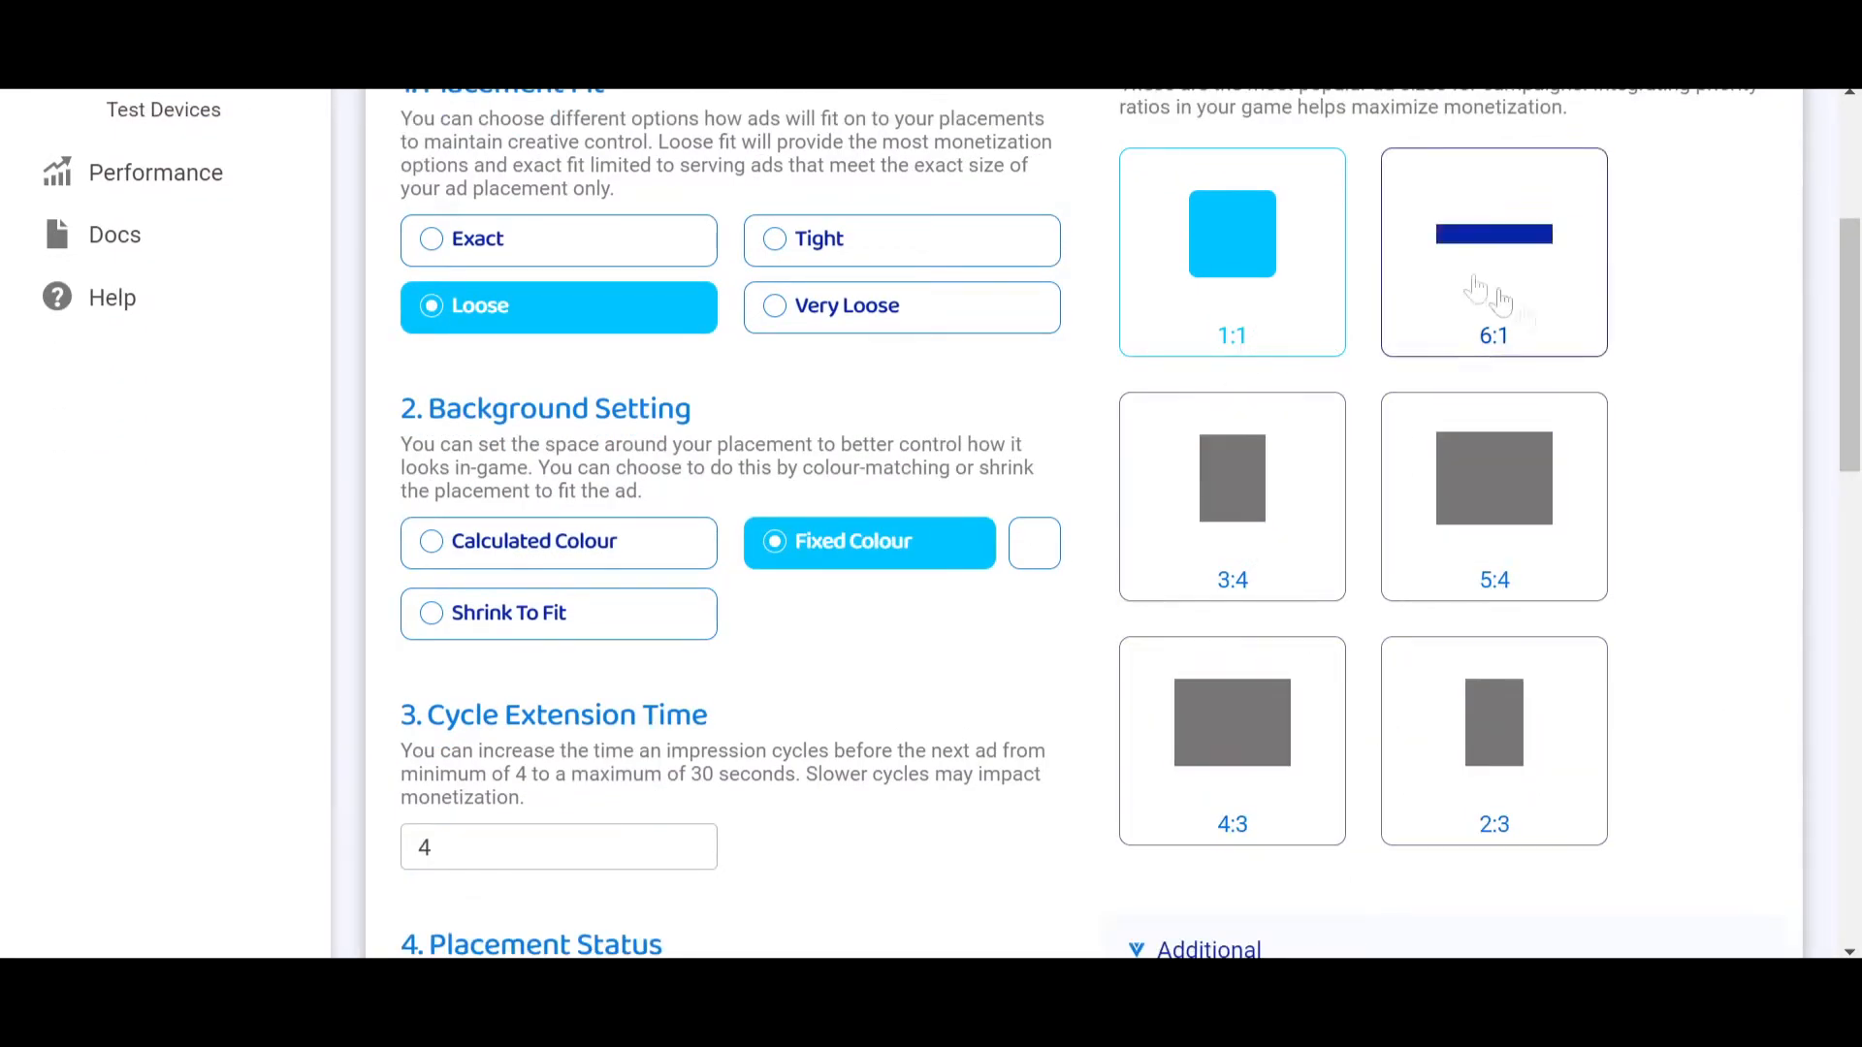
scroll(up, 3)
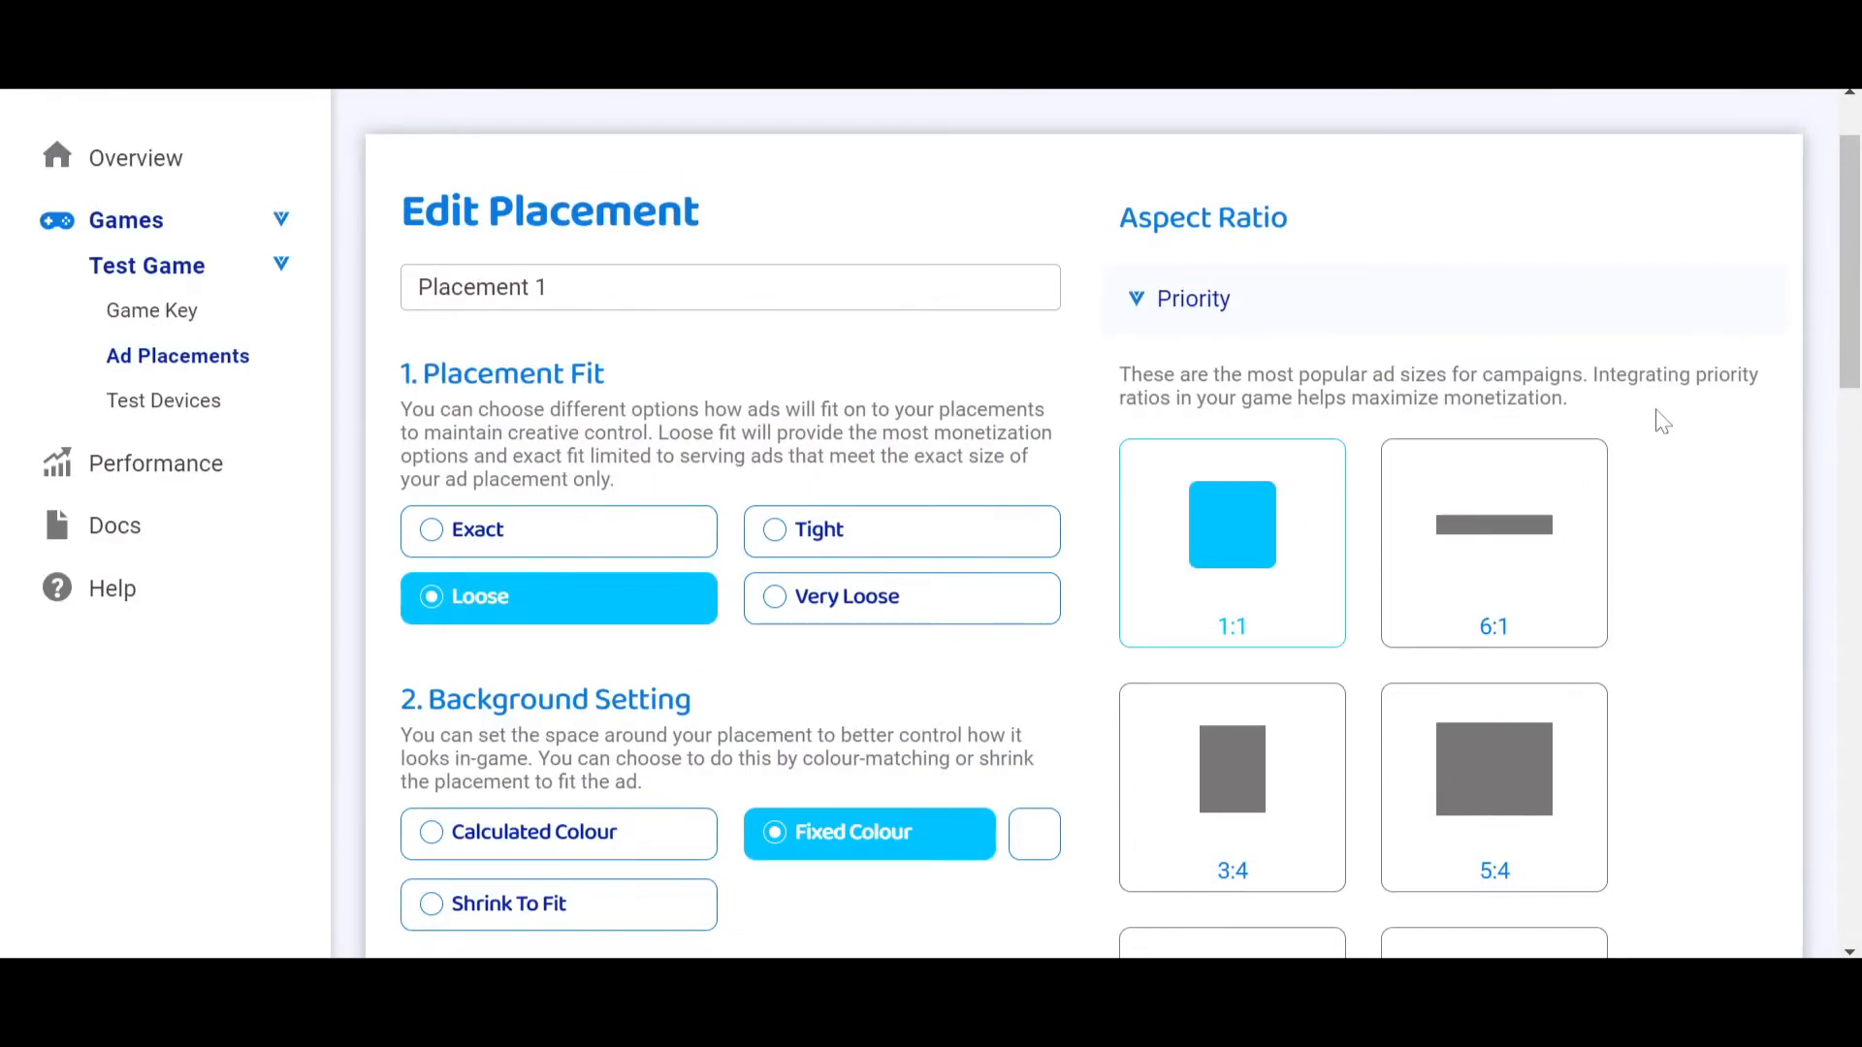
mouse_move(1114, 345)
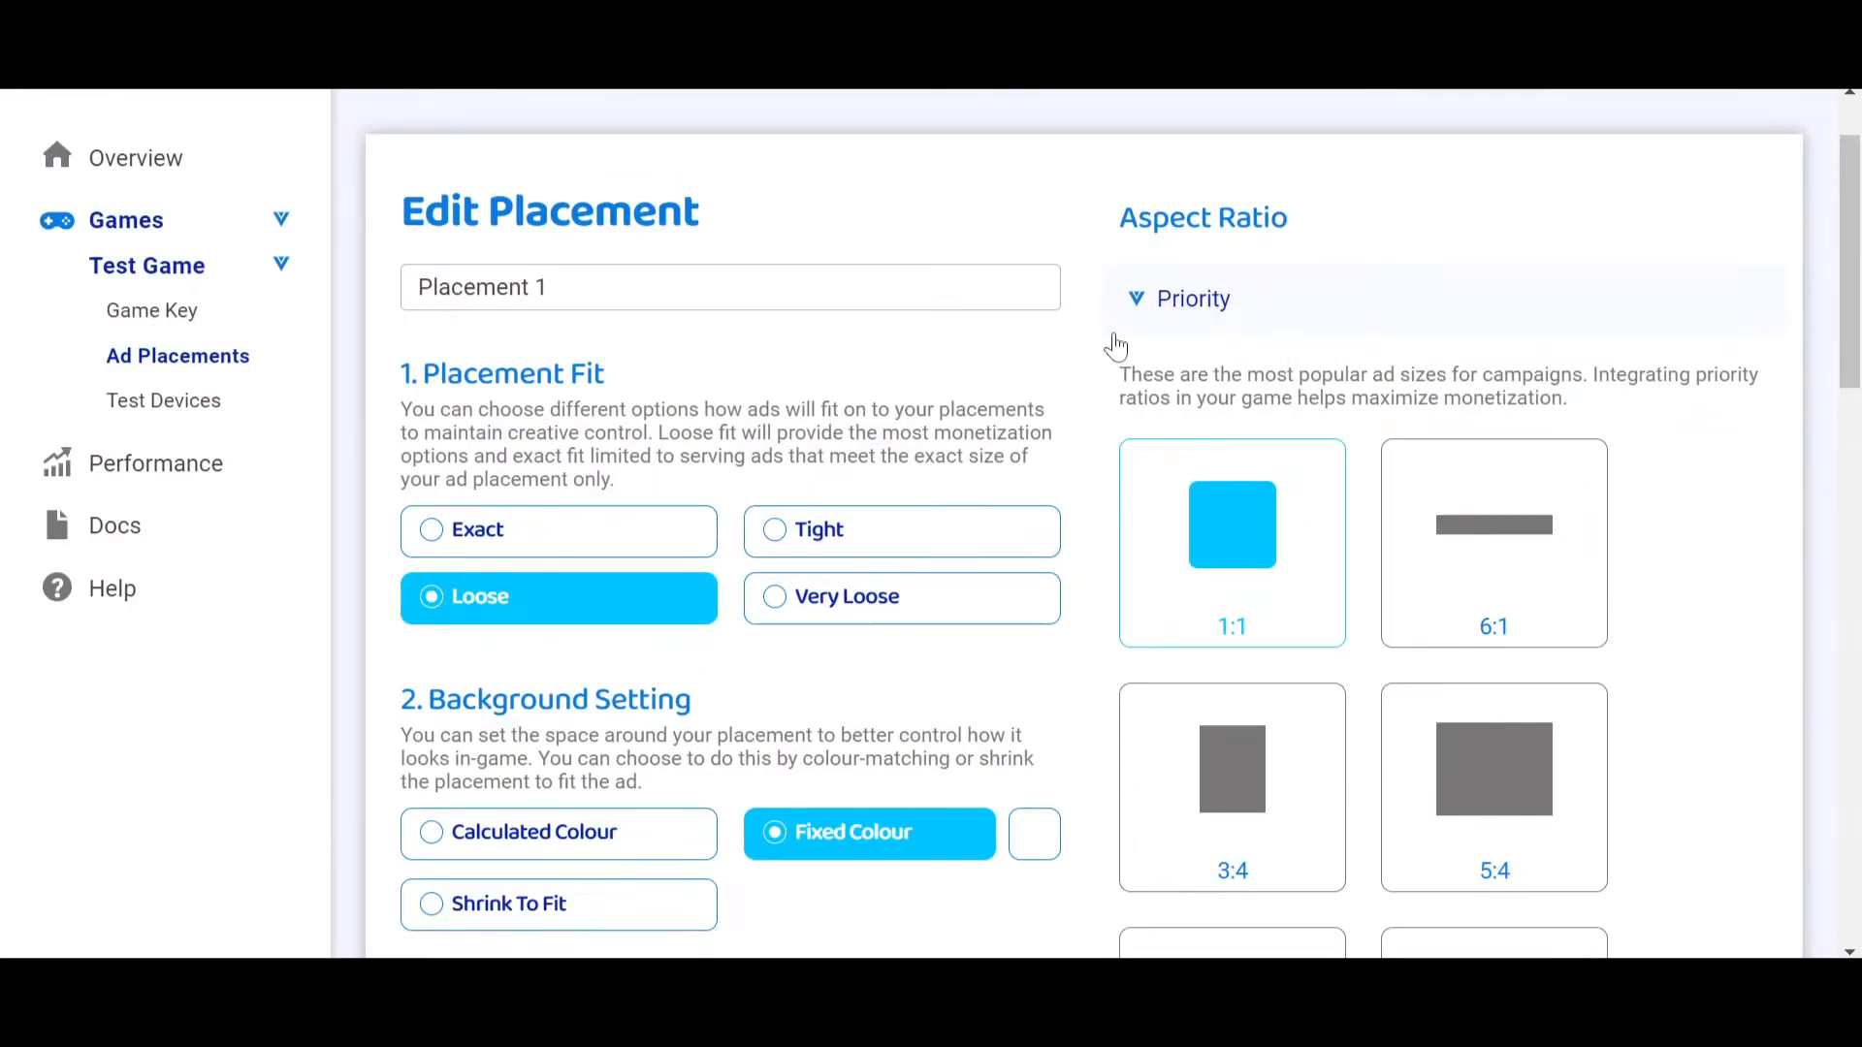
mouse_move(1080, 350)
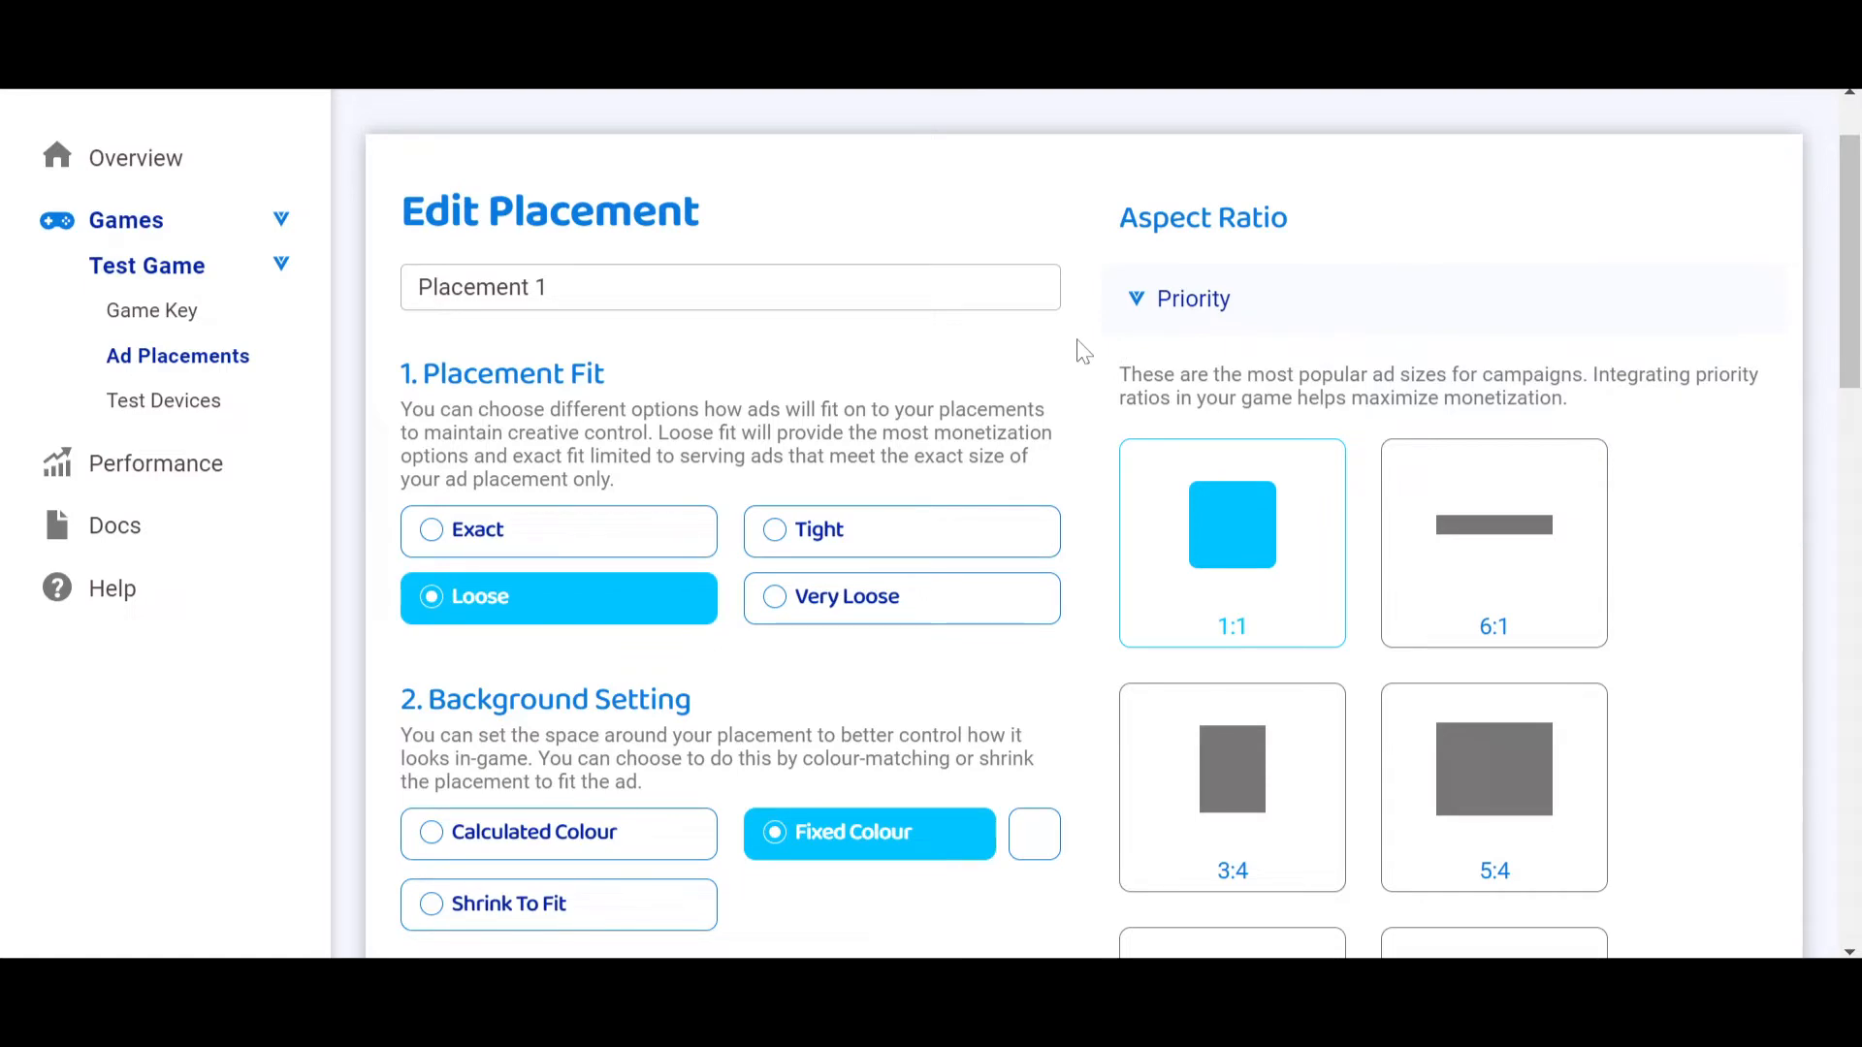
scroll(down, 3)
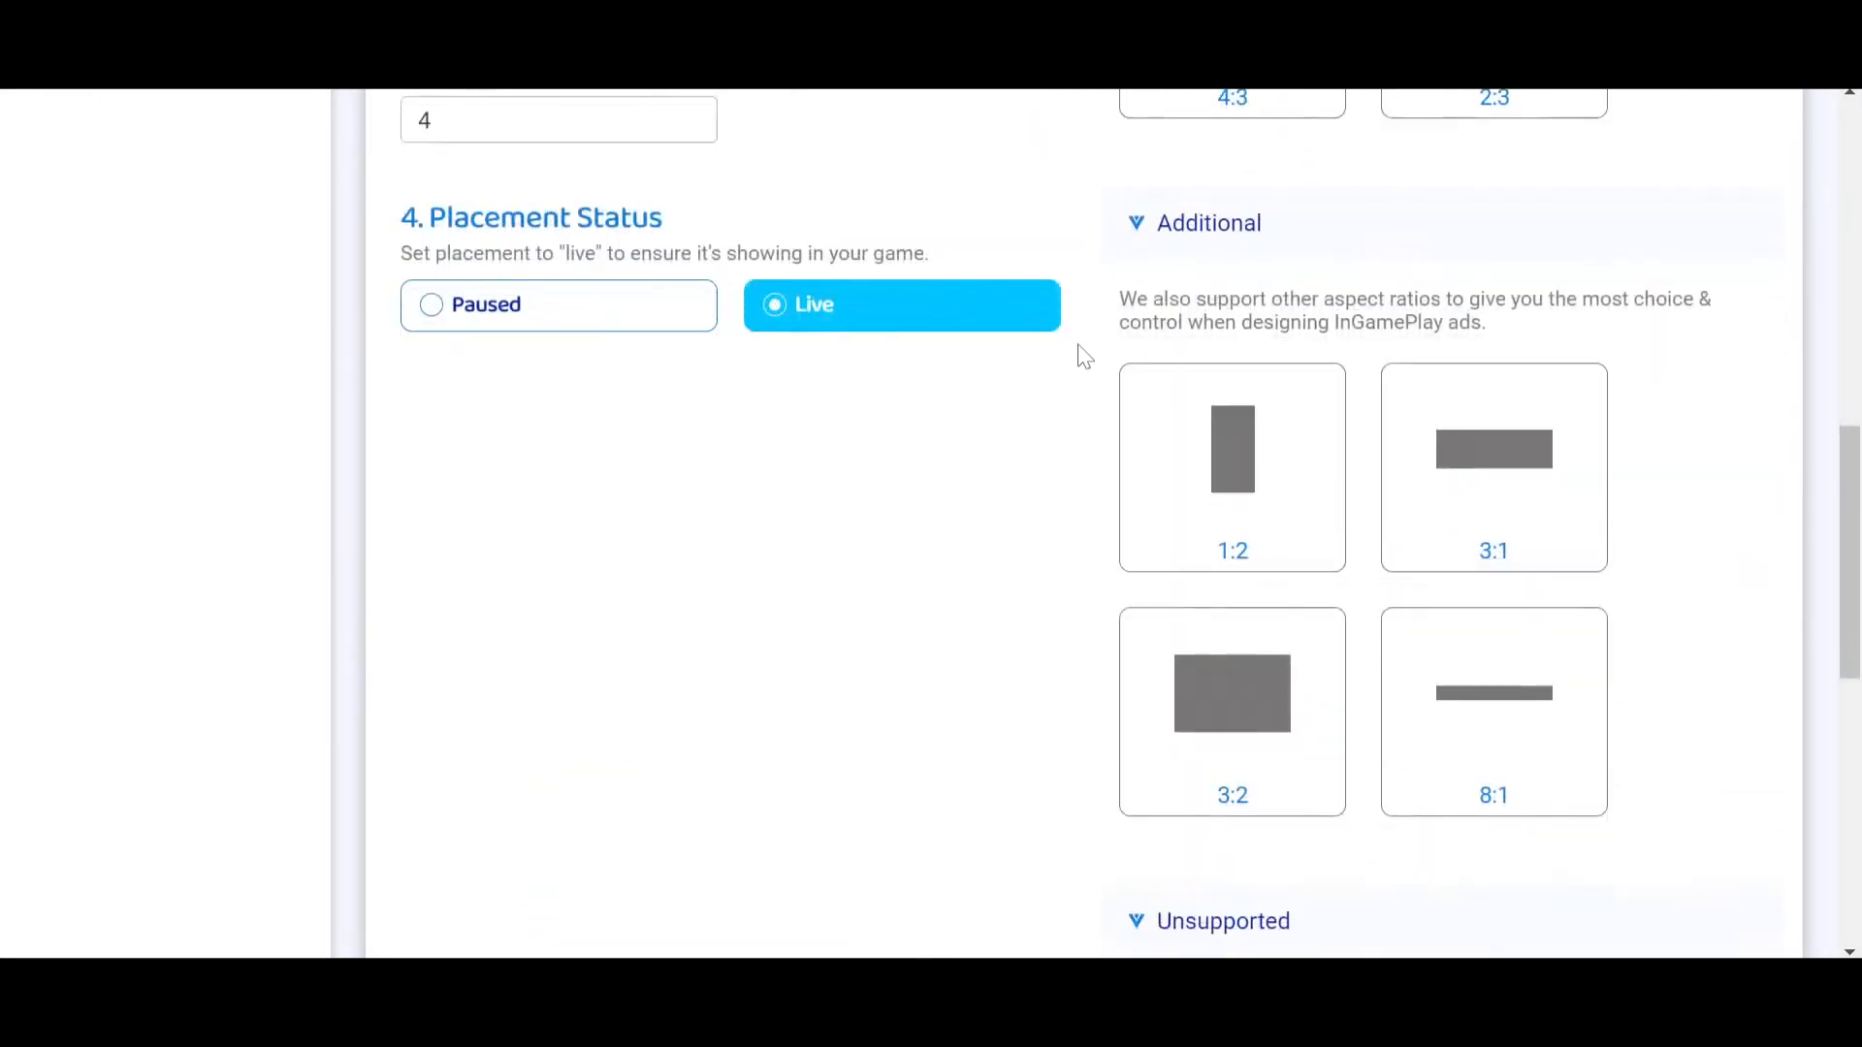
scroll(up, 3)
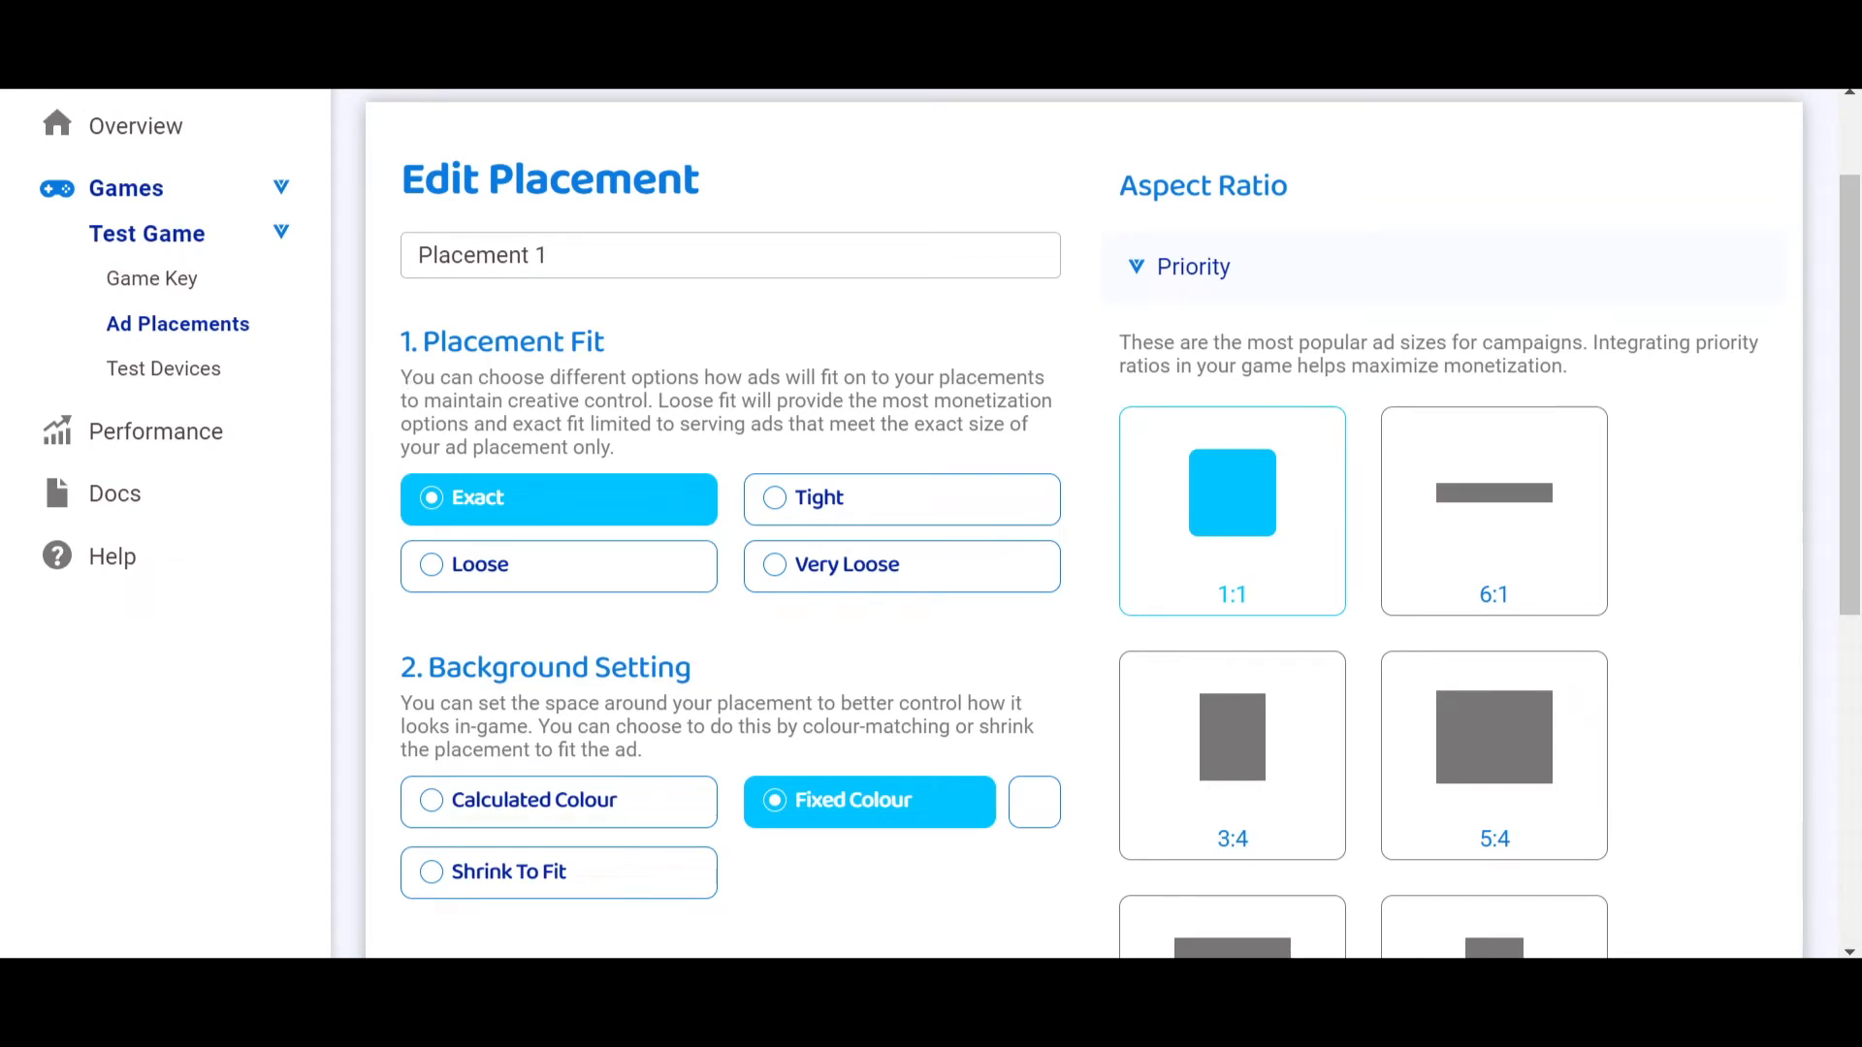
mouse_move(1084, 444)
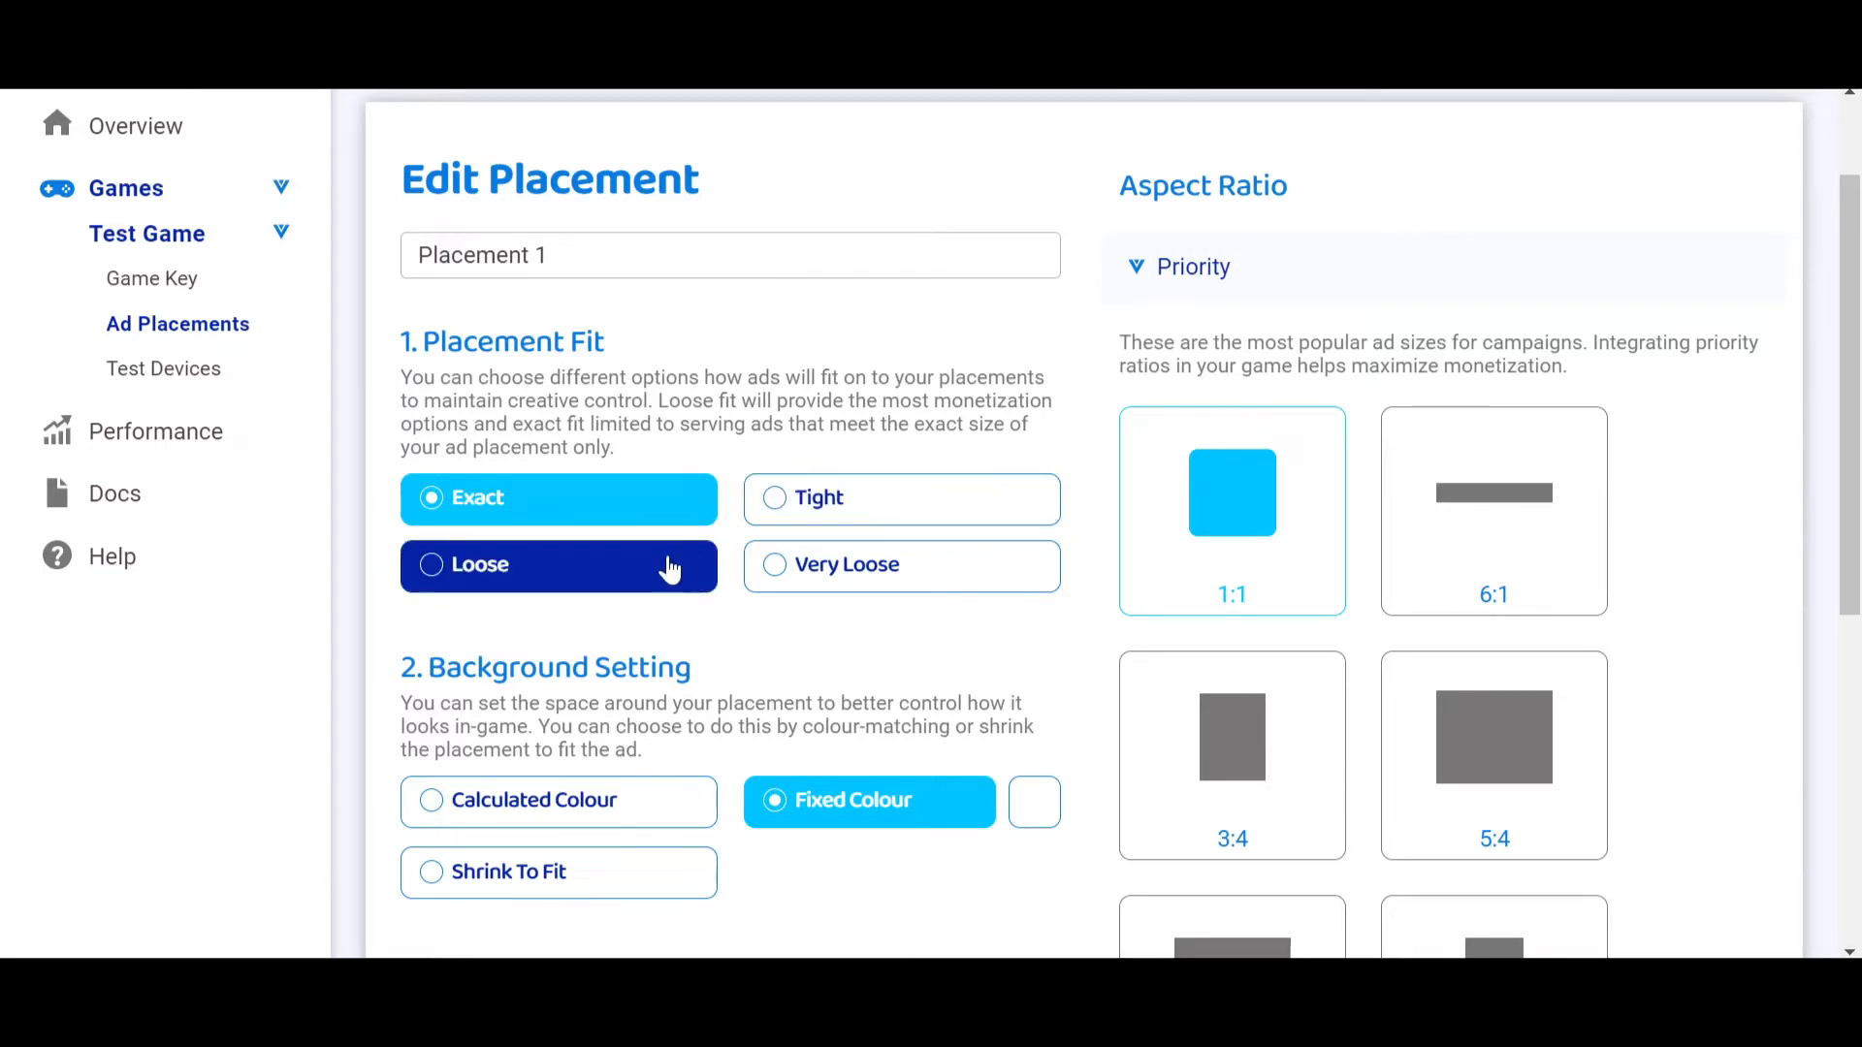
Choose Very Loose under Placement 1's Placement Fit section
click(900, 564)
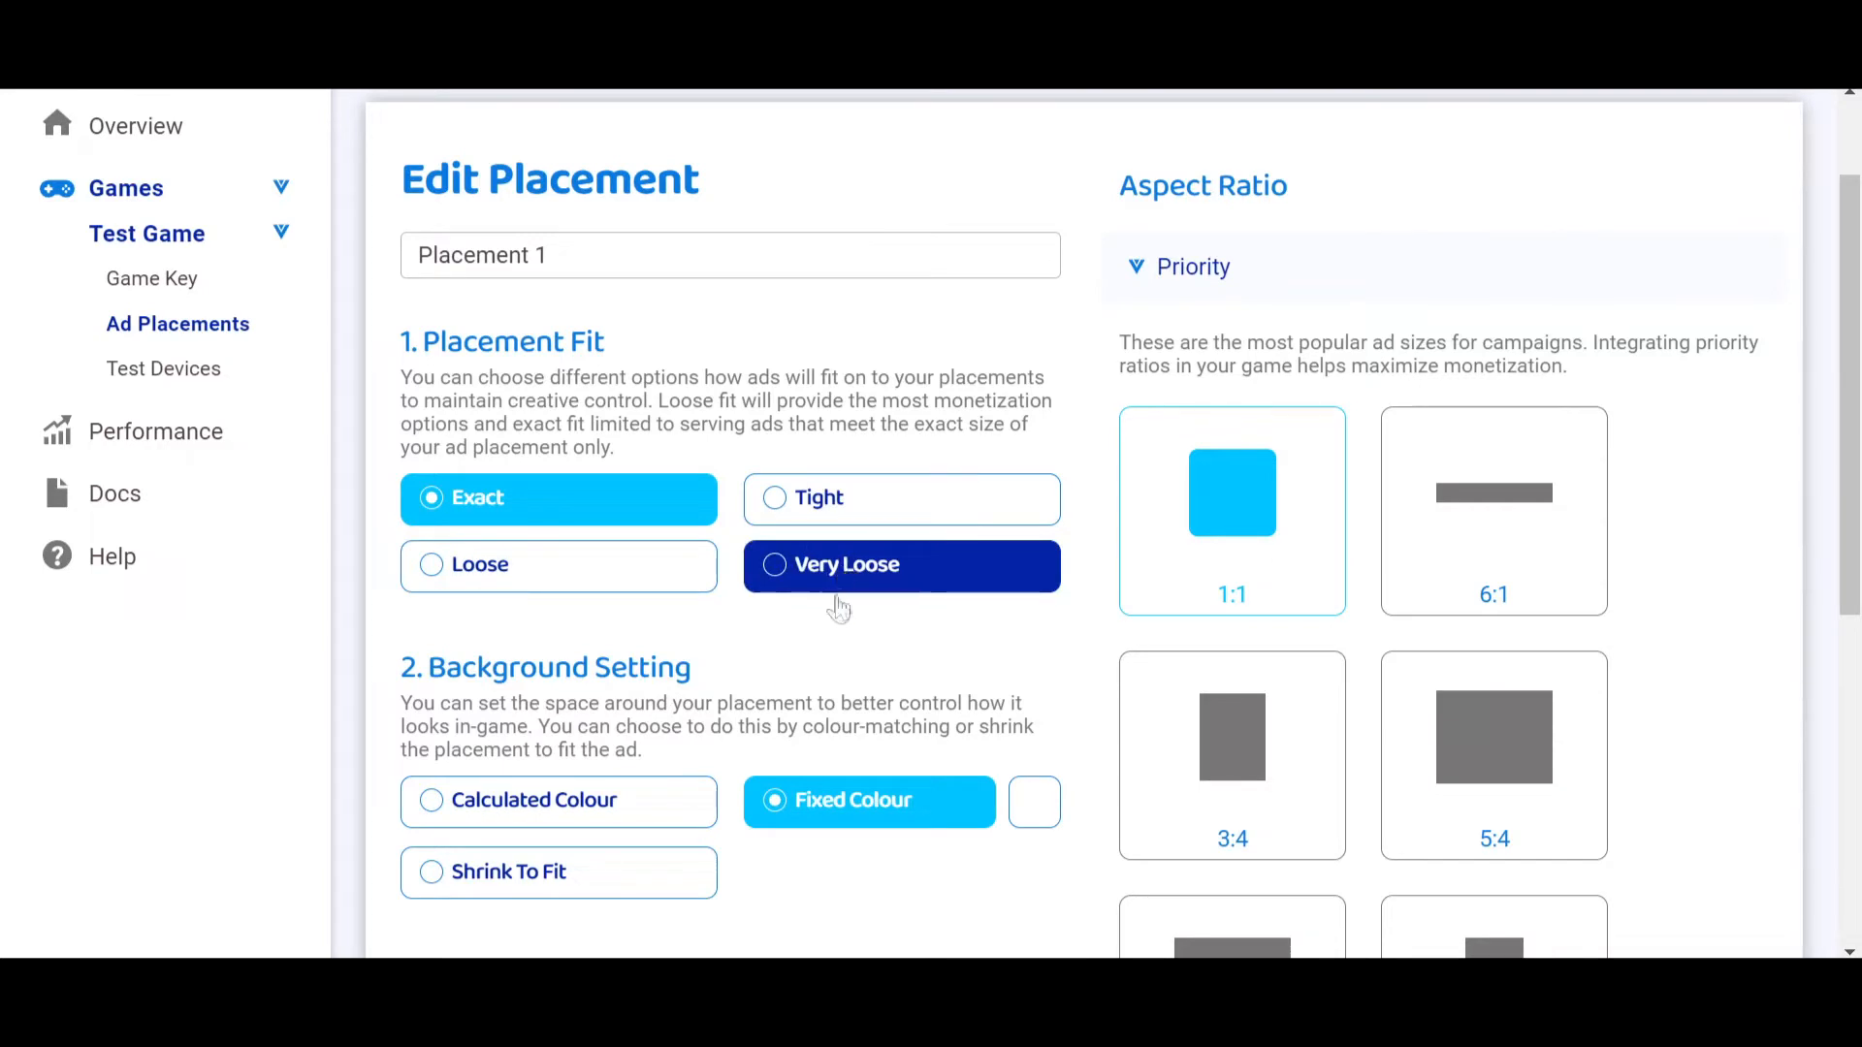
click(558, 498)
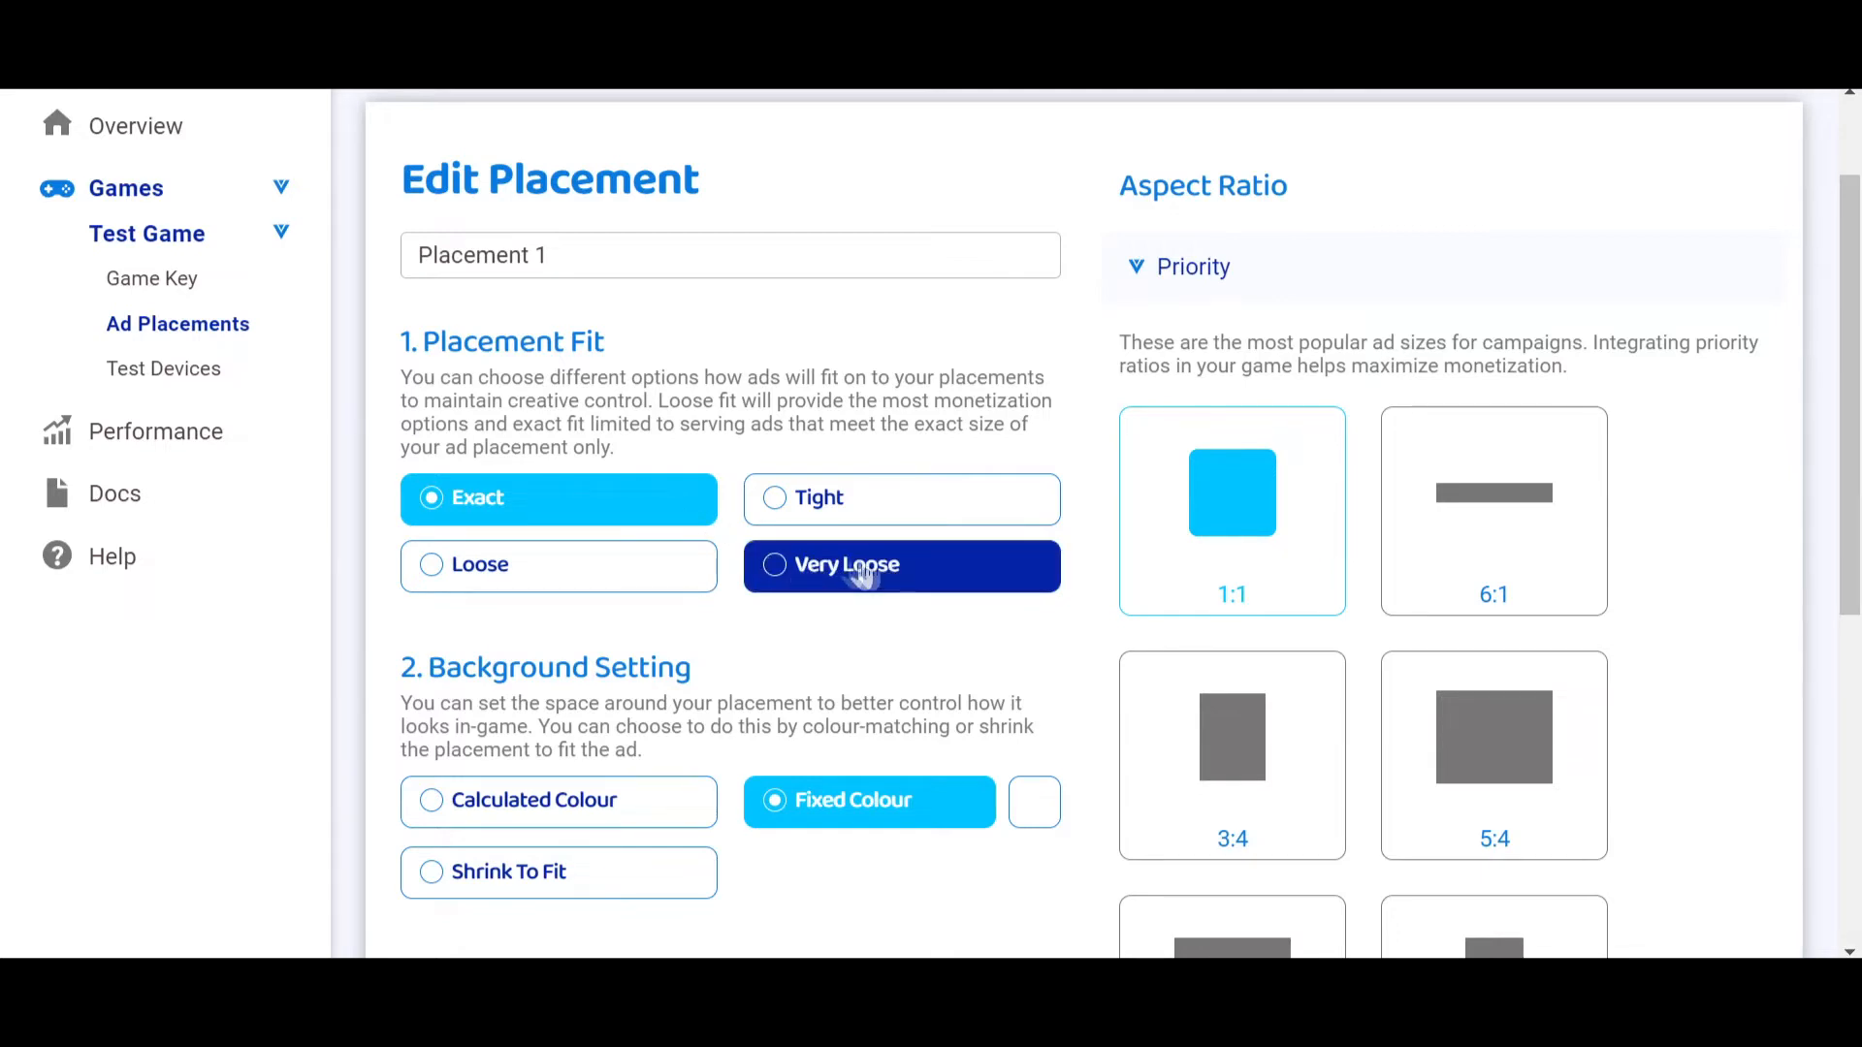
mouse_move(930, 572)
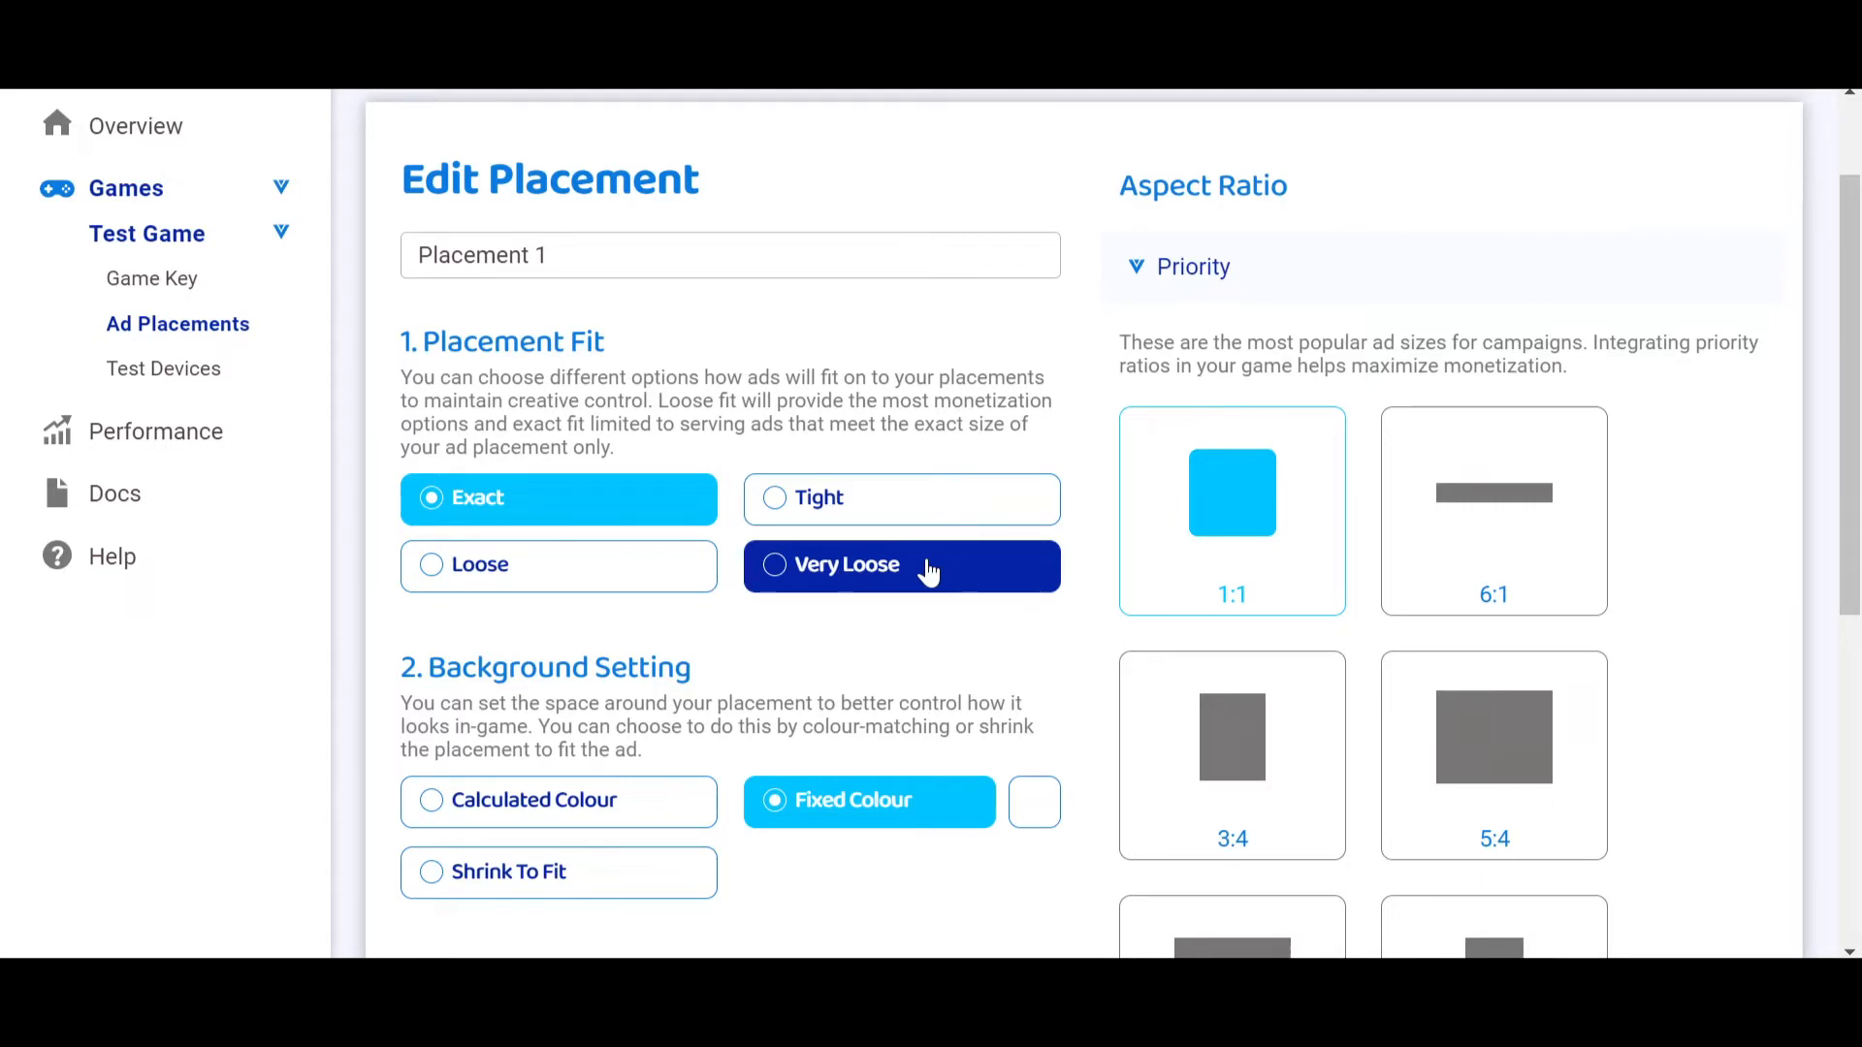
mouse_move(846, 565)
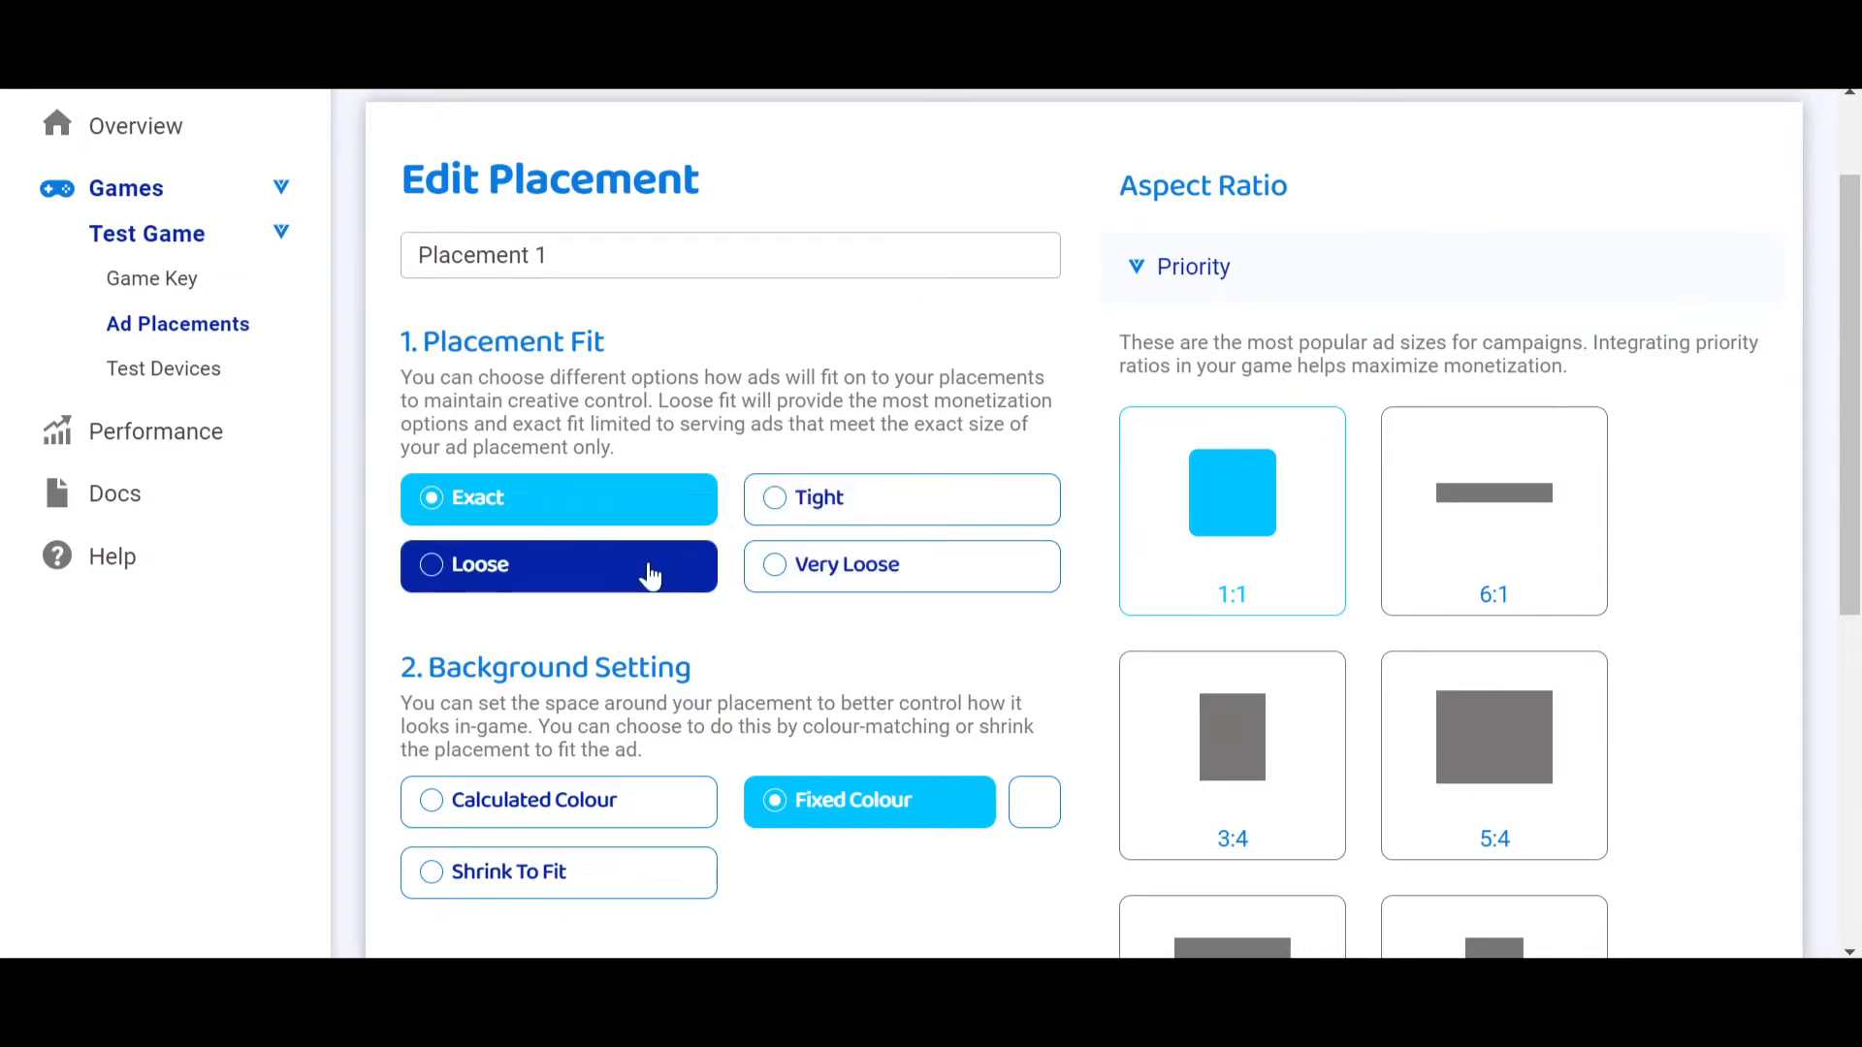
mouse_move(736, 619)
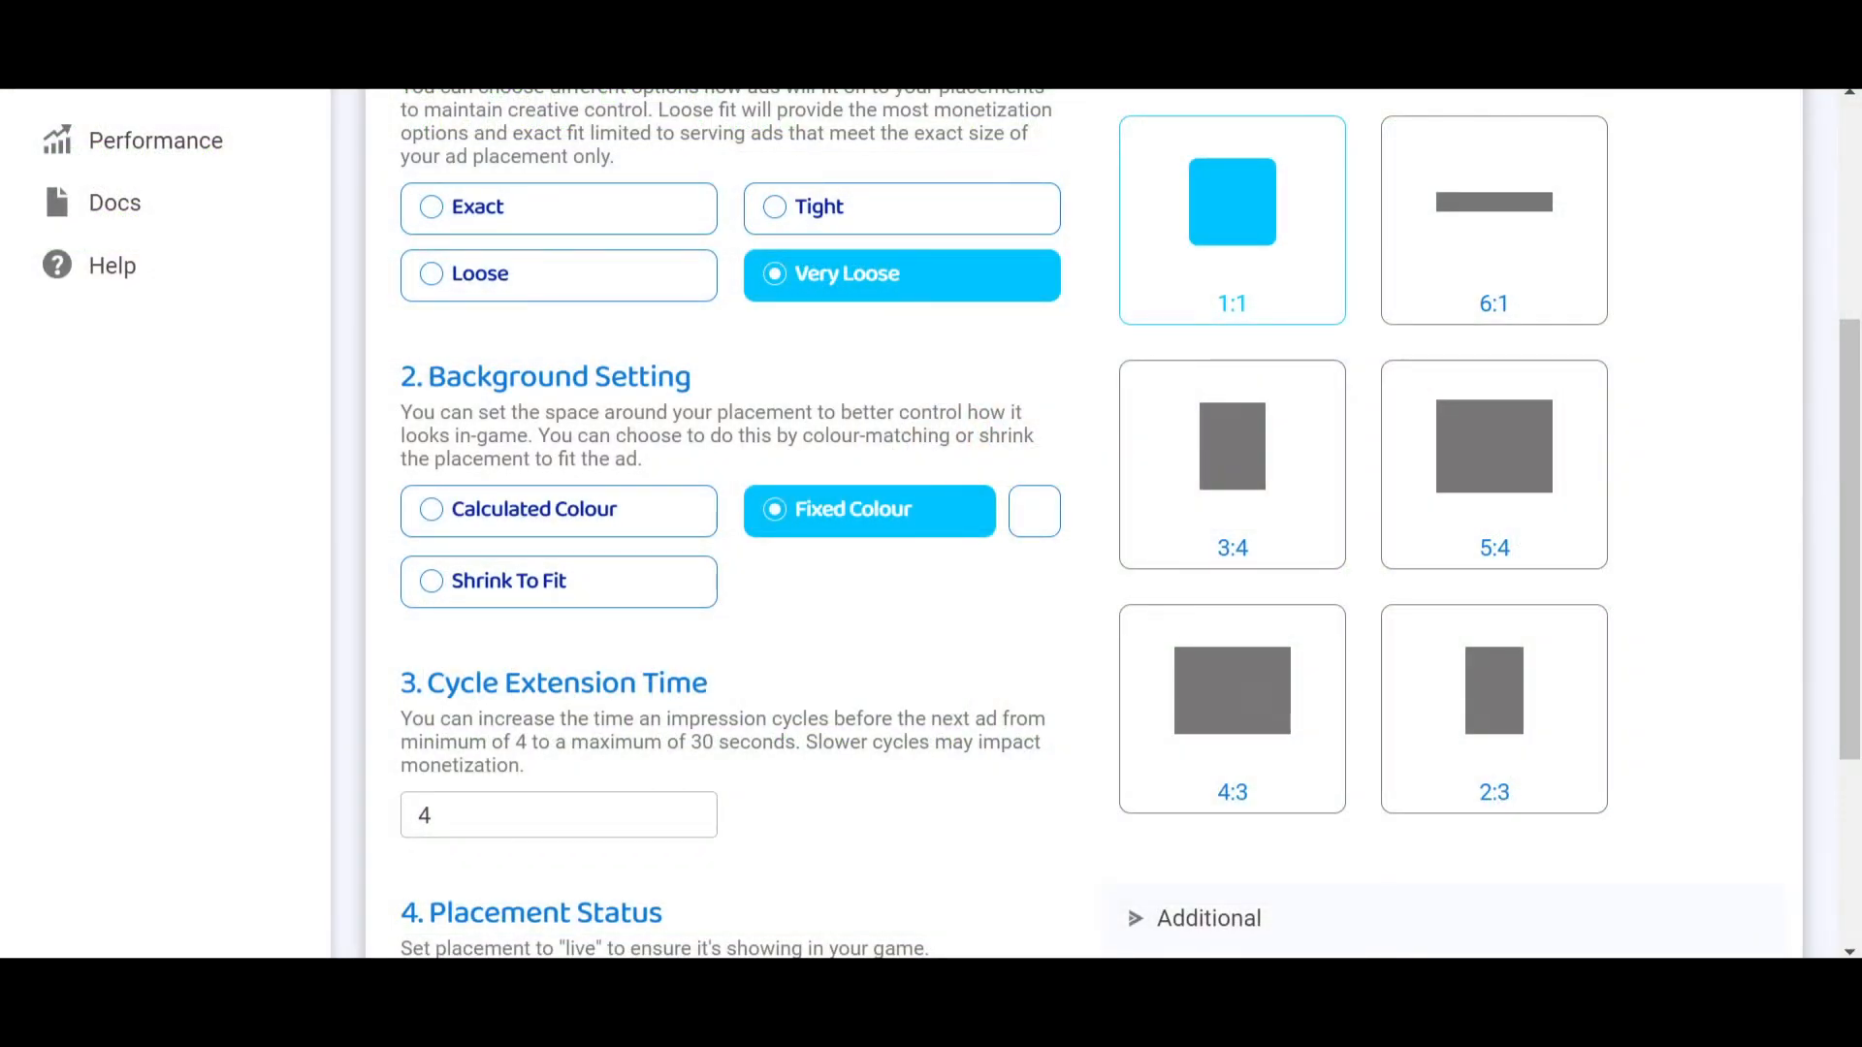
mouse_move(792, 382)
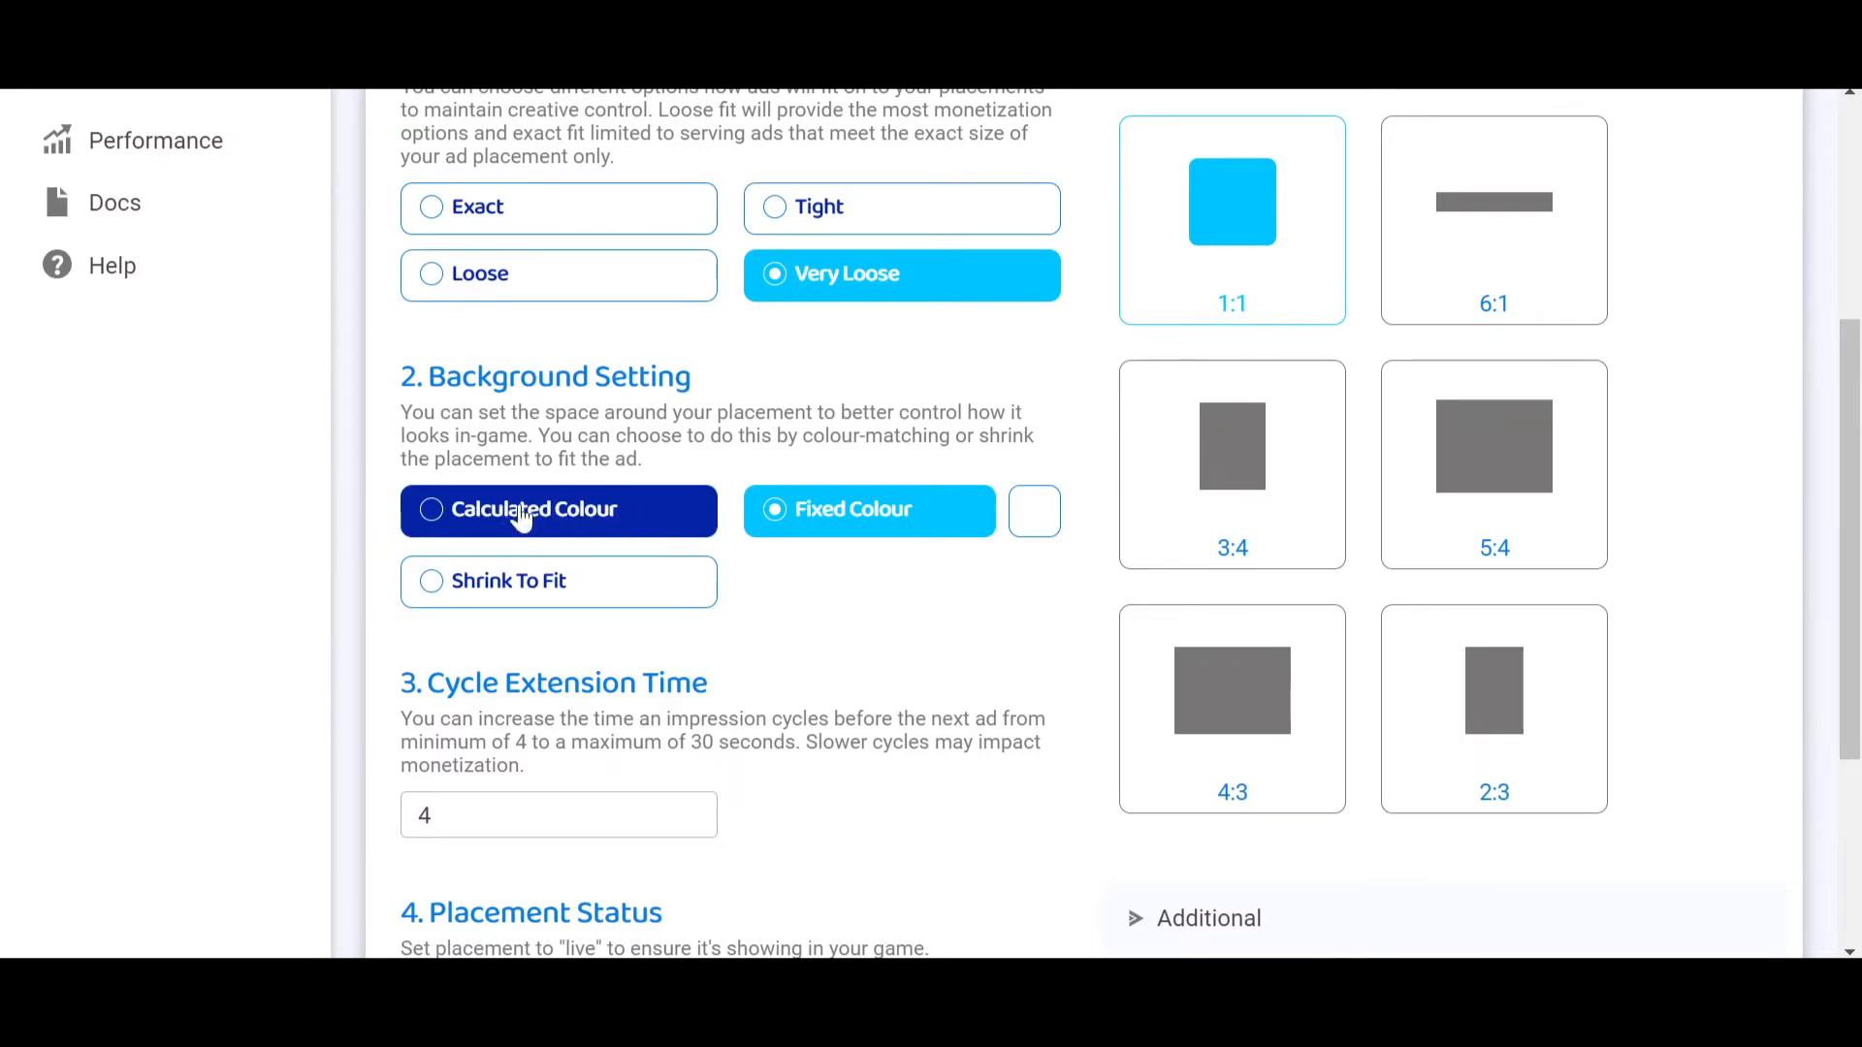
mouse_move(649, 513)
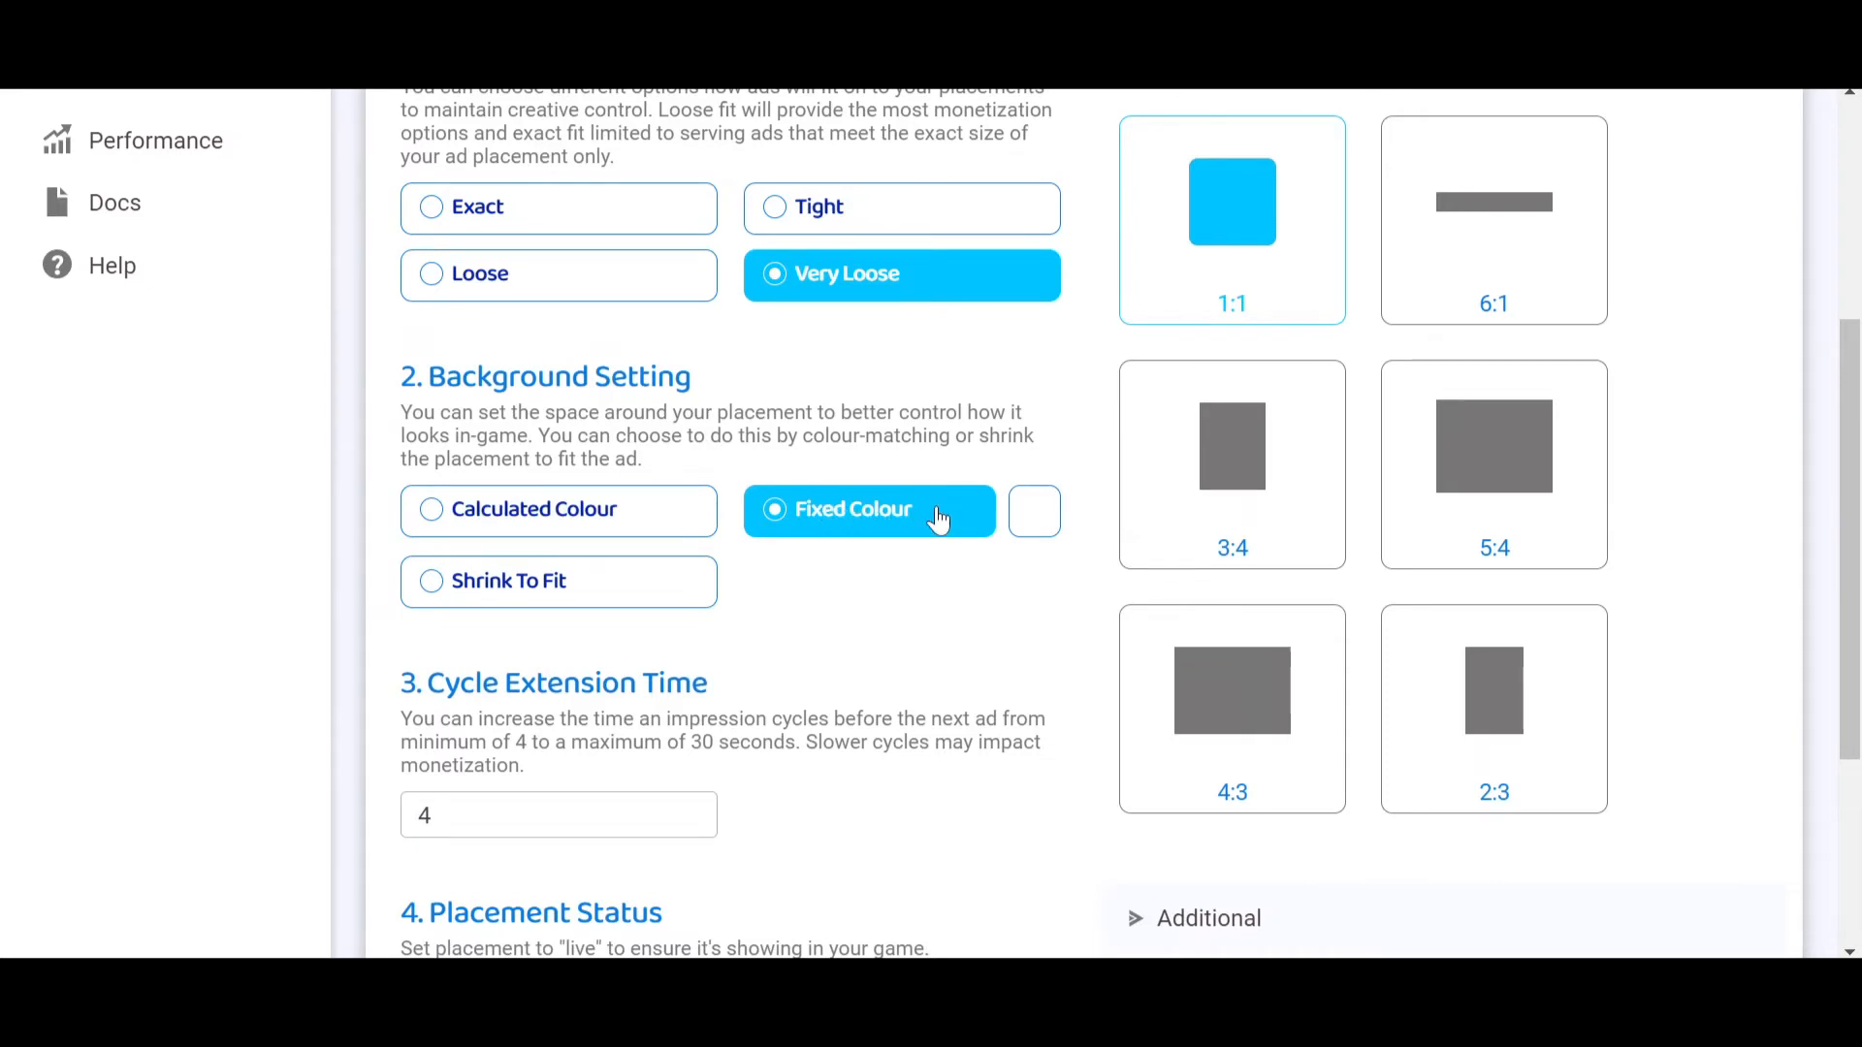
Open and close the Fixed Colour picker, leaving the background white
click(1033, 511)
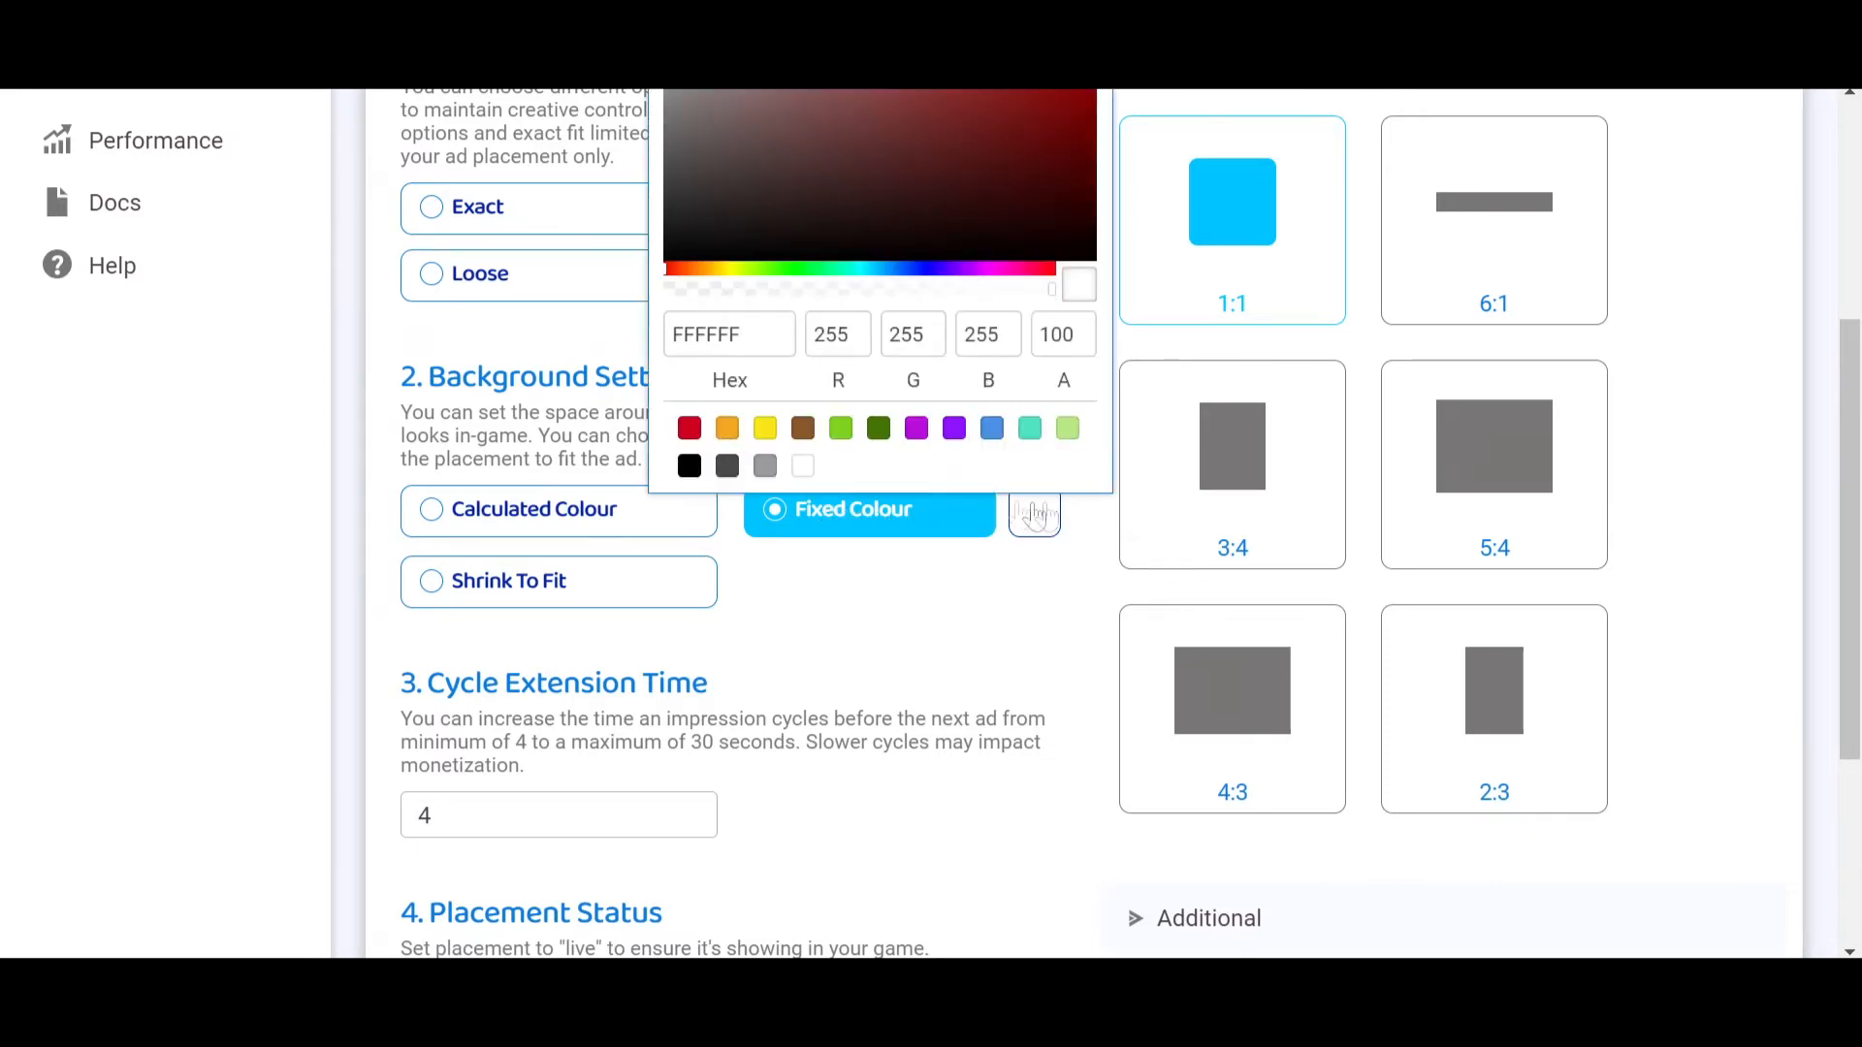
mouse_move(1025, 529)
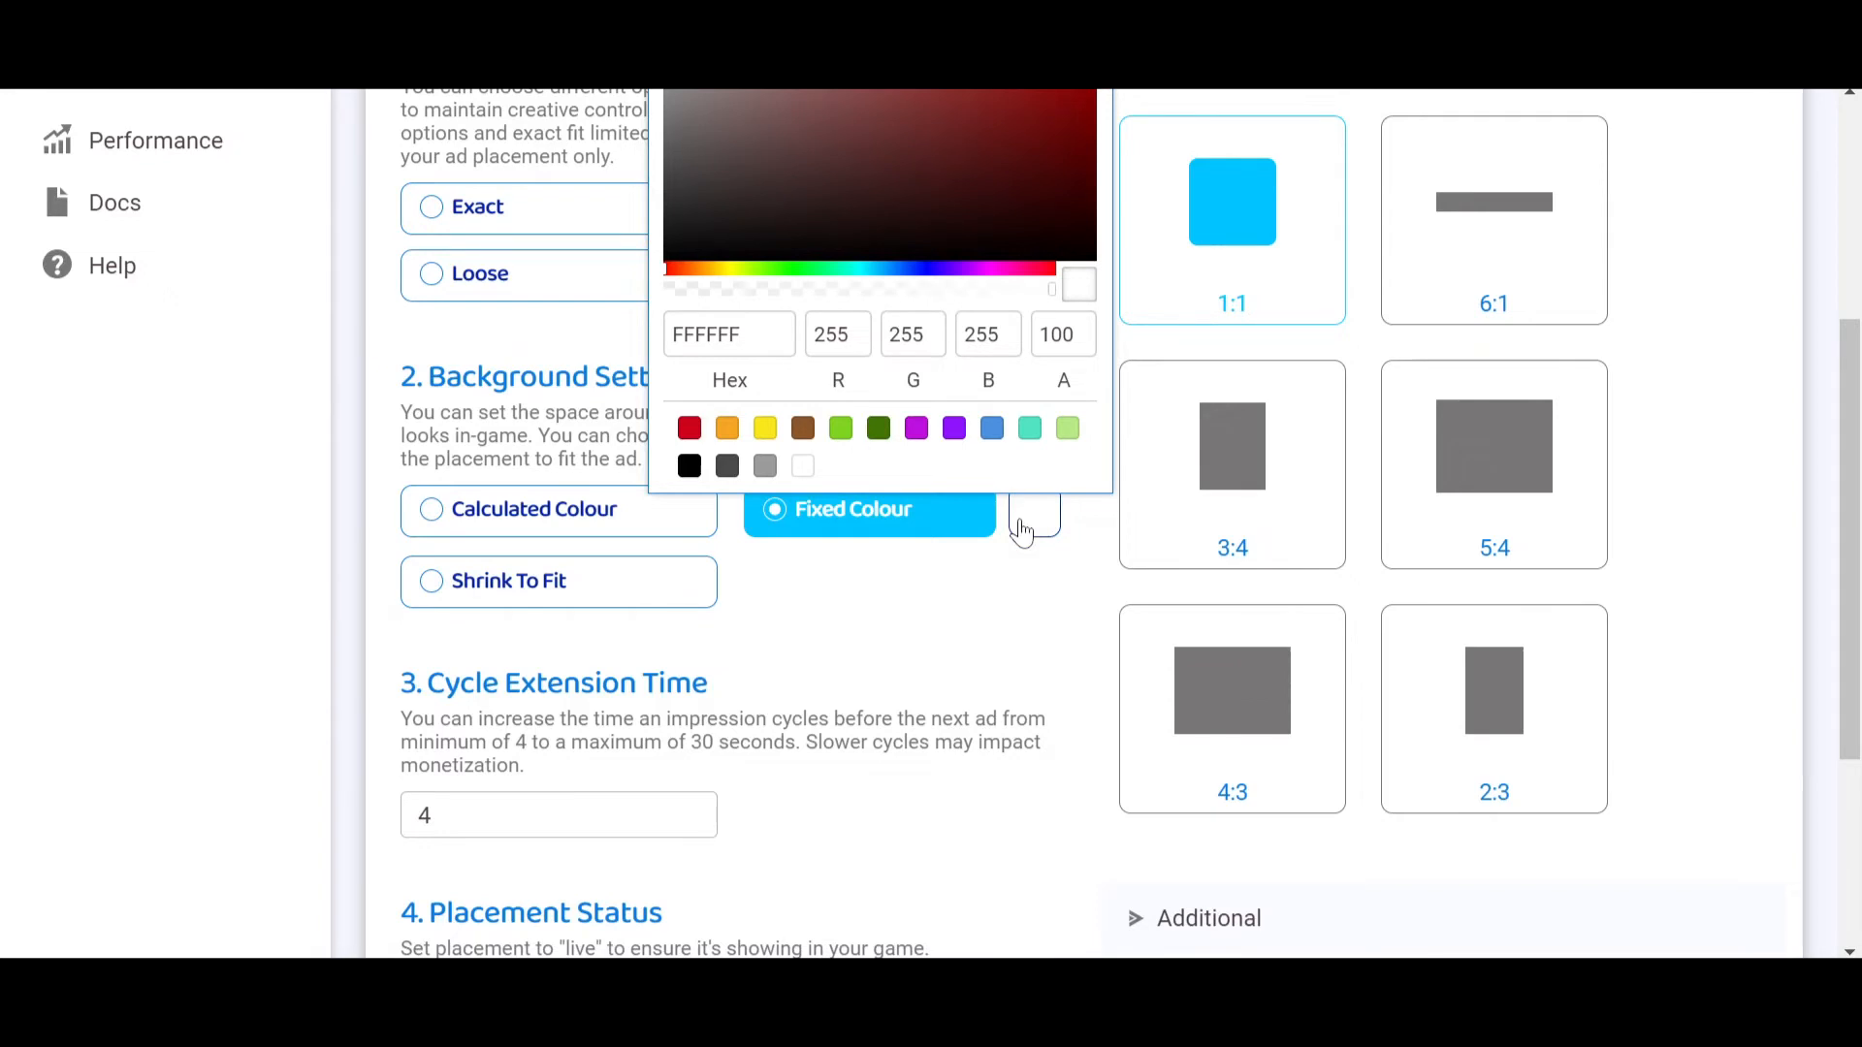
click(1032, 511)
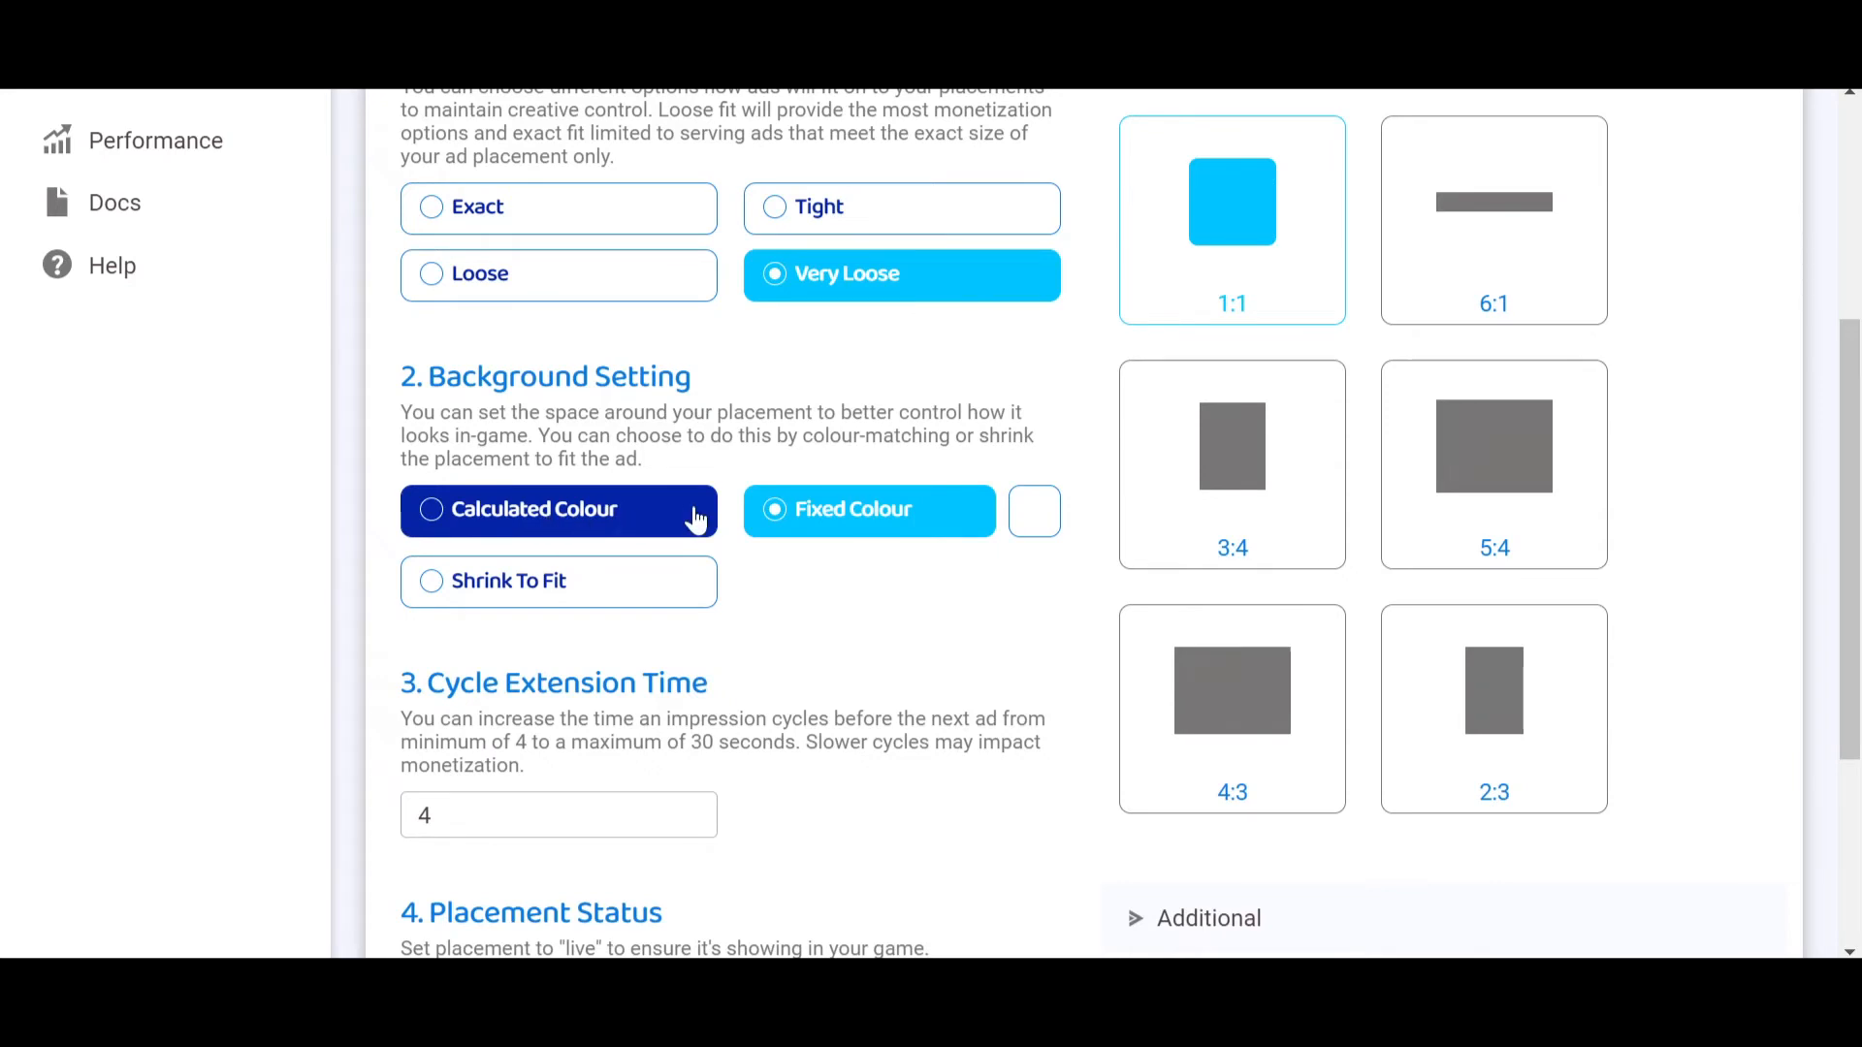
mouse_move(659, 520)
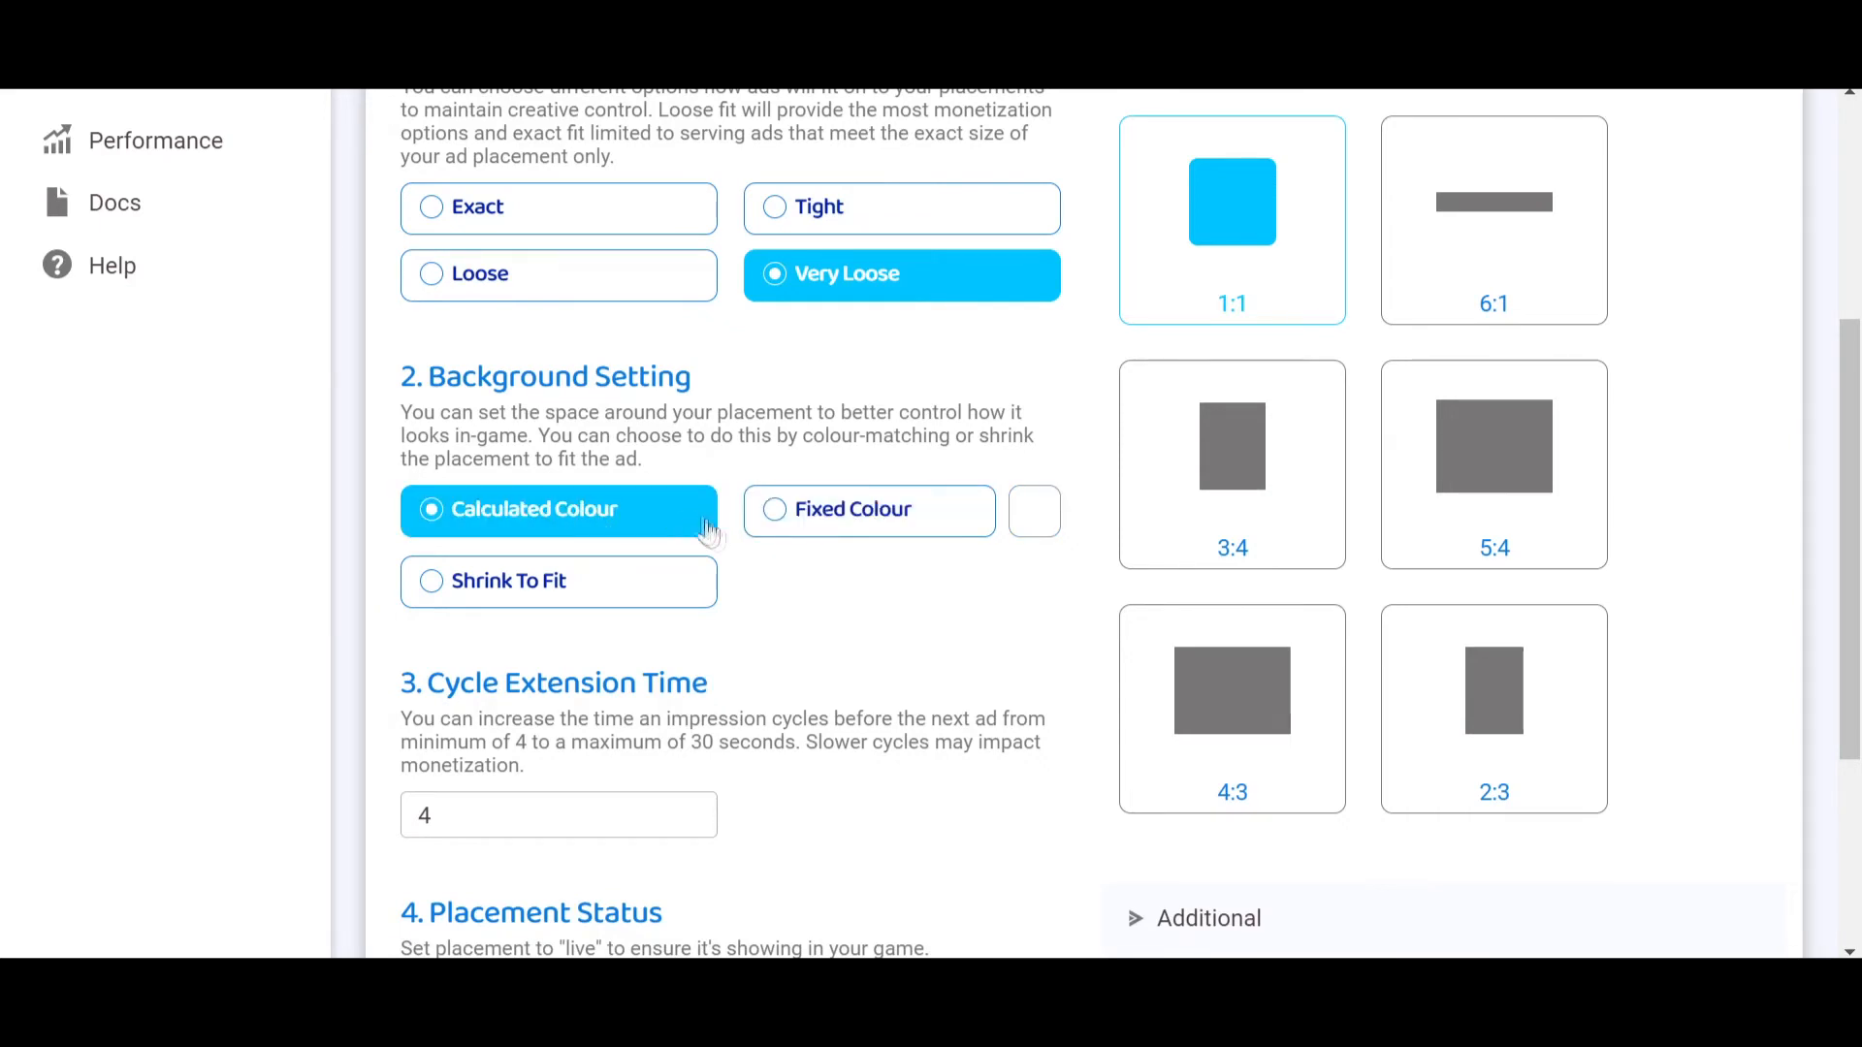
mouse_move(814, 576)
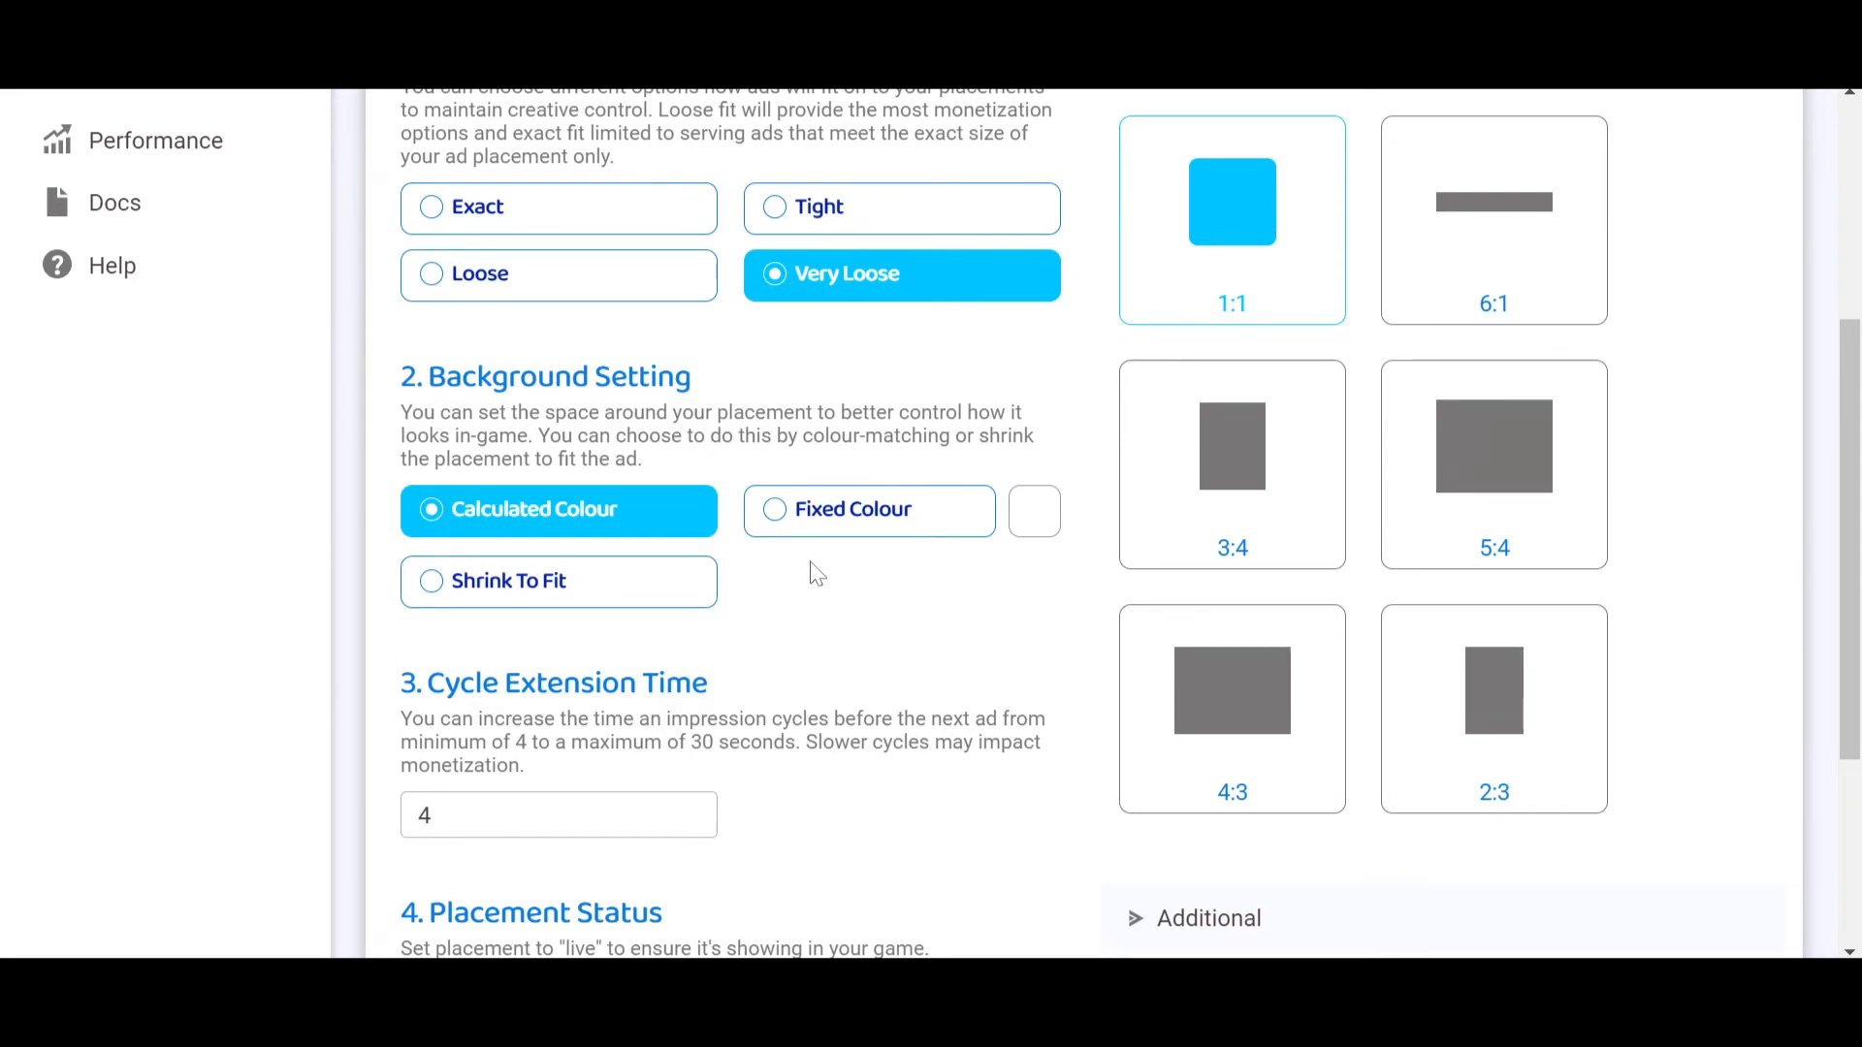
mouse_move(558, 581)
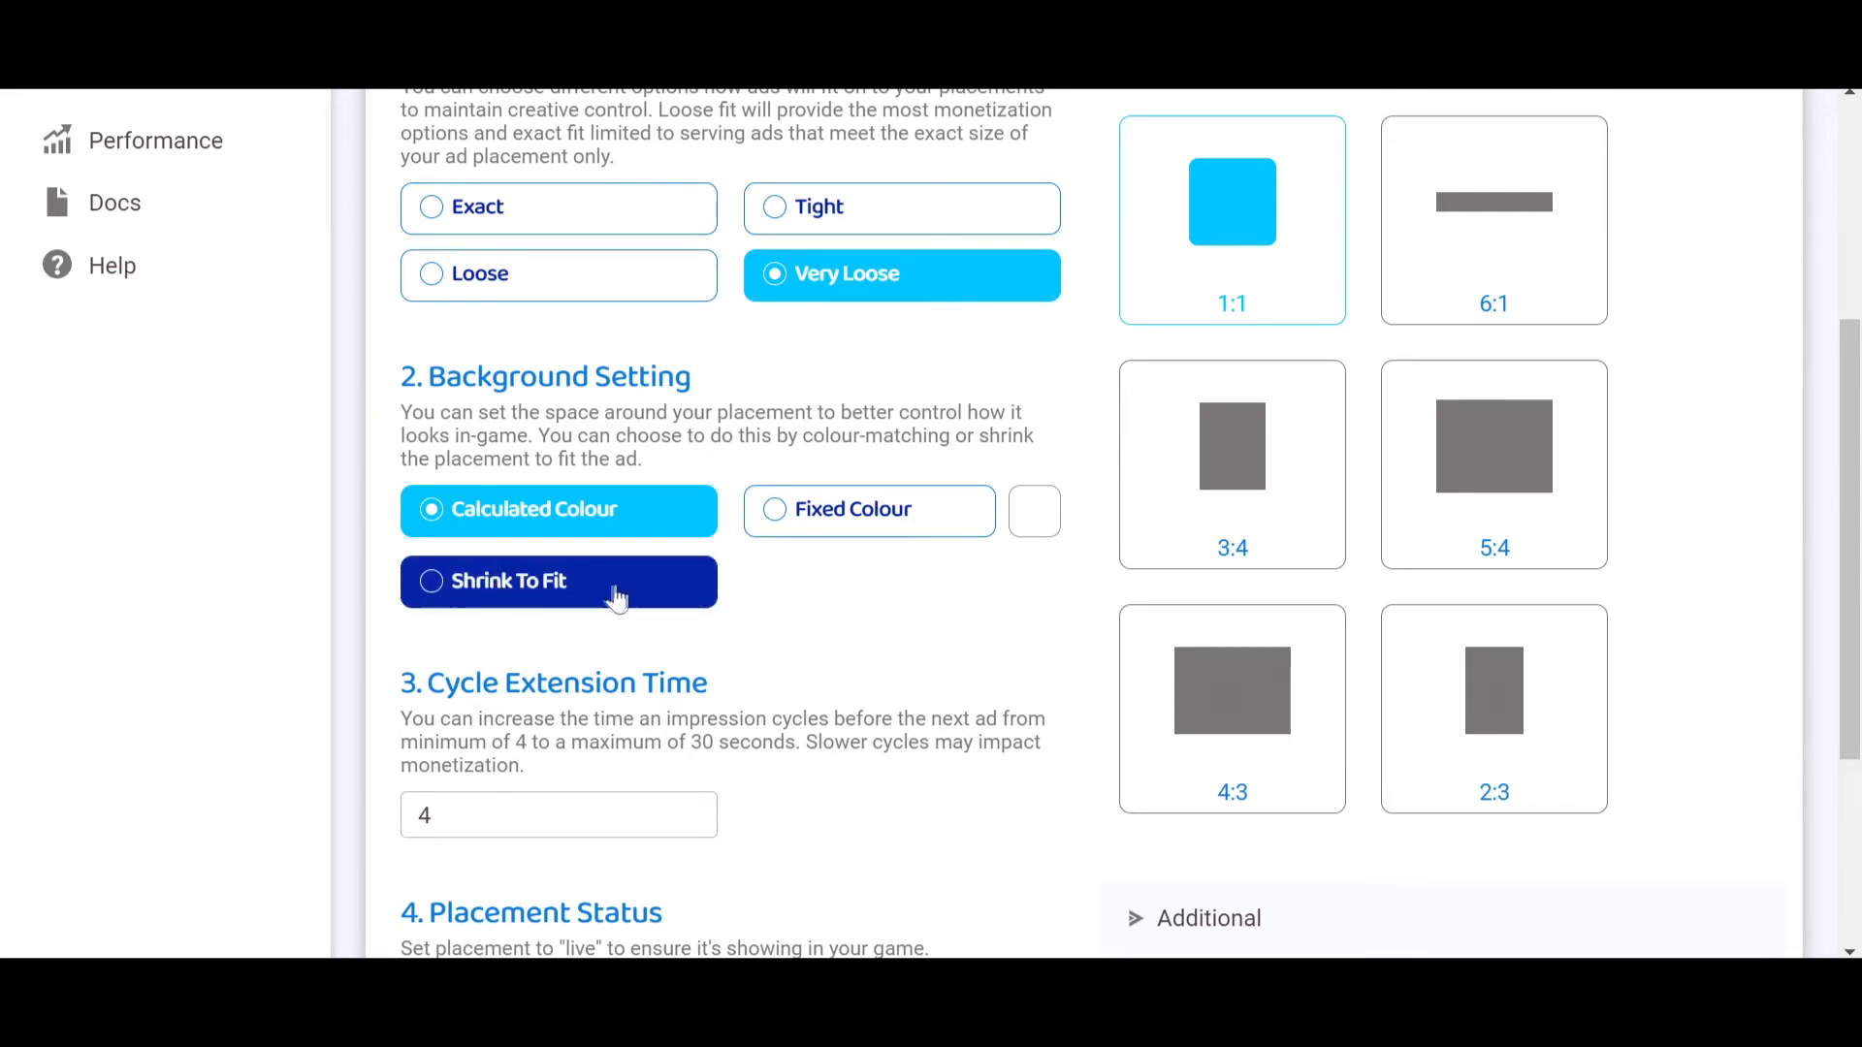
mouse_move(552, 594)
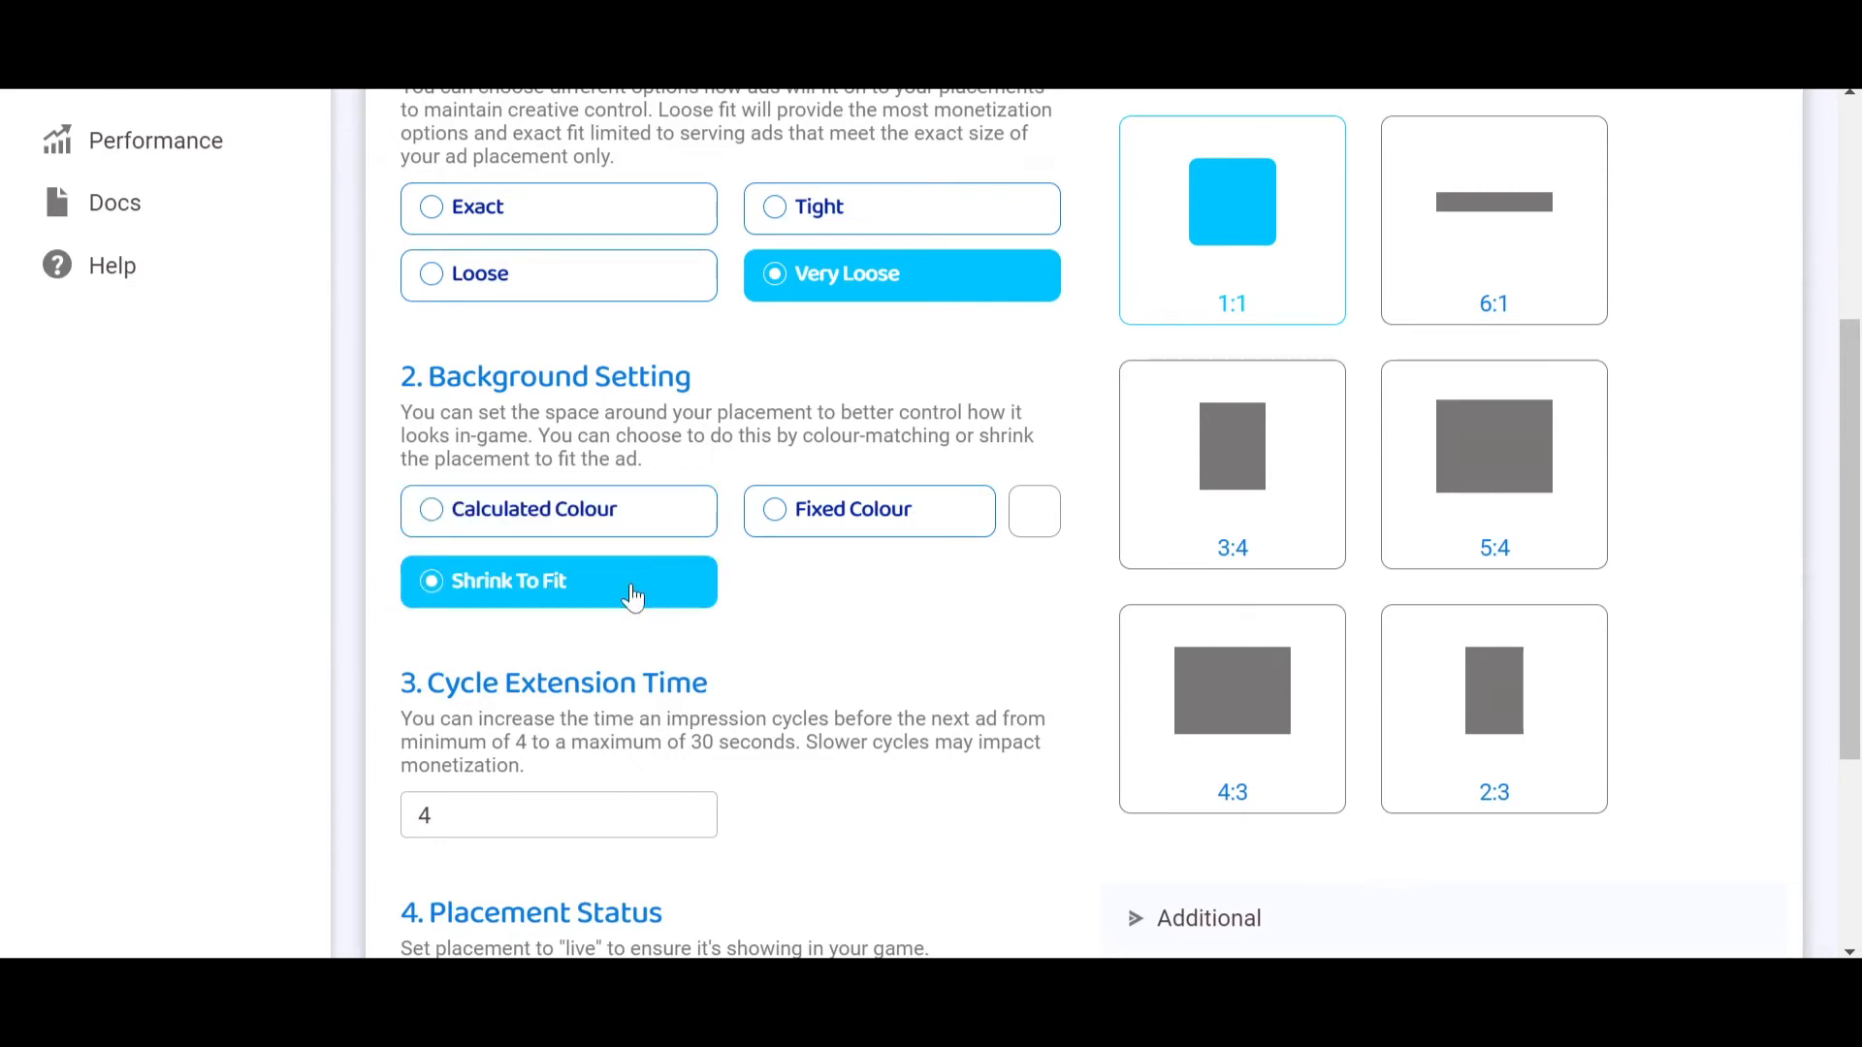
mouse_move(653, 594)
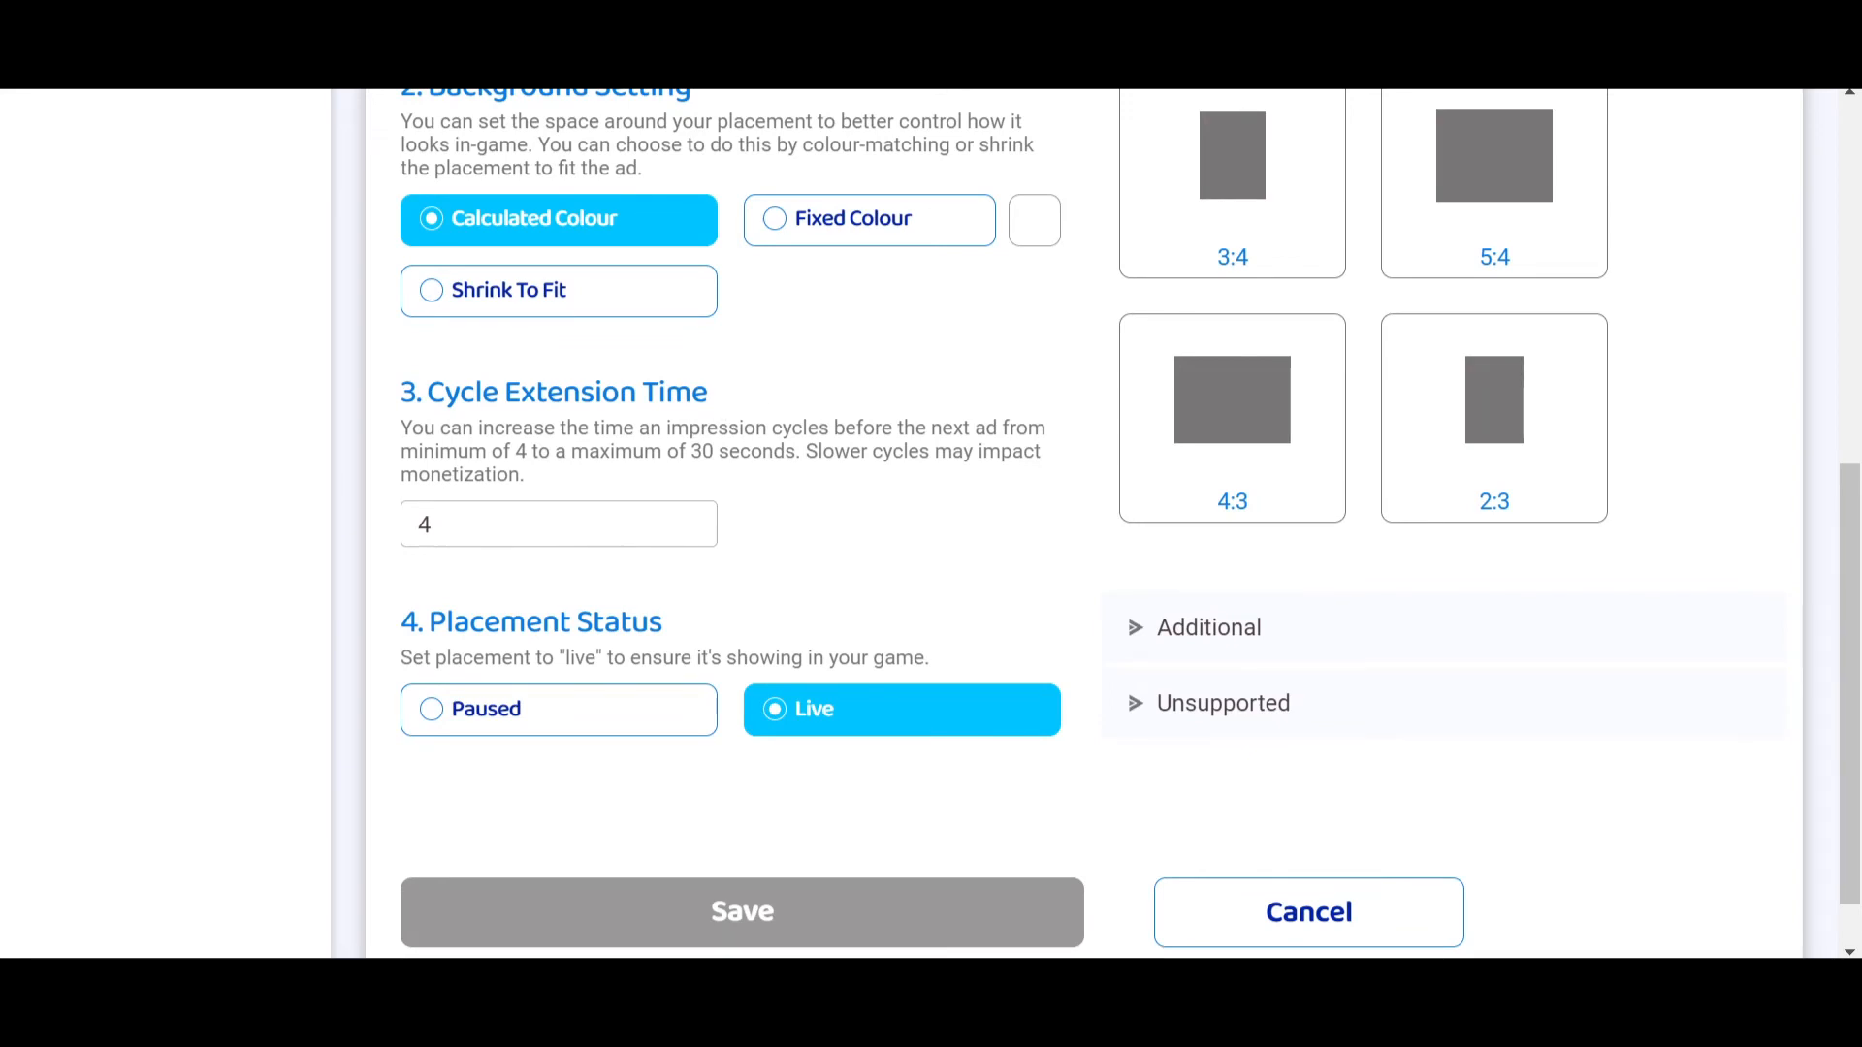
mouse_move(800, 513)
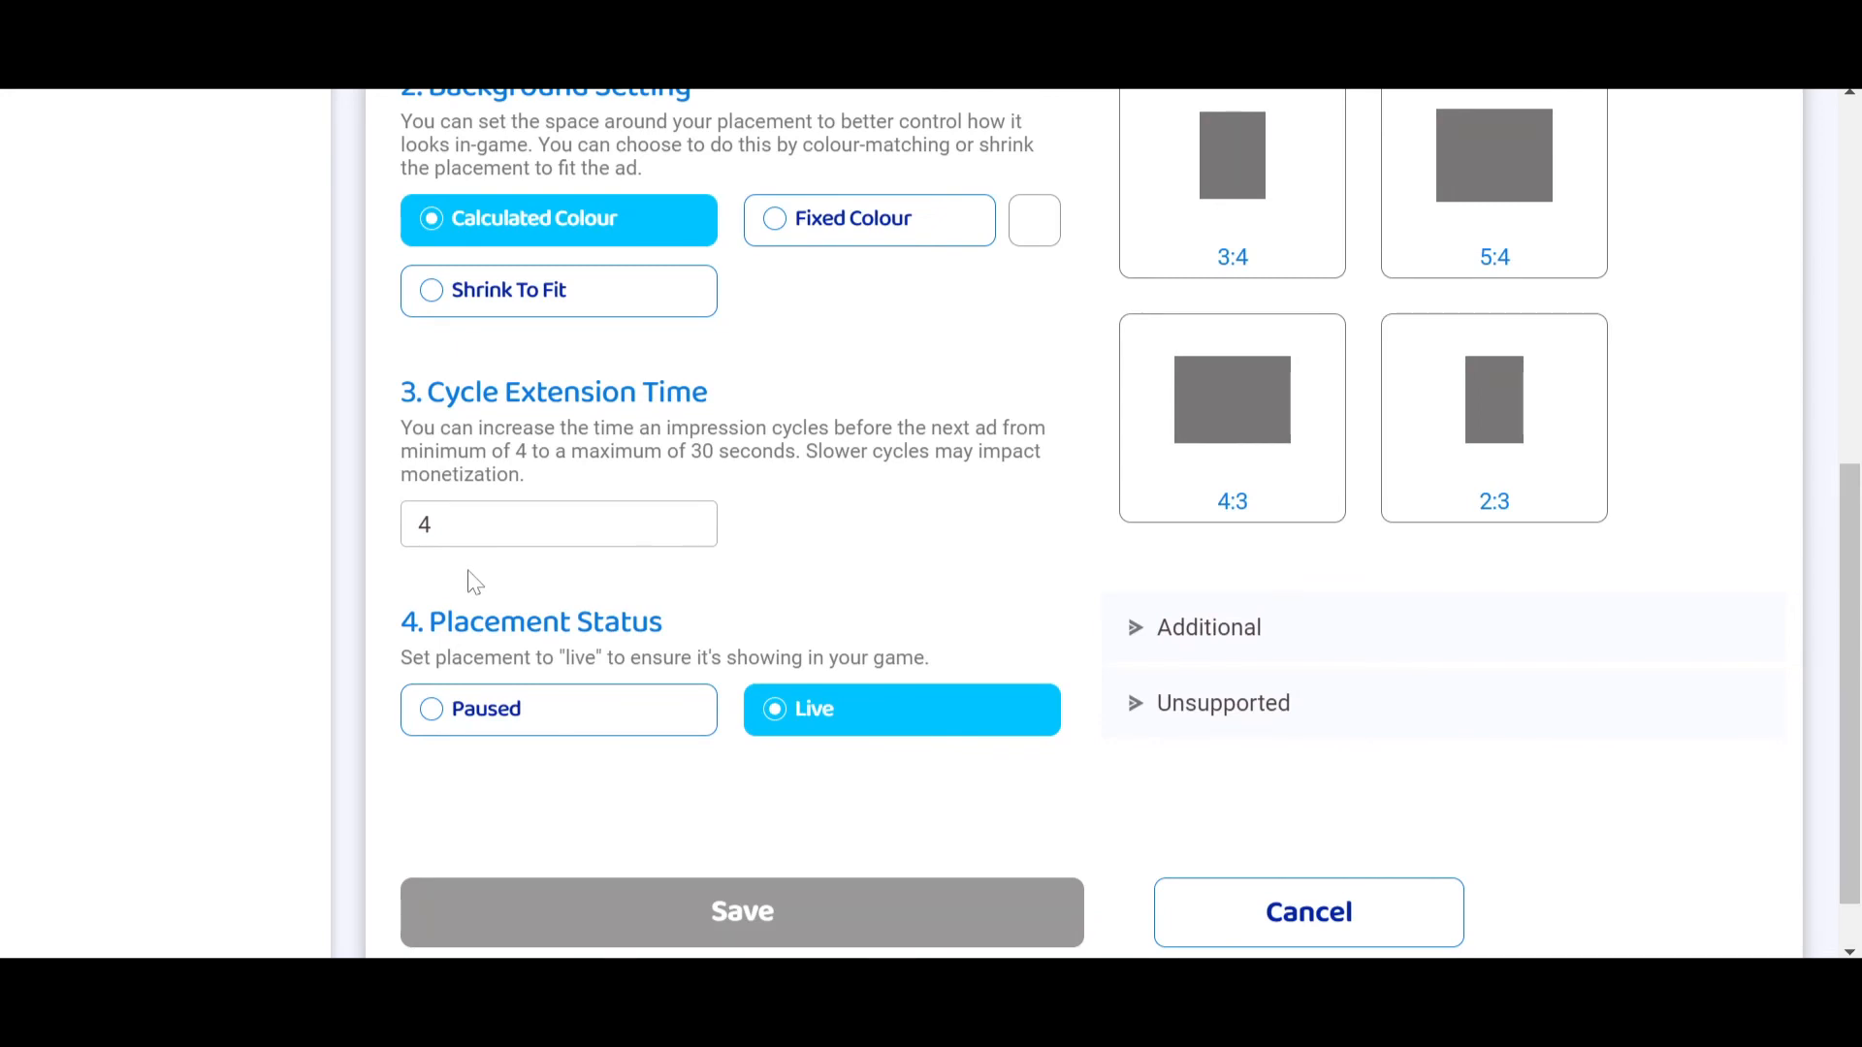
Put the cursor in the Cycle Extension Time field, currently 4 seconds
click(559, 523)
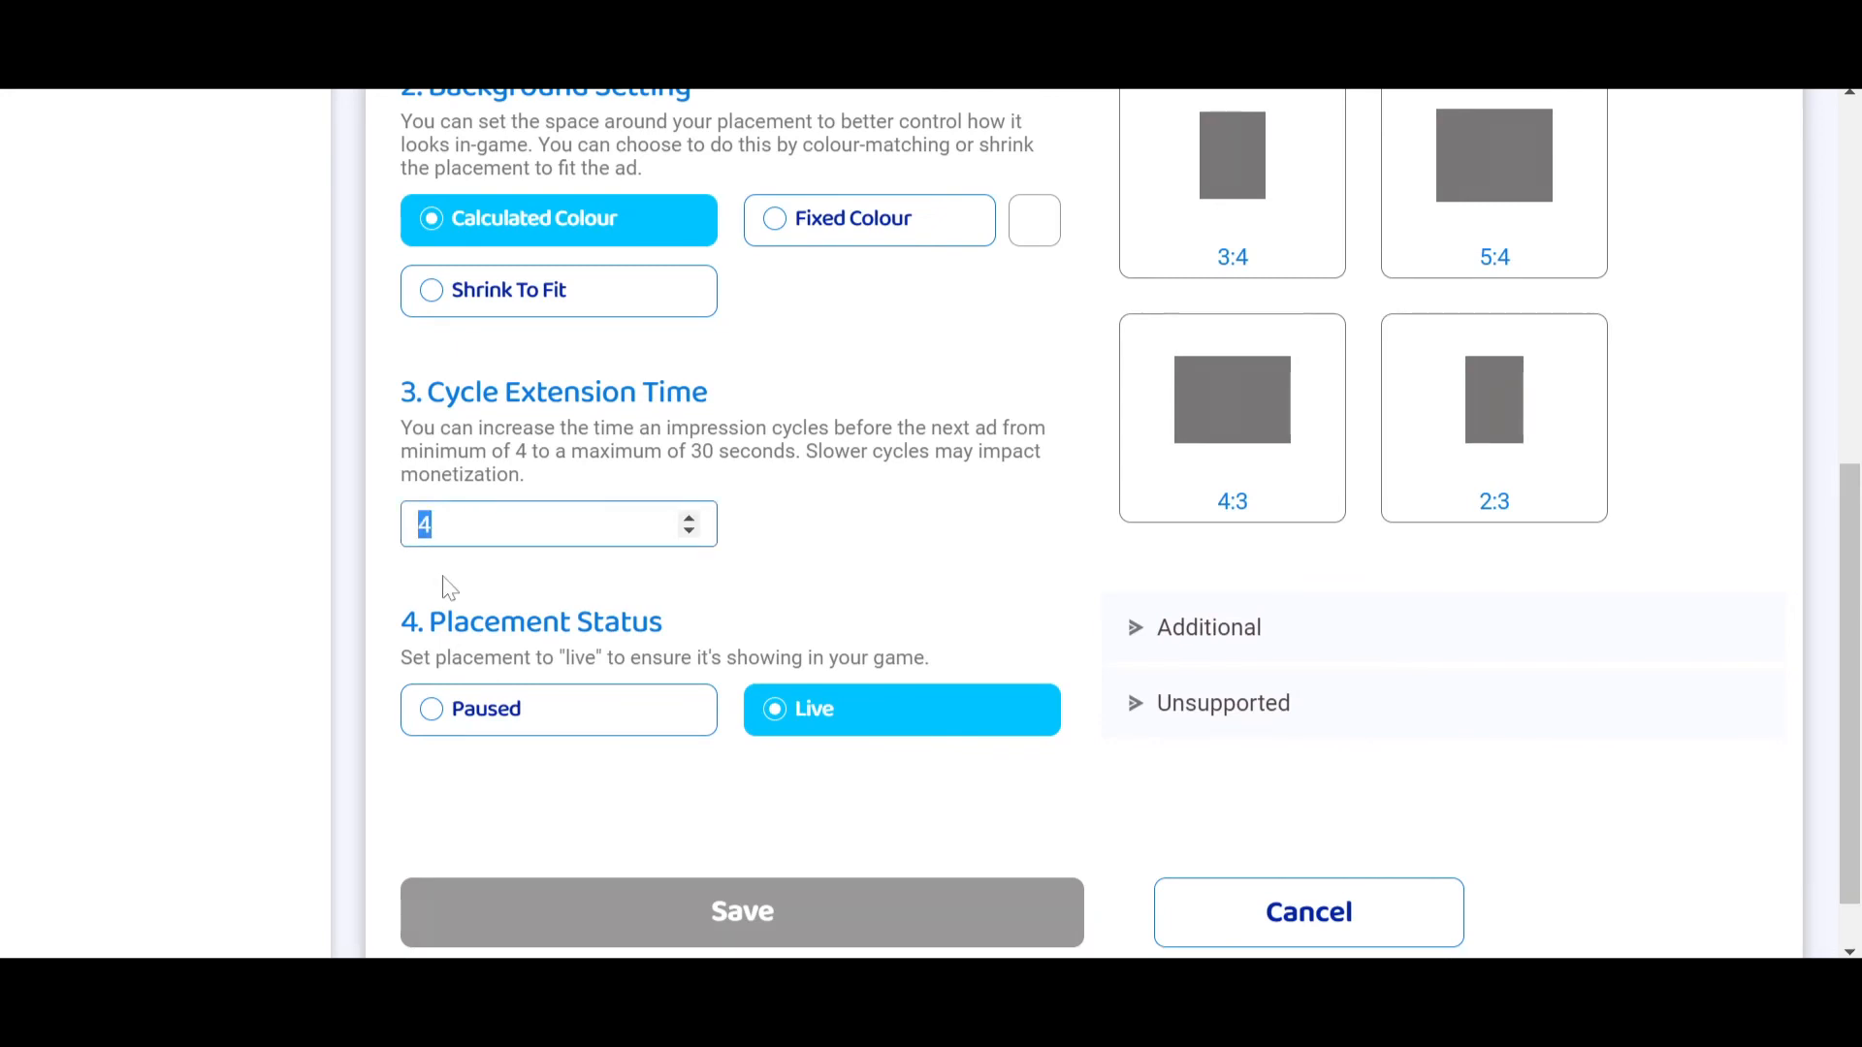